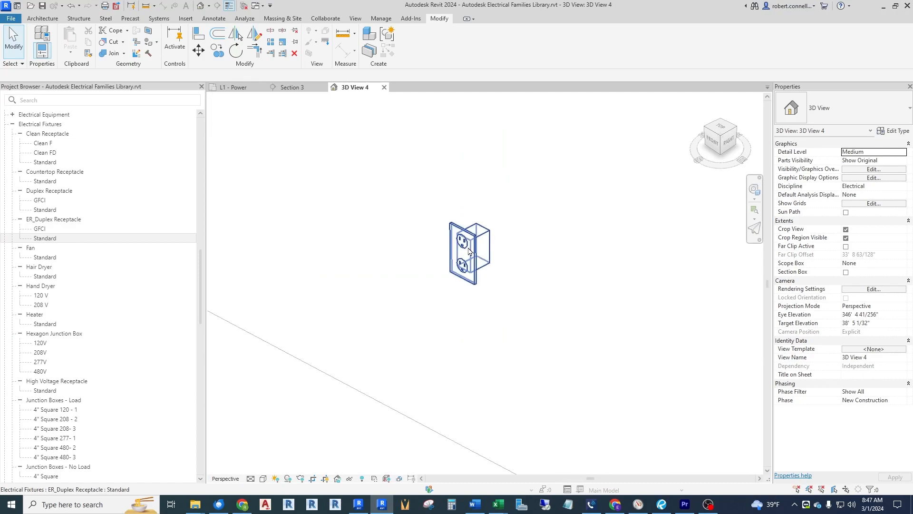
- Zoom in on the fixture row and select the Duplex Recept label in the L1 - Power plan
{"action": "scroll", "scroll_direction": "up", "scroll_amount": 3}
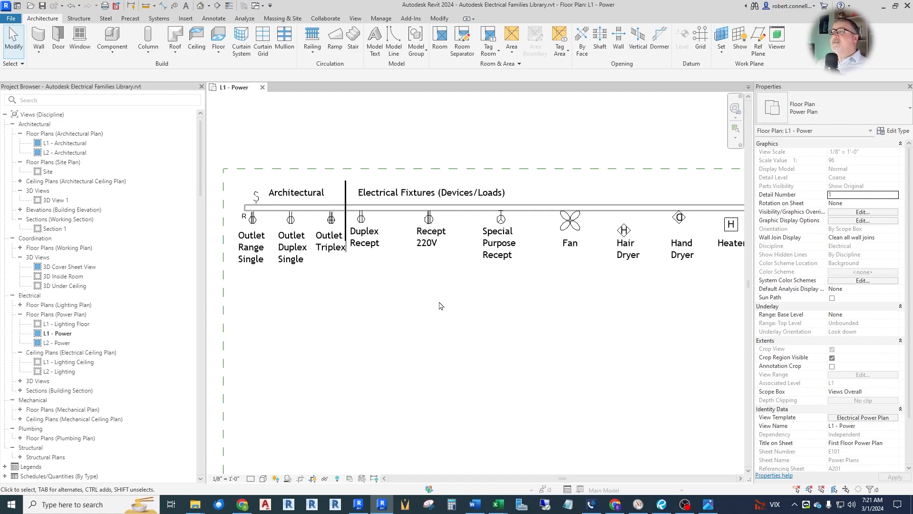
{"action": "mouse_move", "coordinate": [414, 270]}
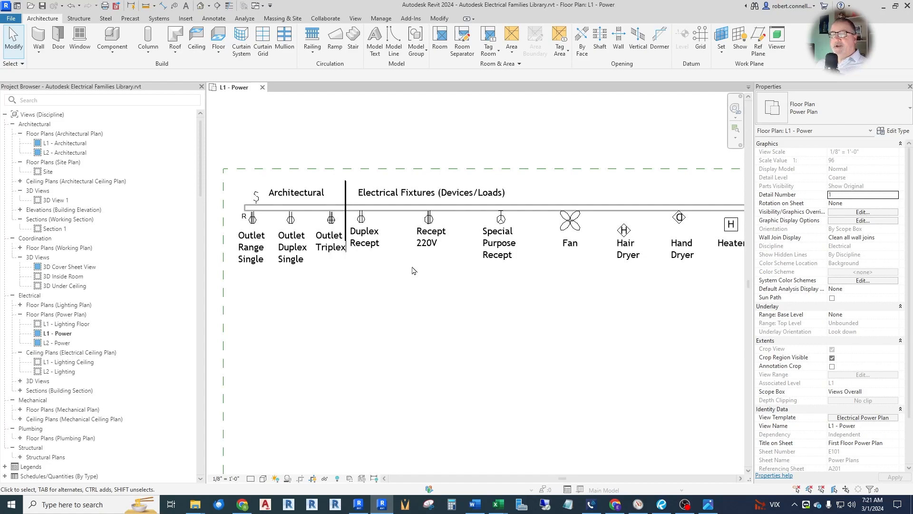
{"action": "mouse_move", "coordinate": [410, 336]}
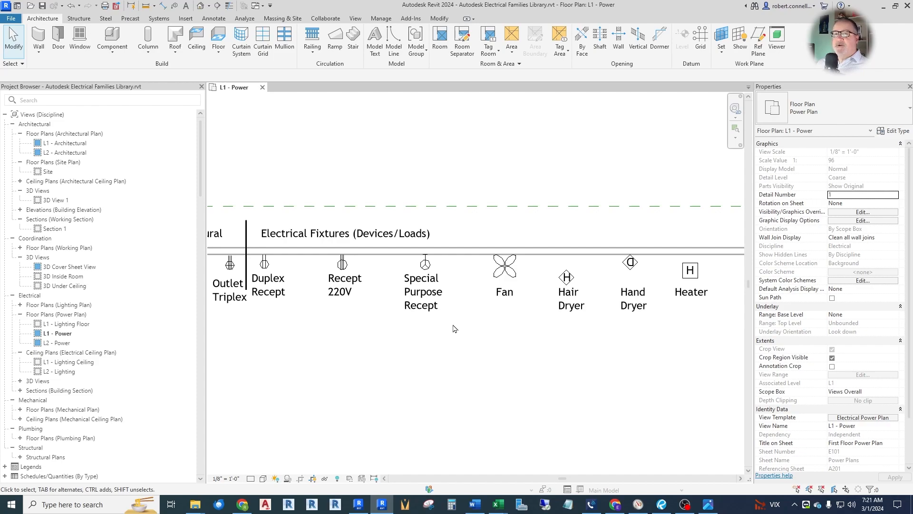
{"action": "mouse_move", "coordinate": [374, 348]}
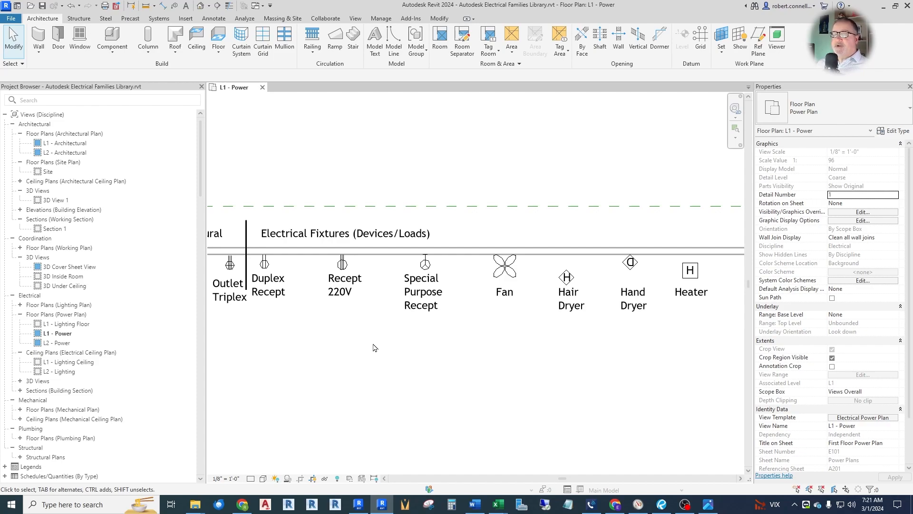
{"action": "mouse_move", "coordinate": [372, 342]}
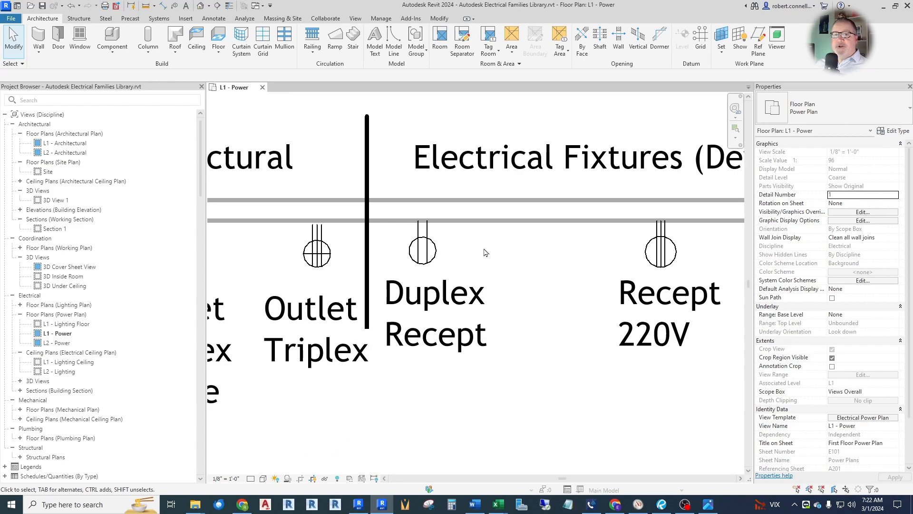
{"action": "left_click", "coordinate": [422, 244]}
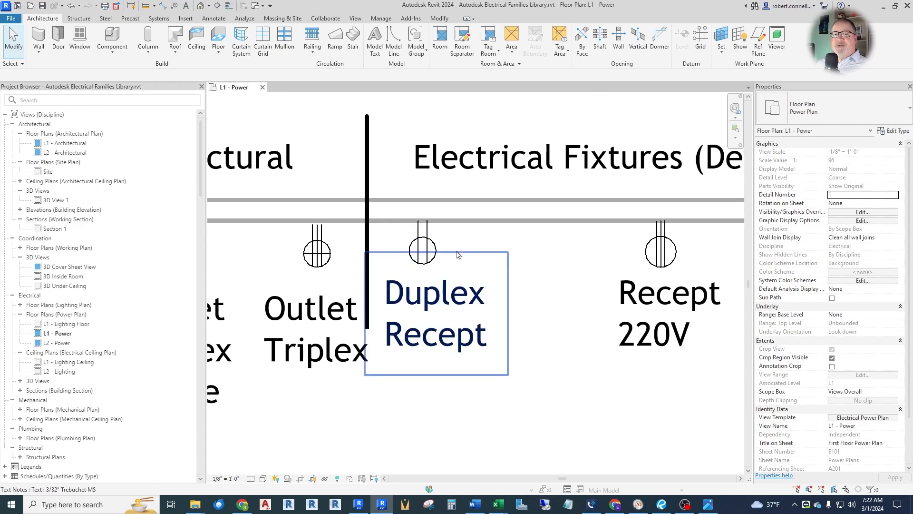
{"action": "mouse_move", "coordinate": [457, 255]}
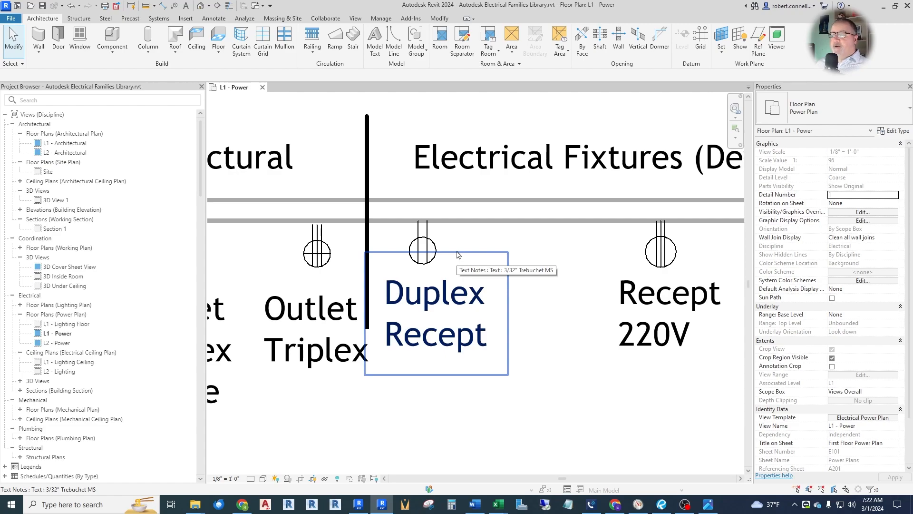
{"action": "mouse_move", "coordinate": [422, 241]}
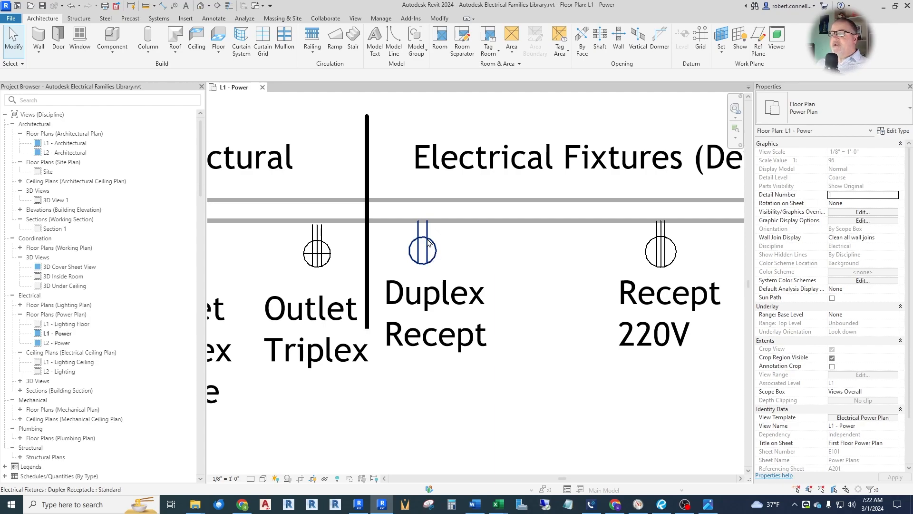
{"action": "mouse_move", "coordinate": [430, 241]}
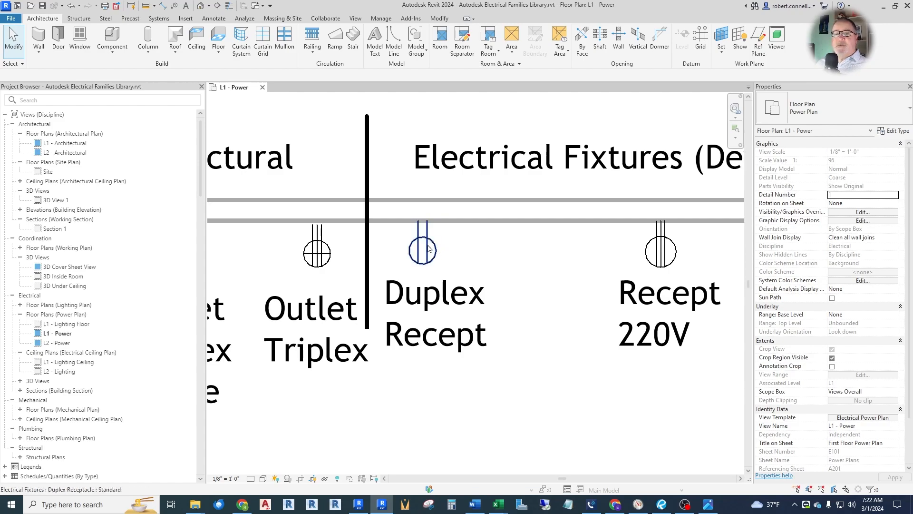
{"action": "mouse_move", "coordinate": [424, 242]}
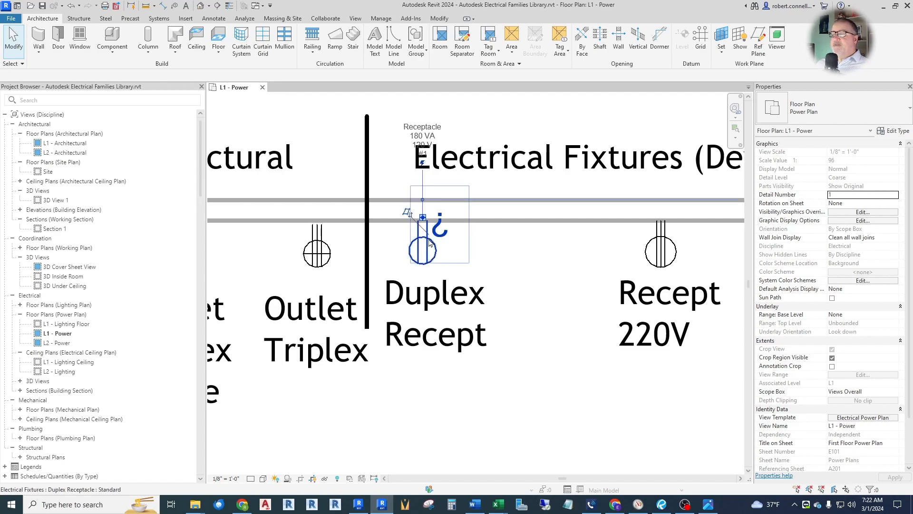
- Enter the Duplex Receptacle family editor, select its power connector and expand Views (all)
{"action": "left_click", "coordinate": [423, 250]}
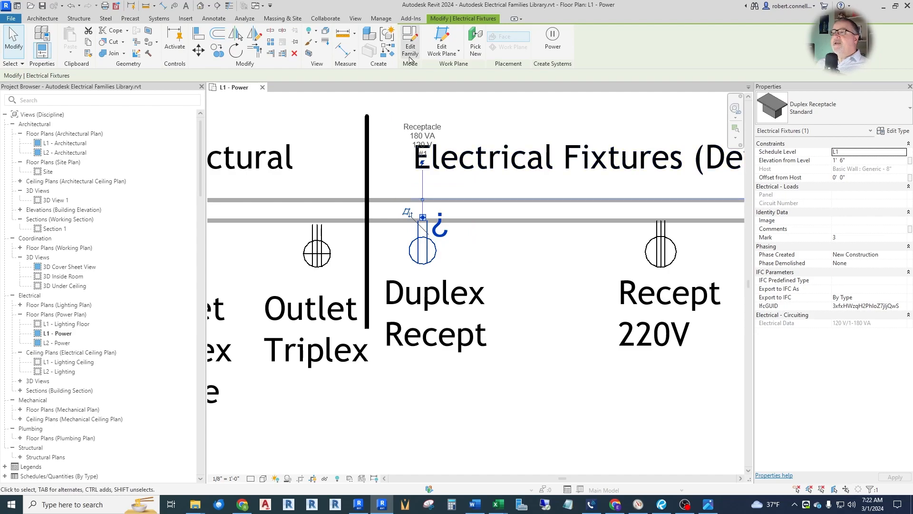
{"action": "mouse_move", "coordinate": [410, 41]}
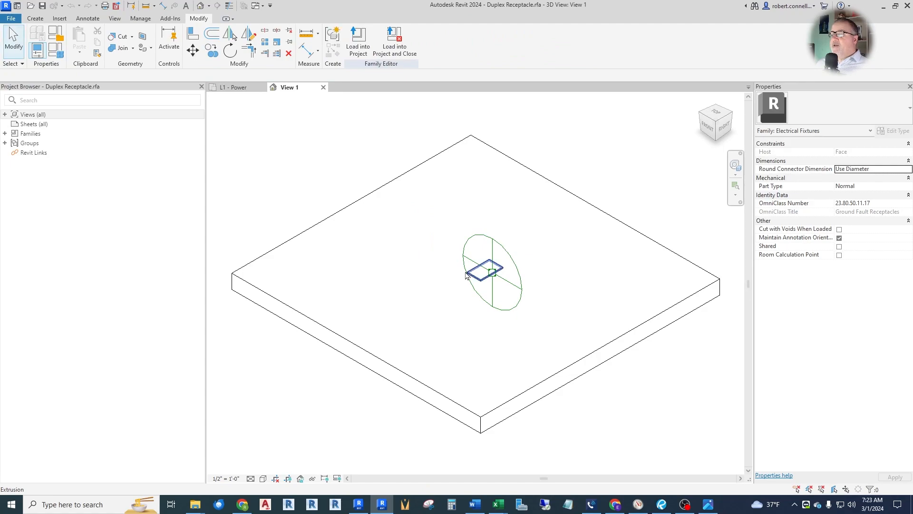
{"action": "mouse_move", "coordinate": [321, 291]}
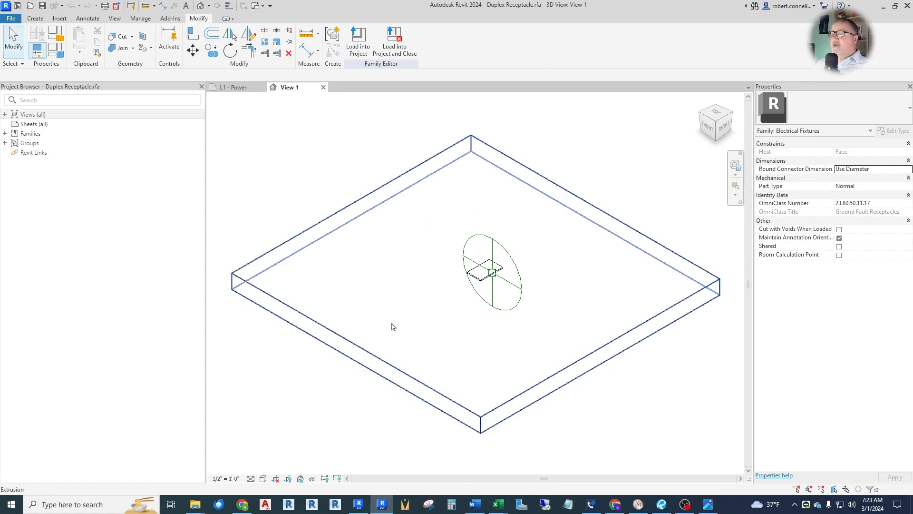
{"action": "mouse_move", "coordinate": [408, 340]}
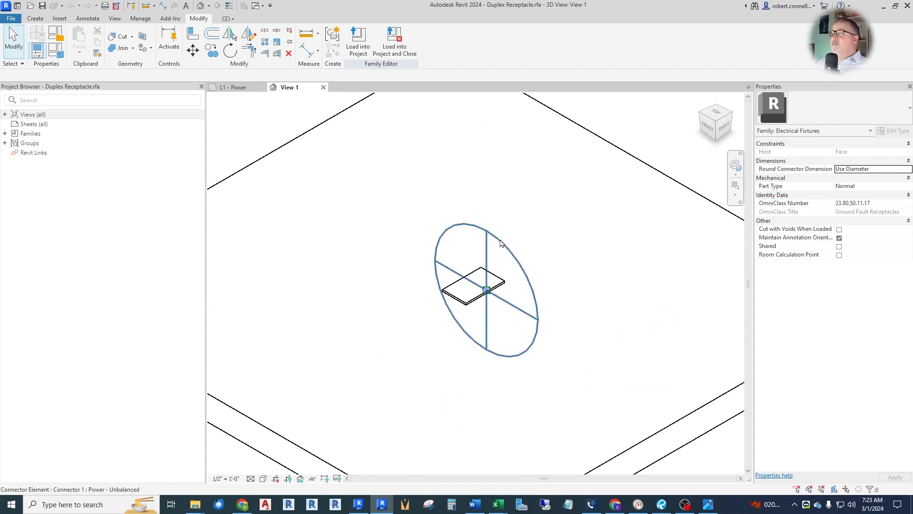
{"action": "left_click", "coordinate": [486, 289]}
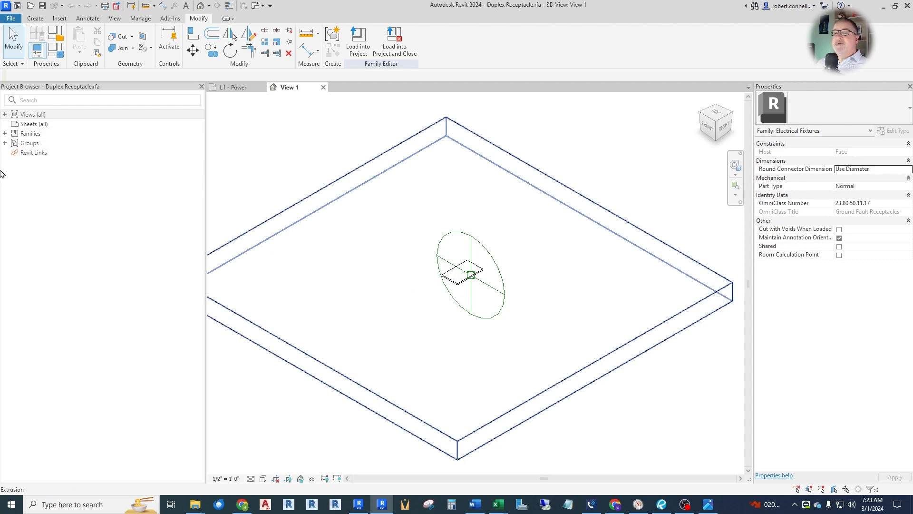
{"action": "left_click", "coordinate": [32, 114]}
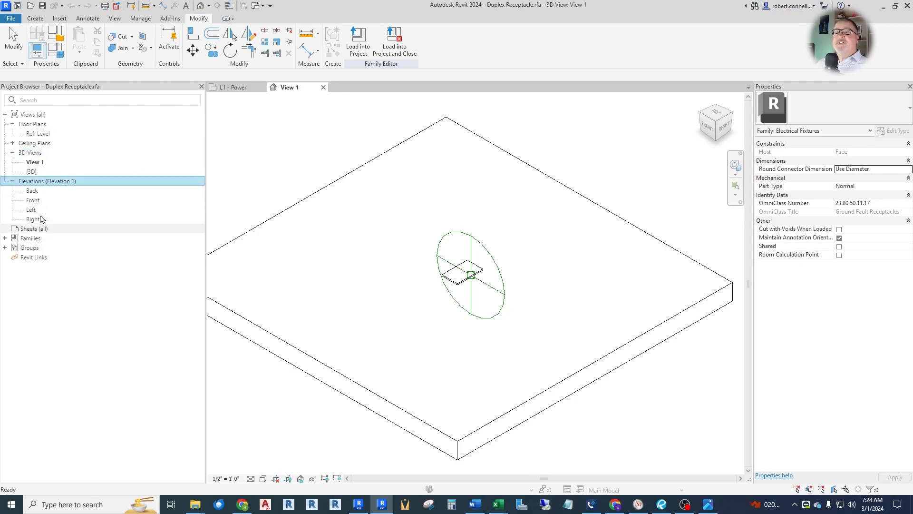
- Inspect the cover plate outline in the Ref. Level plan, then switch to the Front elevation
{"action": "double_click", "coordinate": [38, 133]}
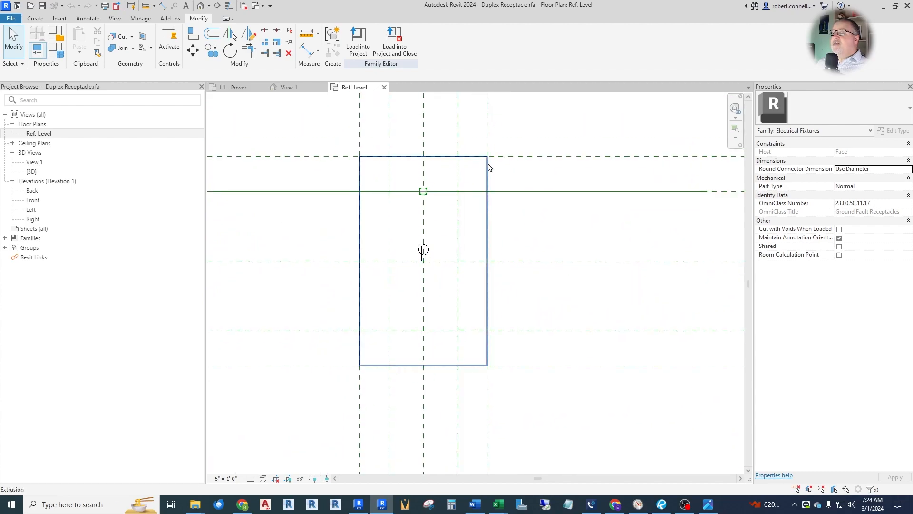
{"action": "left_click", "coordinate": [417, 167]}
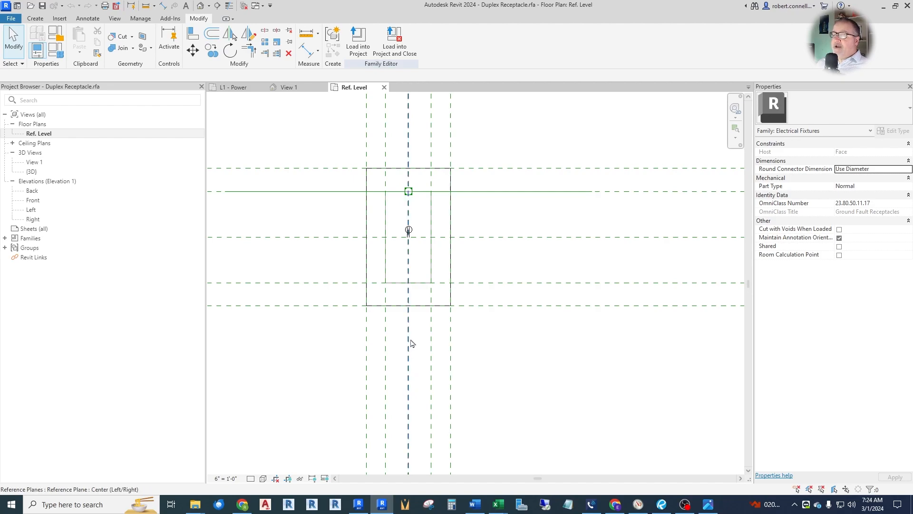
{"action": "left_click", "coordinate": [33, 200]}
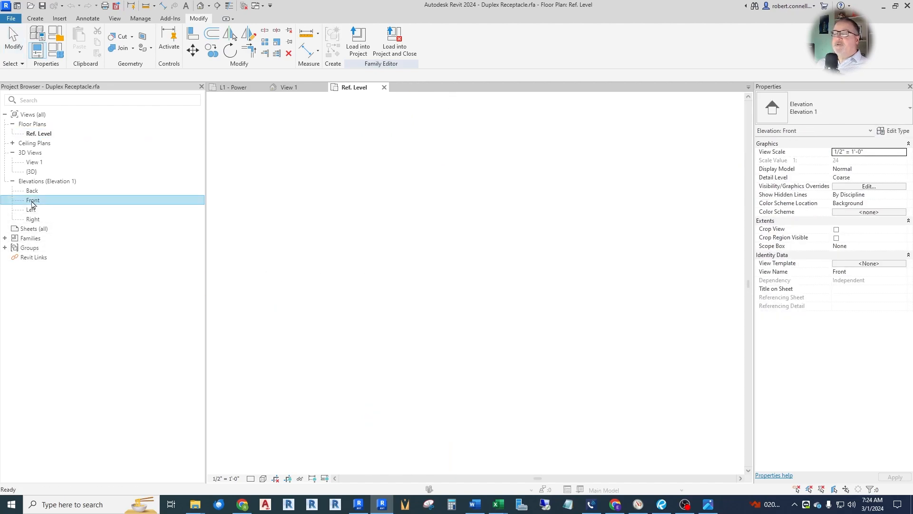
{"action": "double_click", "coordinate": [33, 200]}
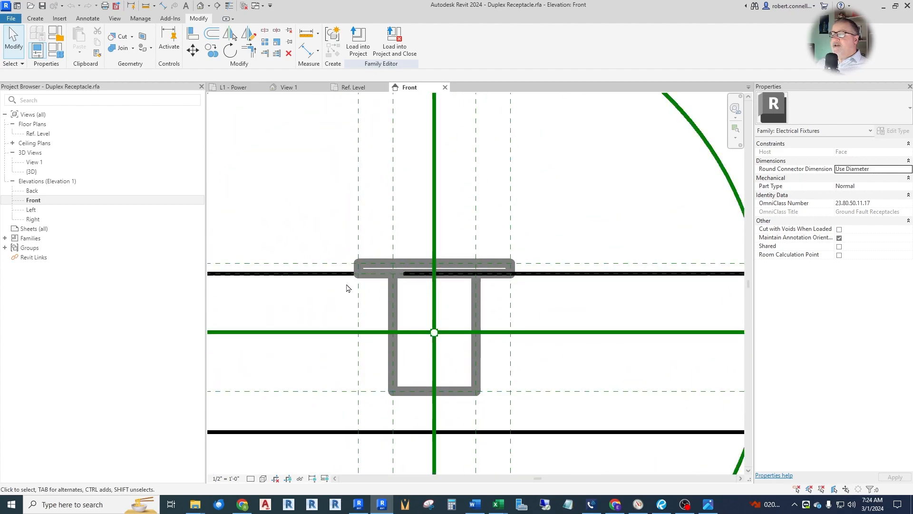
- Select the receptacle outline's symbolic lines in Front, then return to the Ref. Level plan
{"action": "left_click", "coordinate": [434, 272]}
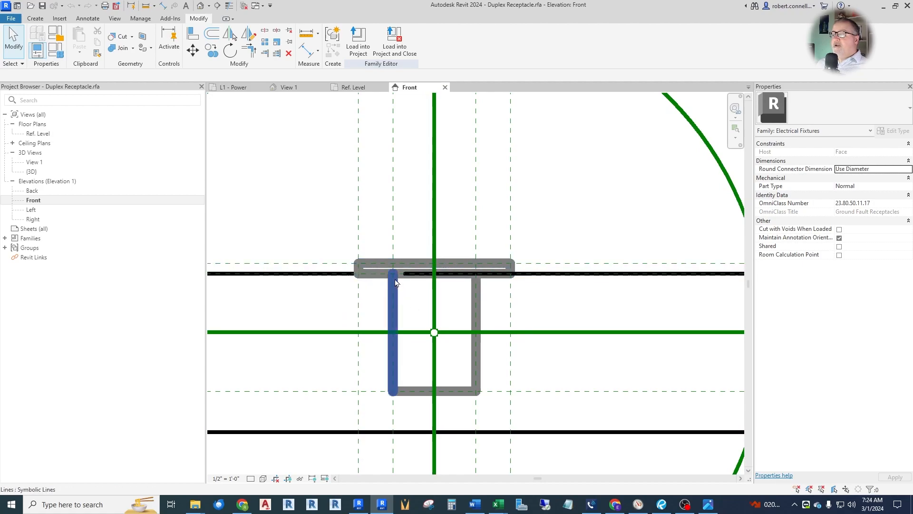
{"action": "left_click_drag", "start_coordinate": [392, 332], "coordinate": [476, 332]}
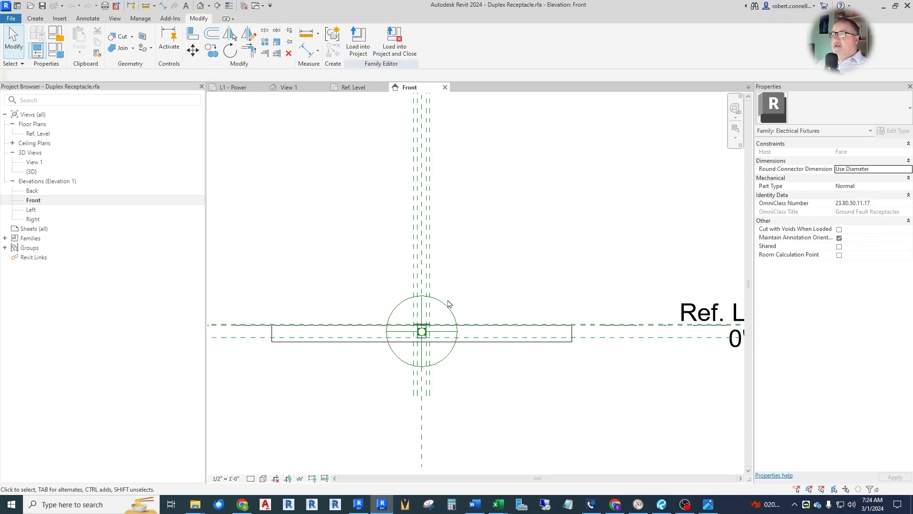
{"action": "left_click", "coordinate": [421, 331]}
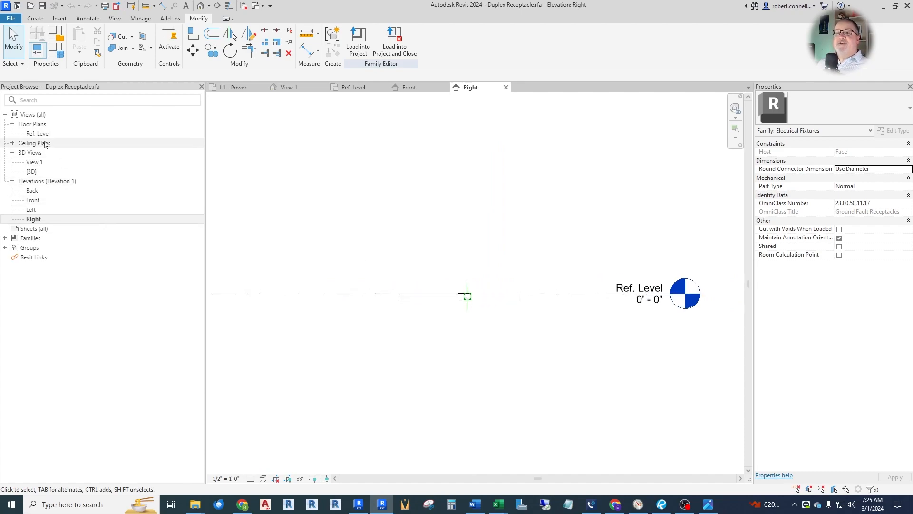
{"action": "double_click", "coordinate": [38, 133]}
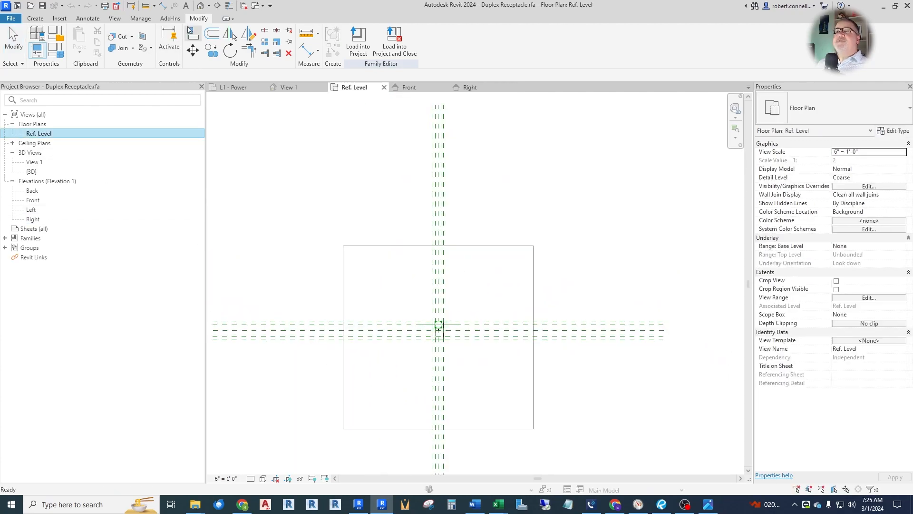
- Turn on Dimensions under Annotation Categories in Visibility/Graphics for the Ref. Level plan
{"action": "left_click", "coordinate": [116, 18]}
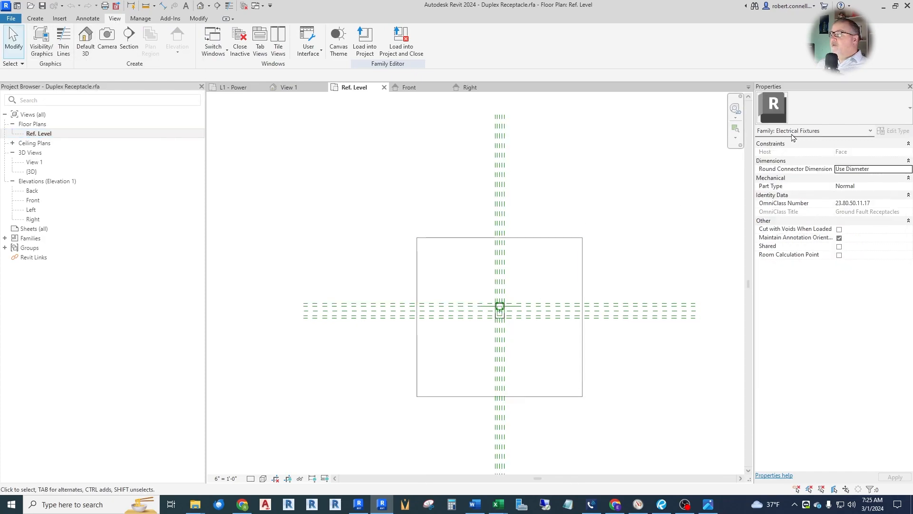
{"action": "mouse_move", "coordinate": [886, 278]}
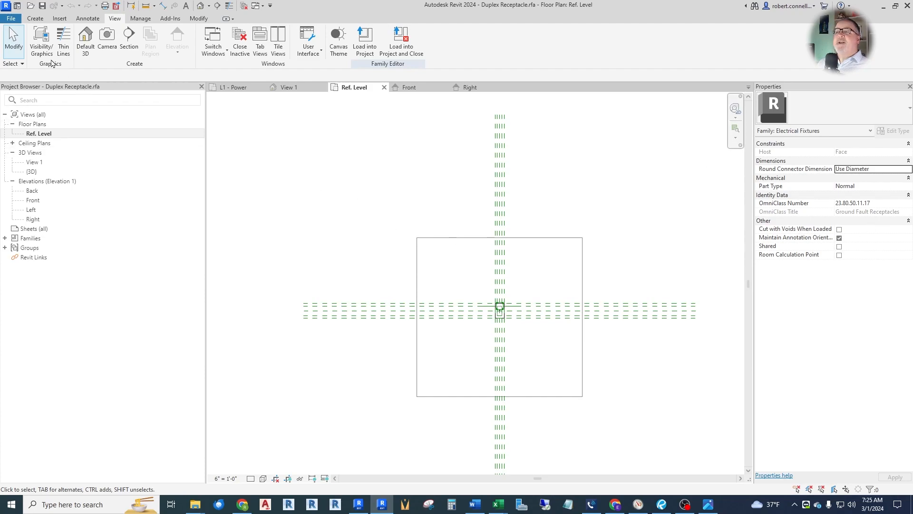
{"action": "left_click", "coordinate": [41, 41]}
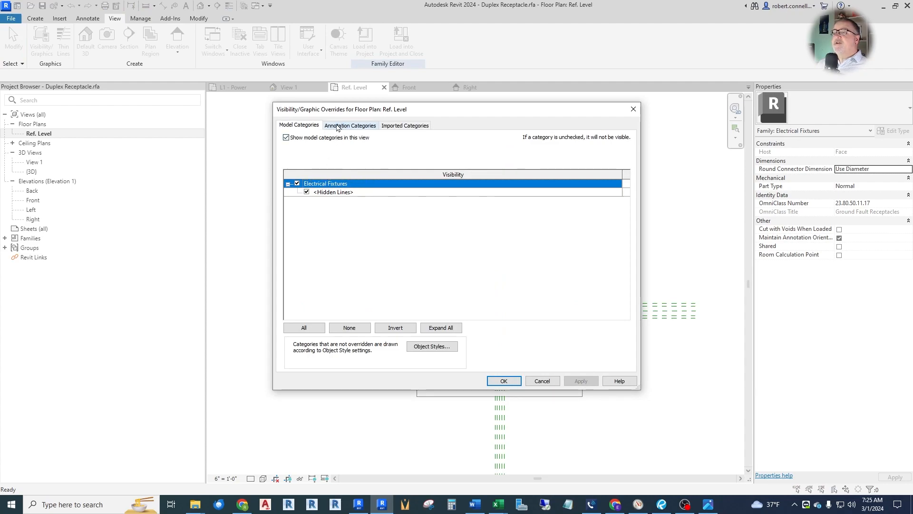
{"action": "left_click", "coordinate": [350, 126]}
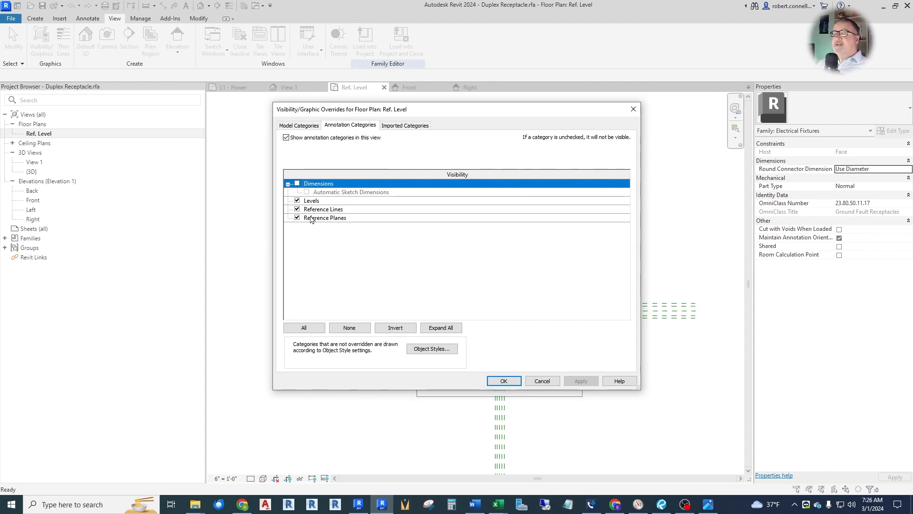
{"action": "left_click", "coordinate": [297, 182]}
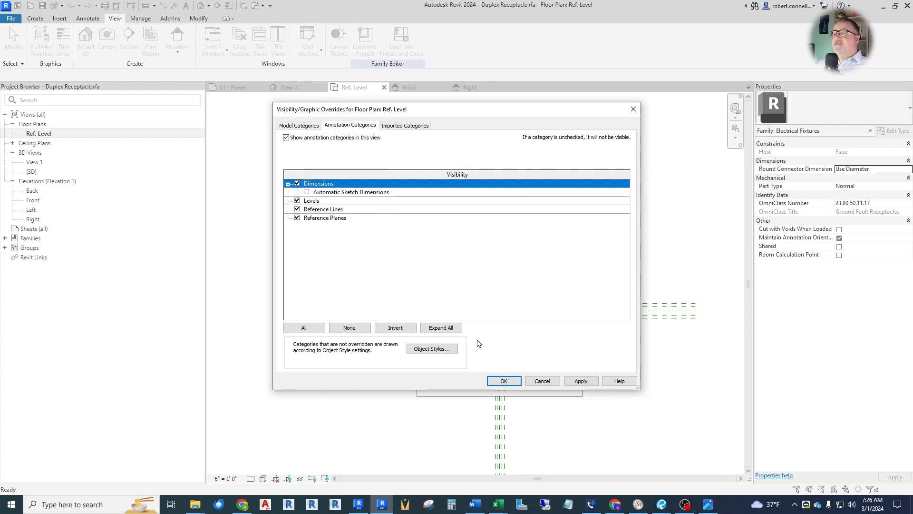
{"action": "left_click", "coordinate": [503, 381]}
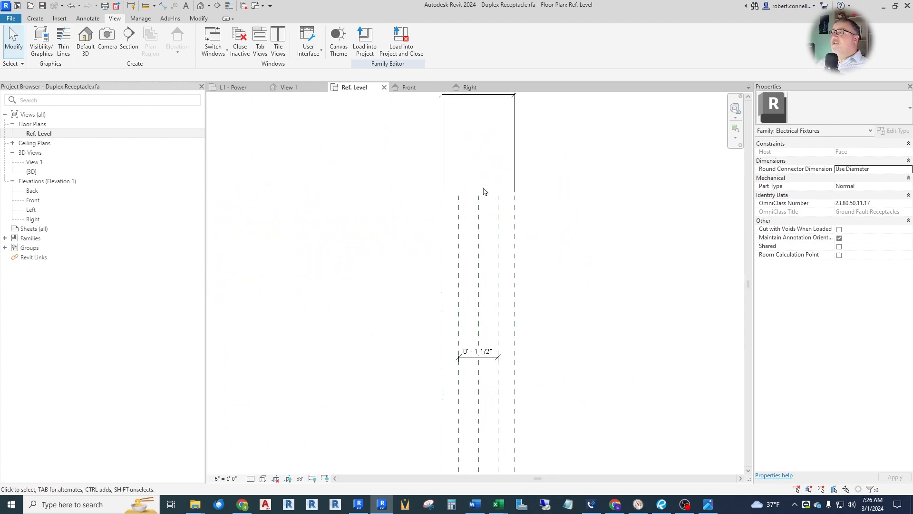
{"action": "scroll", "scroll_direction": "down", "scroll_amount": 3}
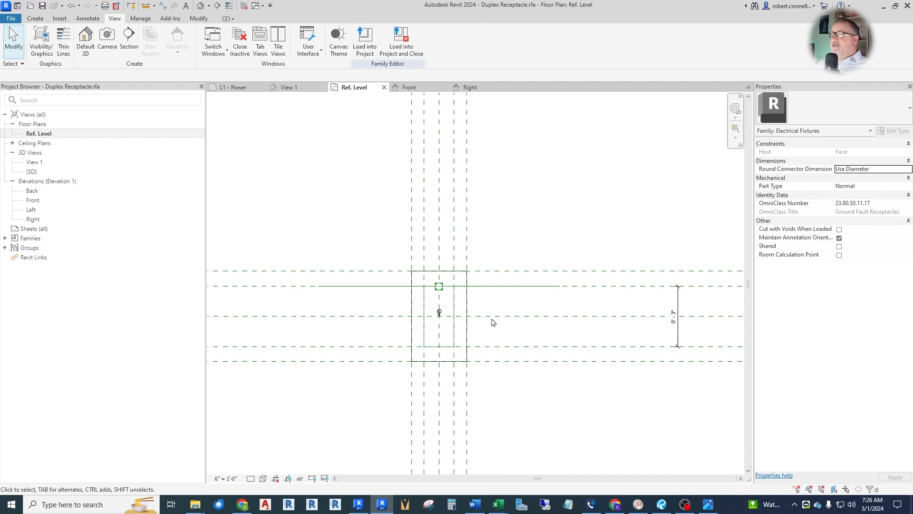
{"action": "mouse_move", "coordinate": [495, 337]}
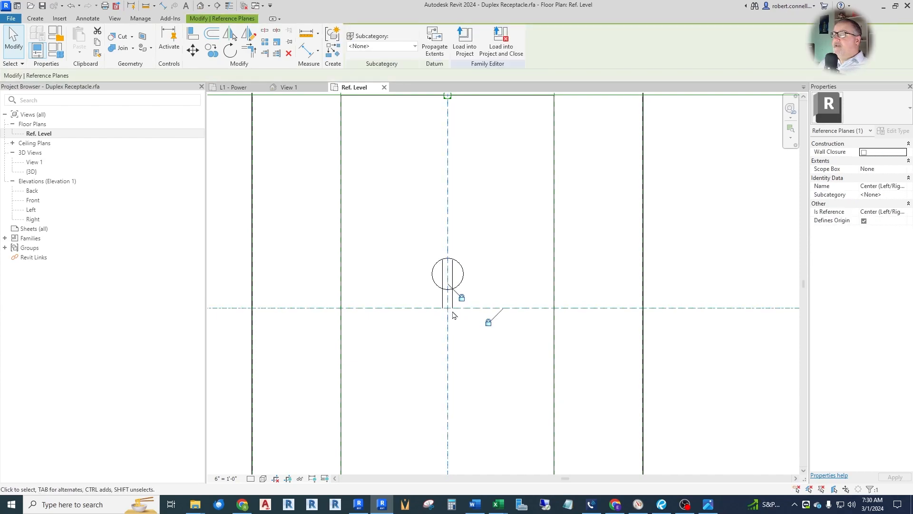
{"action": "mouse_move", "coordinate": [448, 315]}
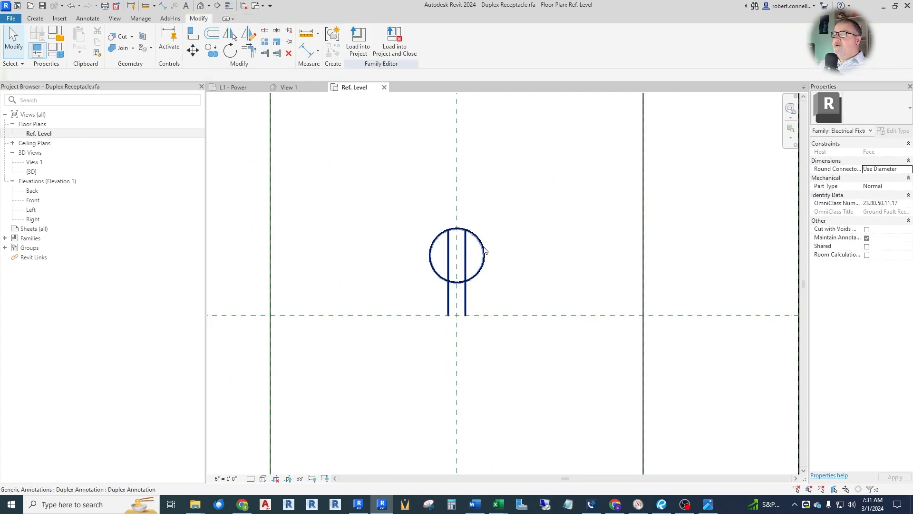
{"action": "left_click", "coordinate": [460, 250]}
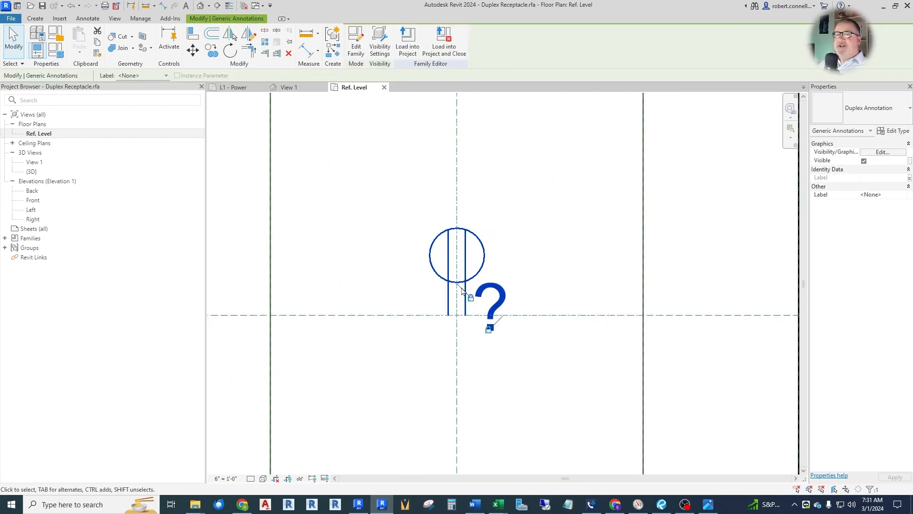
{"action": "left_click", "coordinate": [457, 255]}
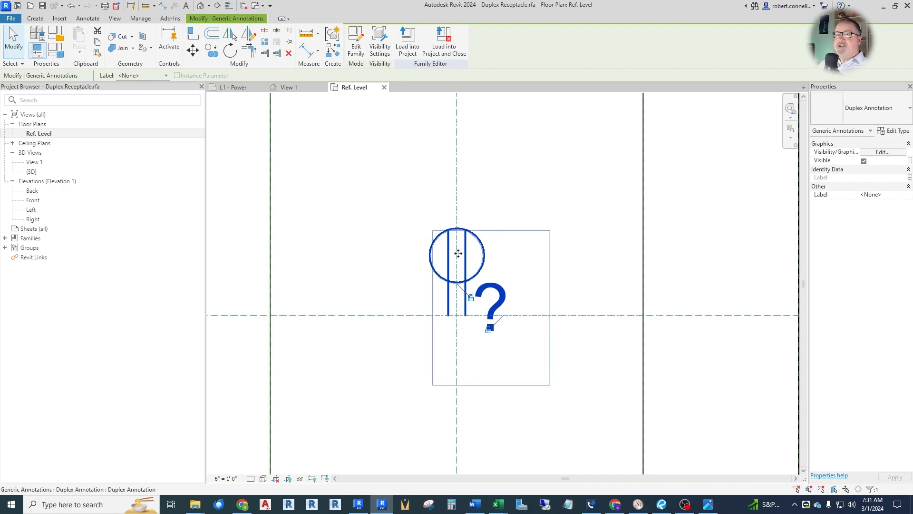
{"action": "mouse_move", "coordinate": [457, 285]}
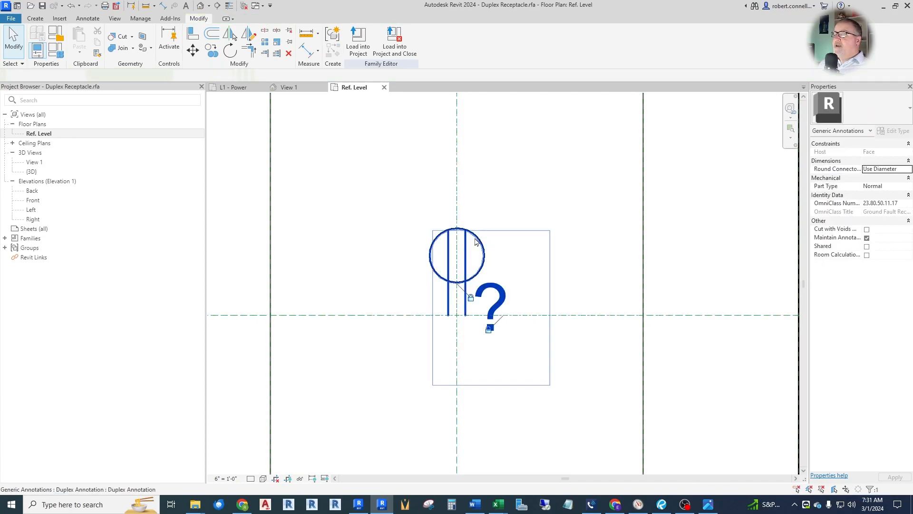
{"action": "left_click", "coordinate": [458, 238]}
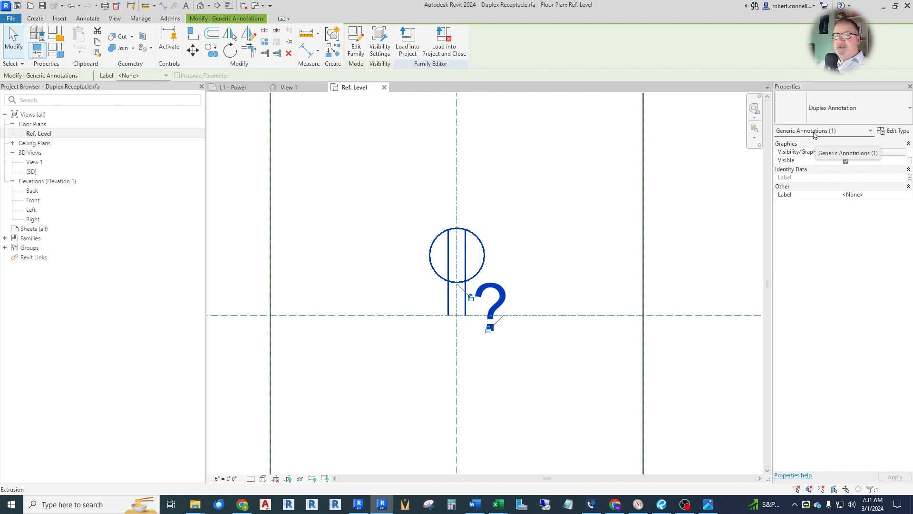
{"action": "mouse_move", "coordinate": [761, 169]}
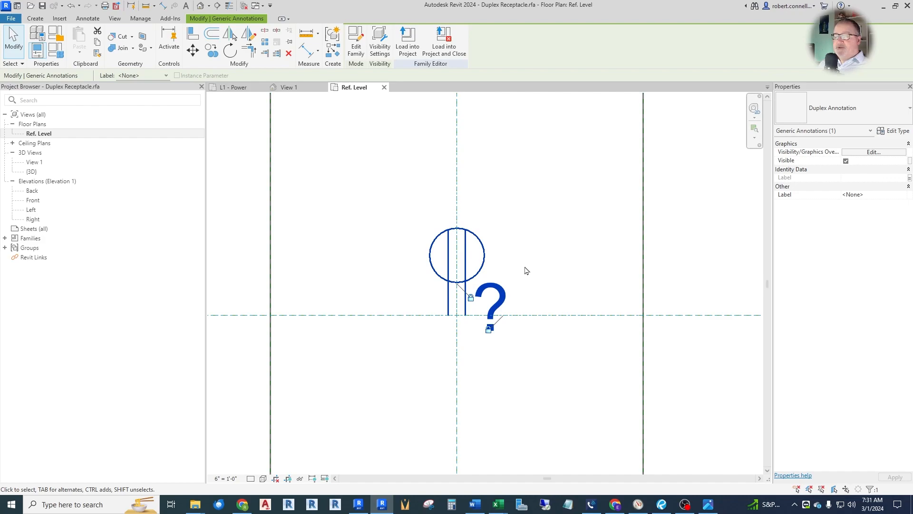
{"action": "mouse_move", "coordinate": [572, 277]}
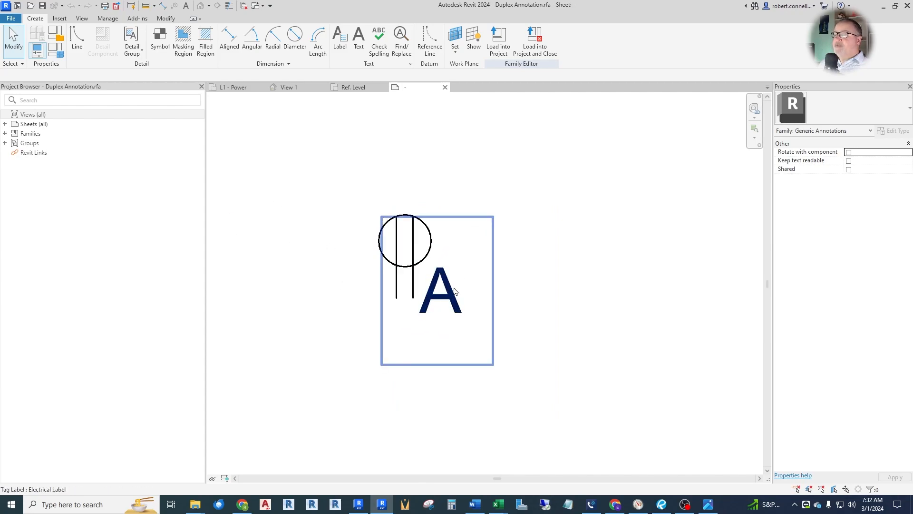
{"action": "mouse_move", "coordinate": [444, 303]}
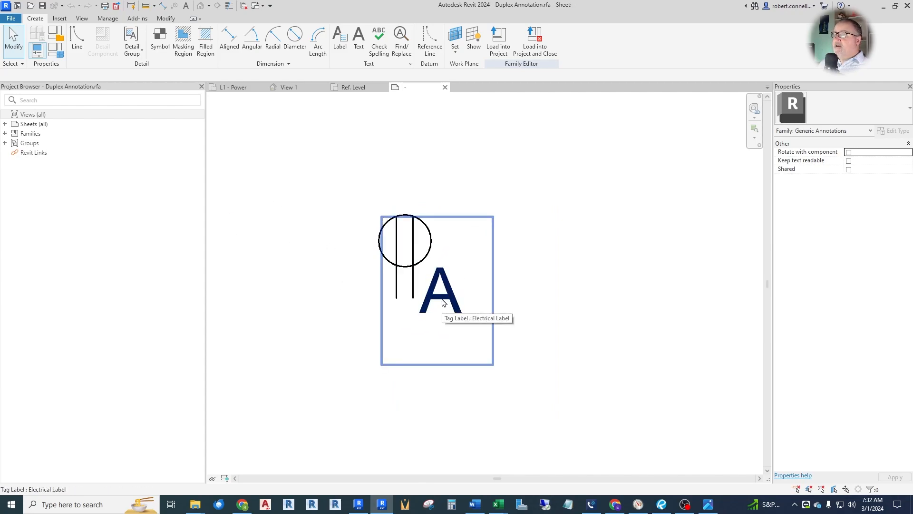
- Select the letter A Electrical Label tag inside the nested annotation family
{"action": "left_click", "coordinate": [441, 292]}
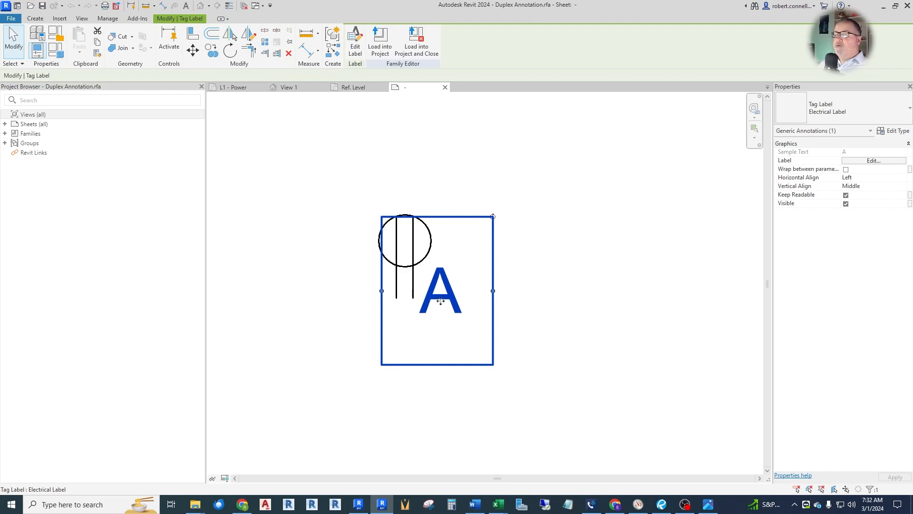
{"action": "mouse_move", "coordinate": [441, 301]}
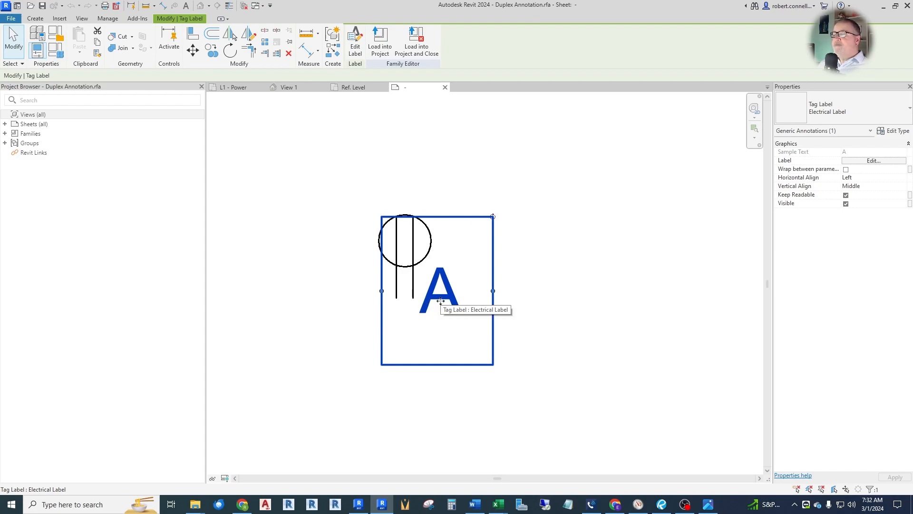
{"action": "mouse_move", "coordinate": [448, 303]}
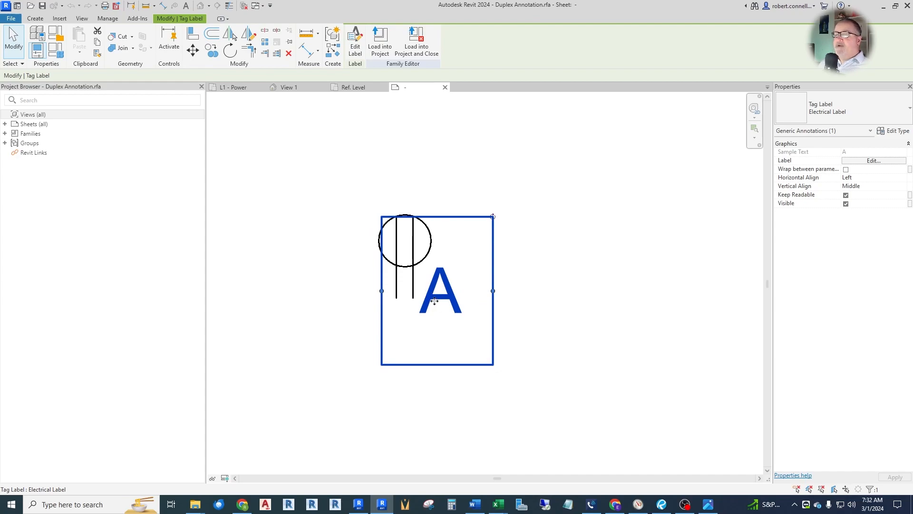
{"action": "mouse_move", "coordinate": [435, 299]}
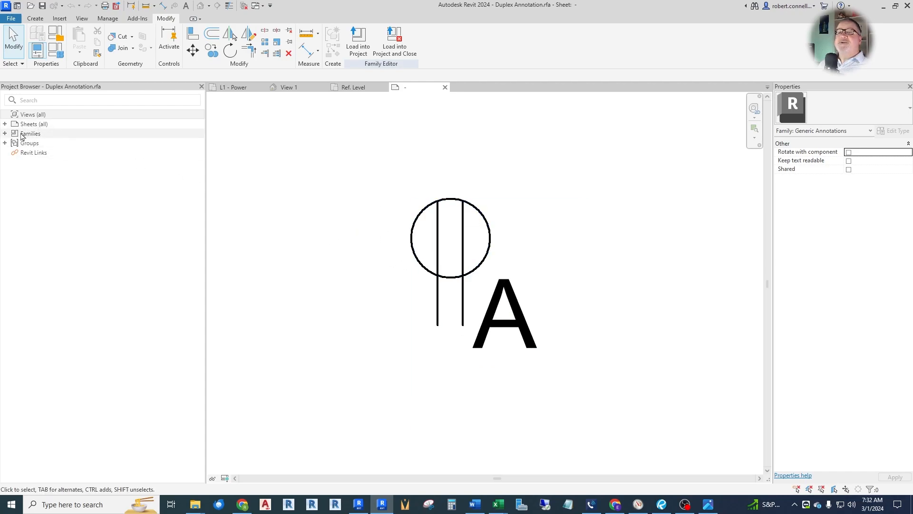
- Turn on Reference Lines and Reference Planes under Annotation Categories in Visibility/Graphics
{"action": "left_click", "coordinate": [33, 114]}
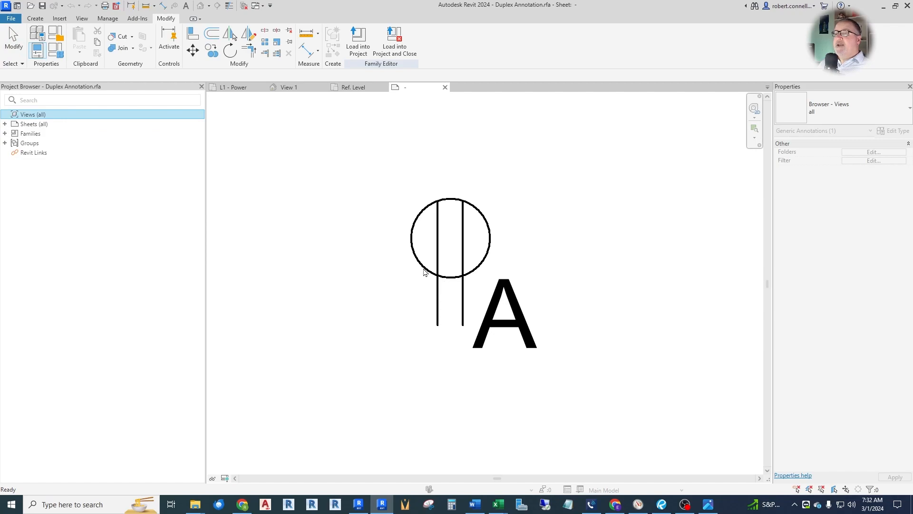
{"action": "left_click", "coordinate": [81, 18]}
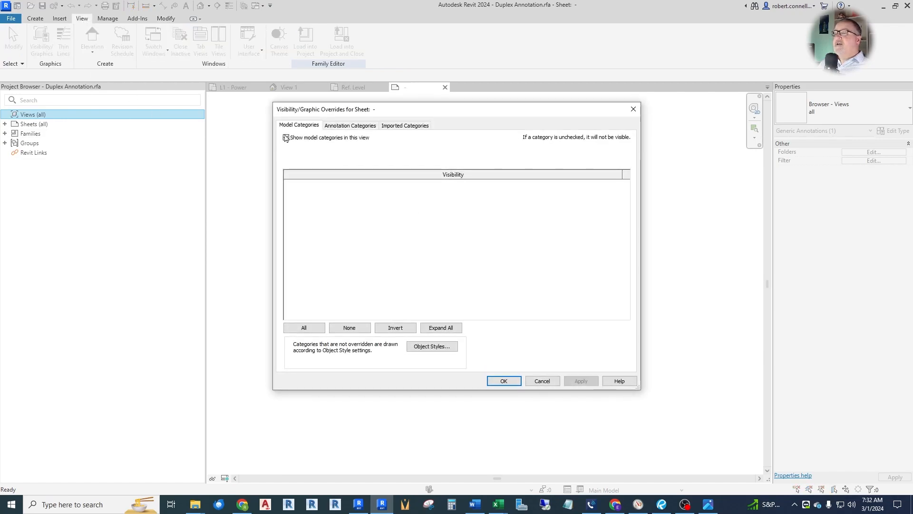
{"action": "left_click", "coordinate": [349, 126]}
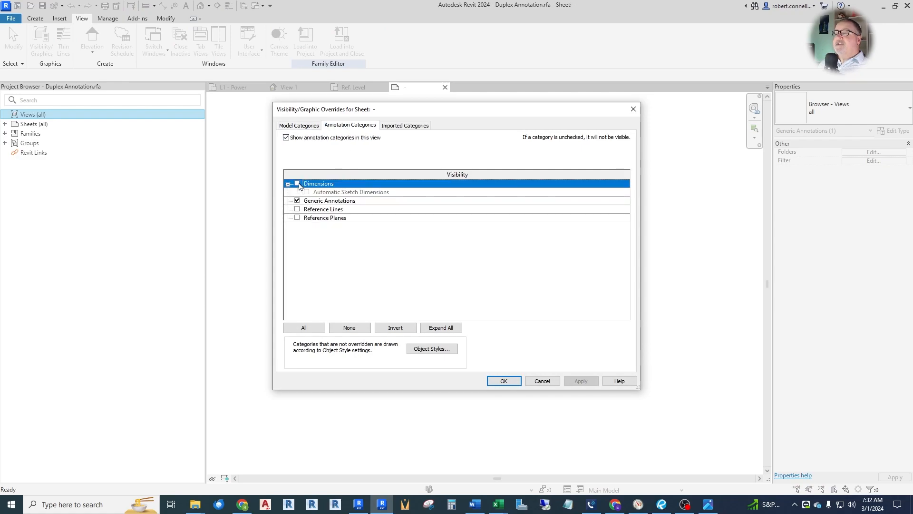
{"action": "left_click", "coordinate": [297, 182]}
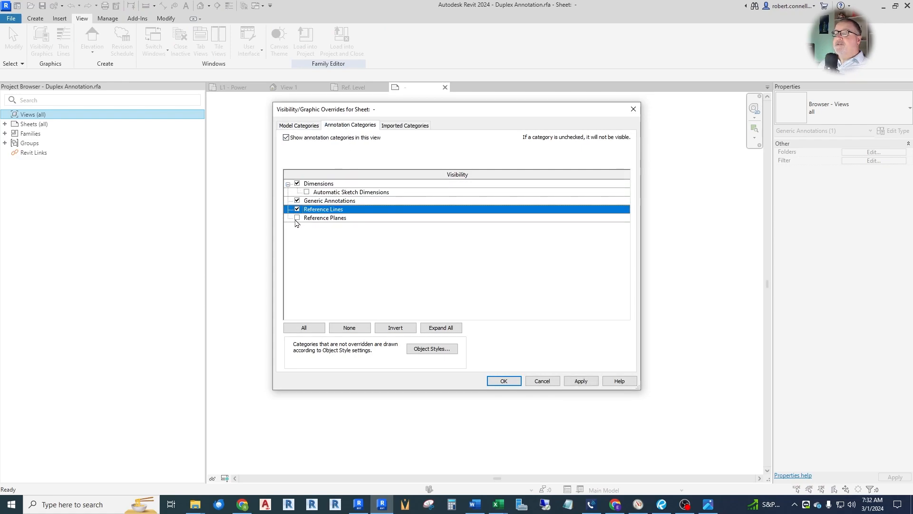
{"action": "left_click", "coordinate": [502, 380]}
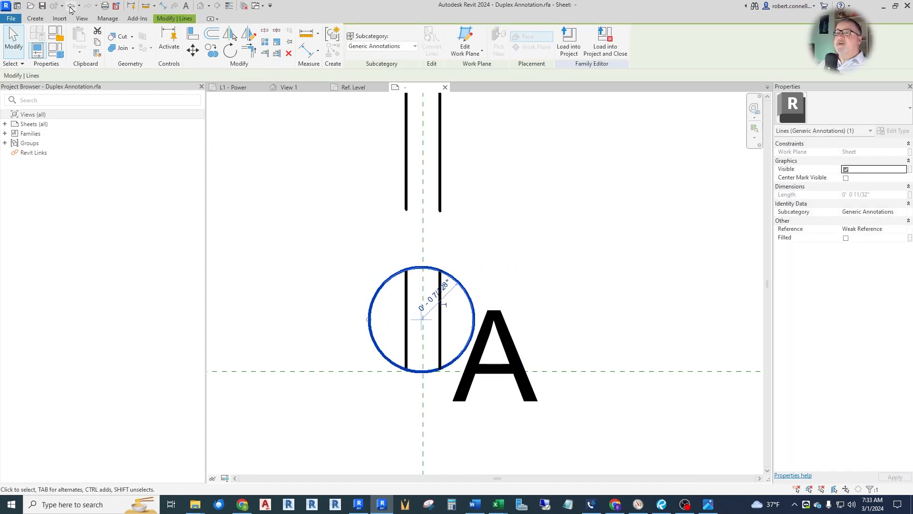
- Drag the circle off the slot lines, accept Unjoin Elements and show its center mark
{"action": "left_click_drag", "start_coordinate": [422, 319], "coordinate": [423, 256]}
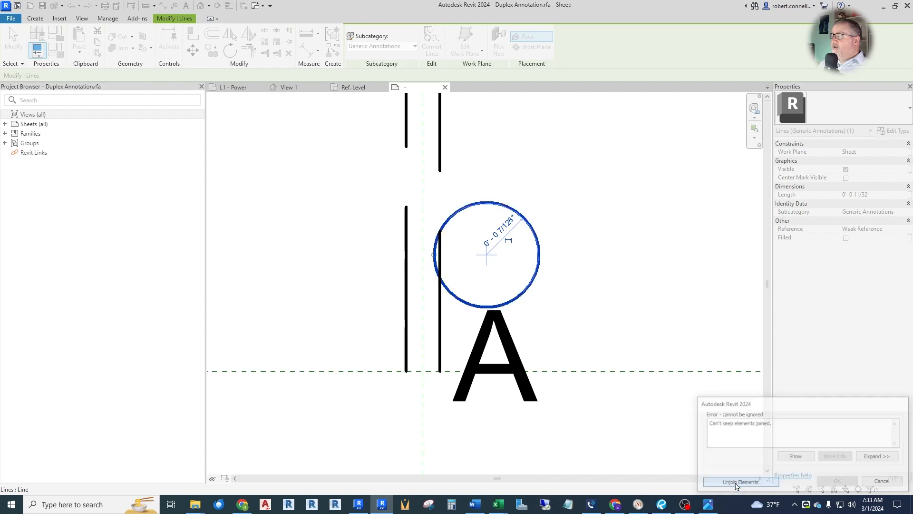
{"action": "left_click", "coordinate": [740, 481]}
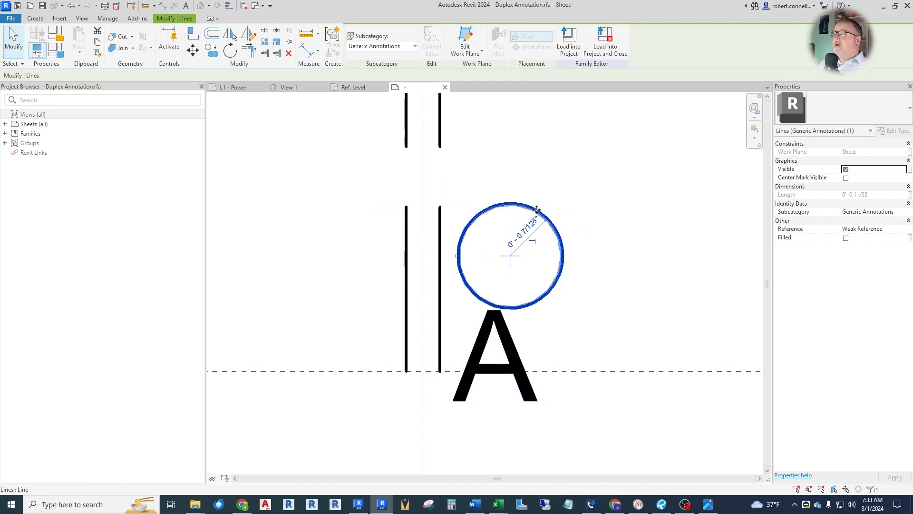
{"action": "mouse_move", "coordinate": [829, 178]}
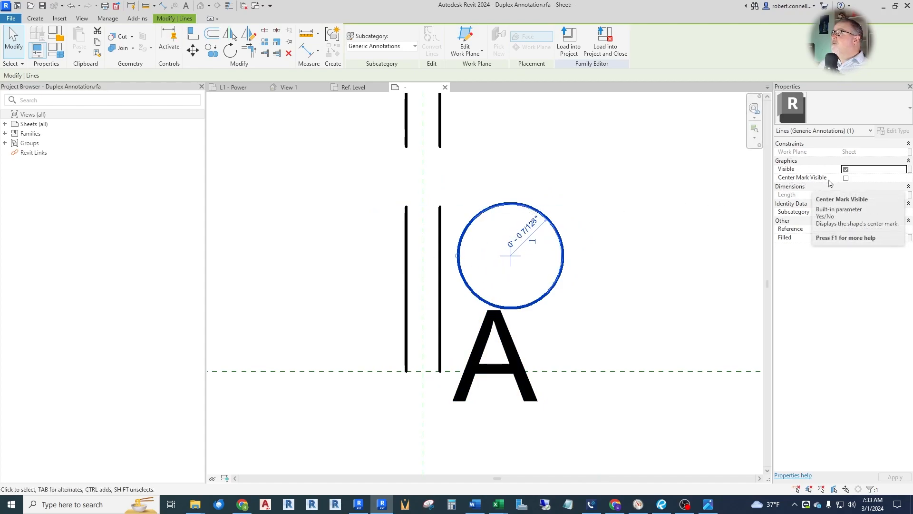
{"action": "left_click", "coordinate": [845, 178]}
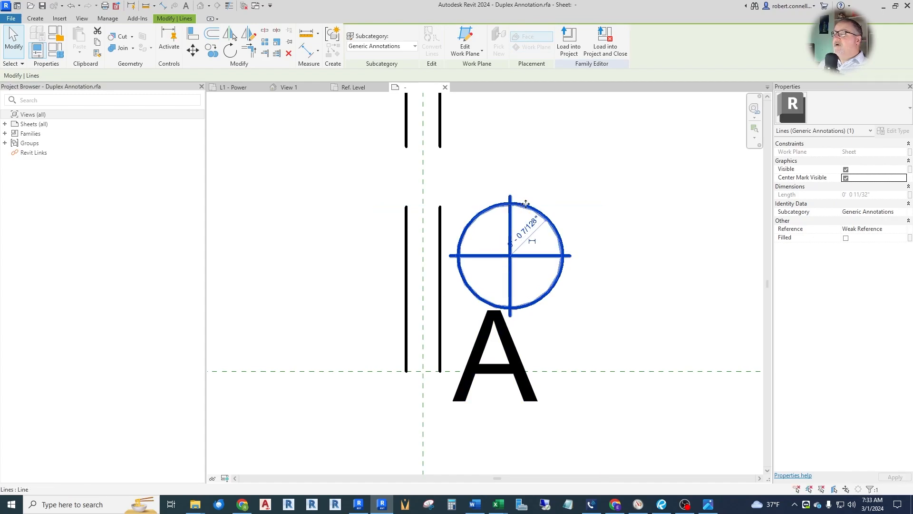
- Align the circle's center mark onto the vertical reference plane
{"action": "left_click_drag", "start_coordinate": [510, 255], "coordinate": [498, 263]}
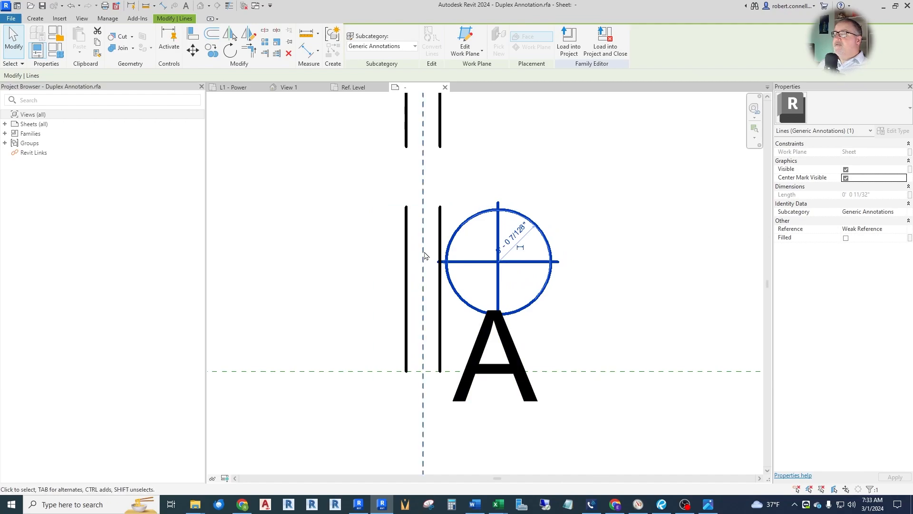
{"action": "mouse_move", "coordinate": [422, 233]}
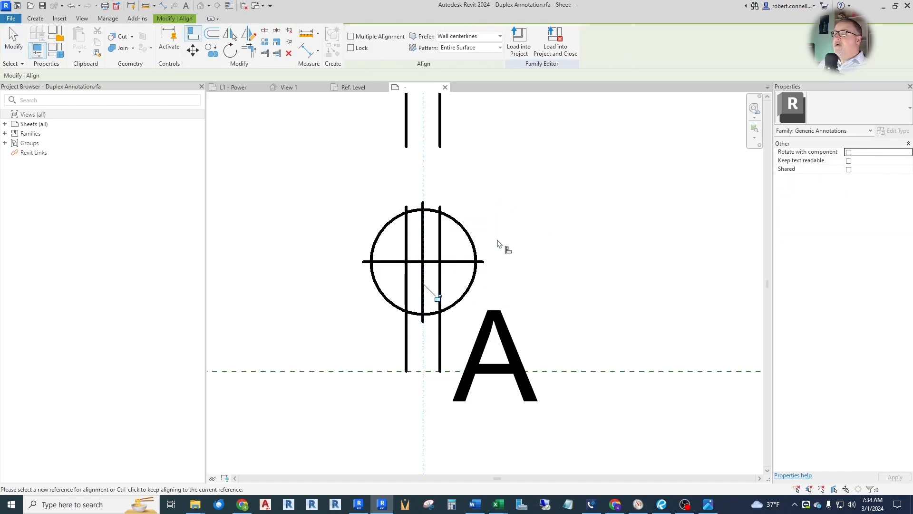
{"action": "mouse_move", "coordinate": [422, 359]}
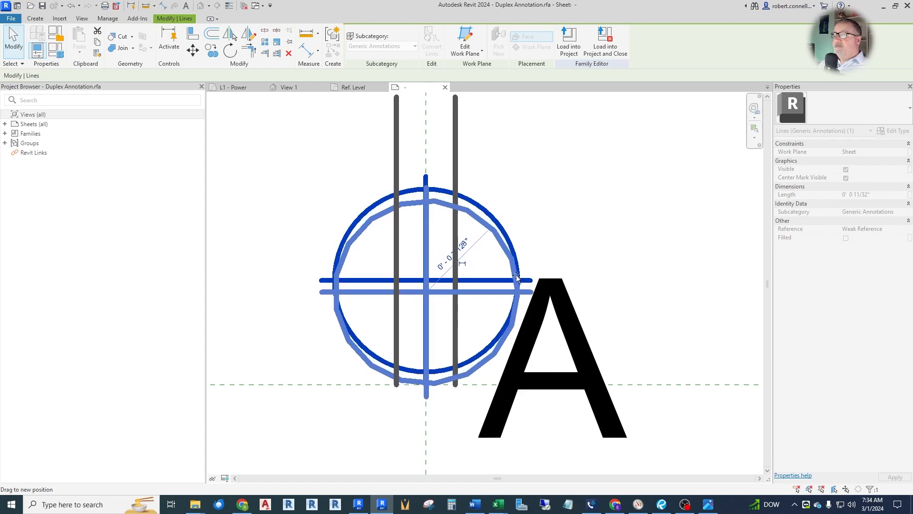
{"action": "left_click", "coordinate": [248, 44]}
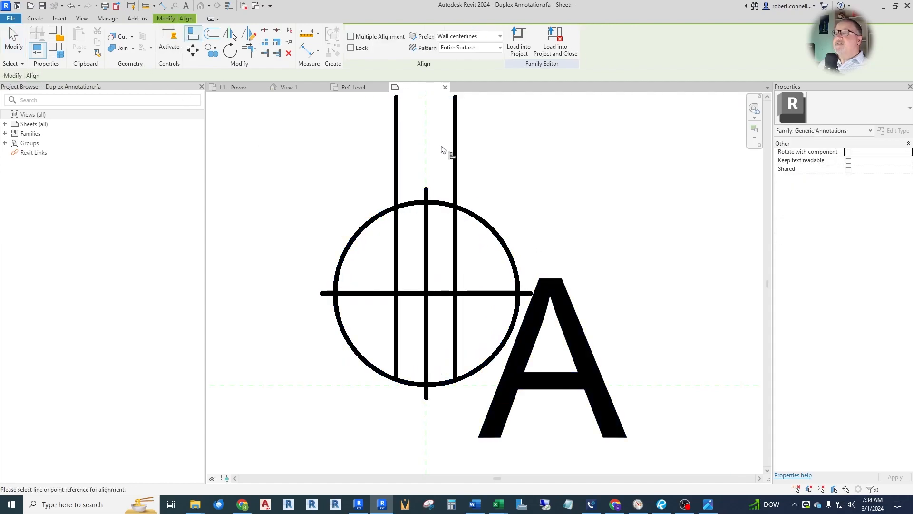
{"action": "left_click", "coordinate": [425, 292]}
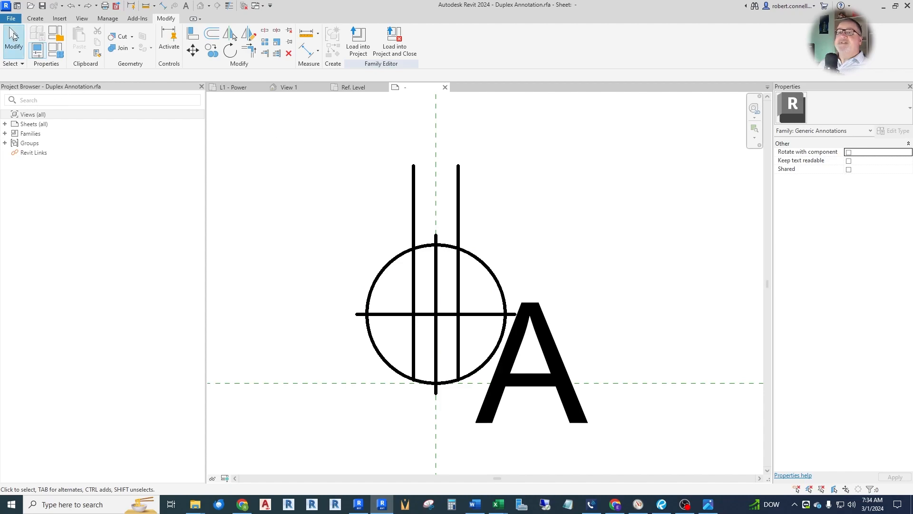
- Save the annotation family as ER_Duplex Annotation.rfa, accepting the save options
{"action": "left_click", "coordinate": [10, 18]}
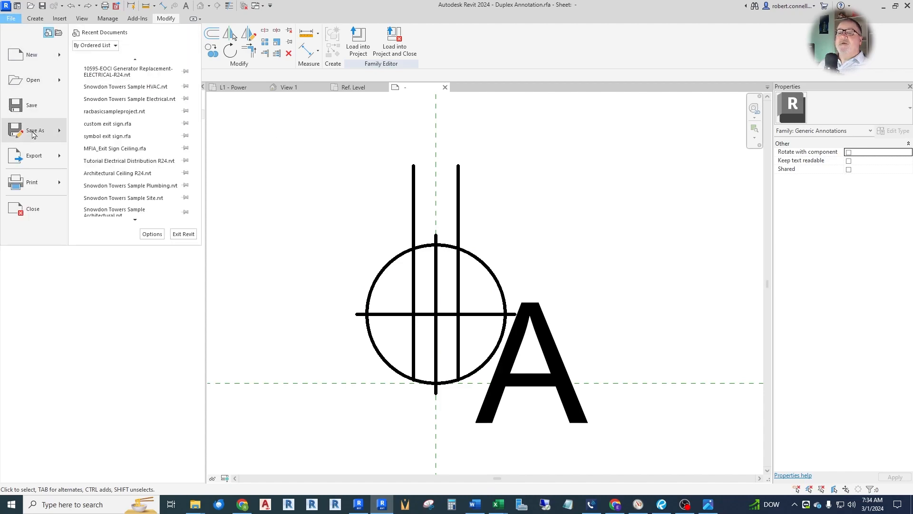
{"action": "left_click", "coordinate": [34, 130]}
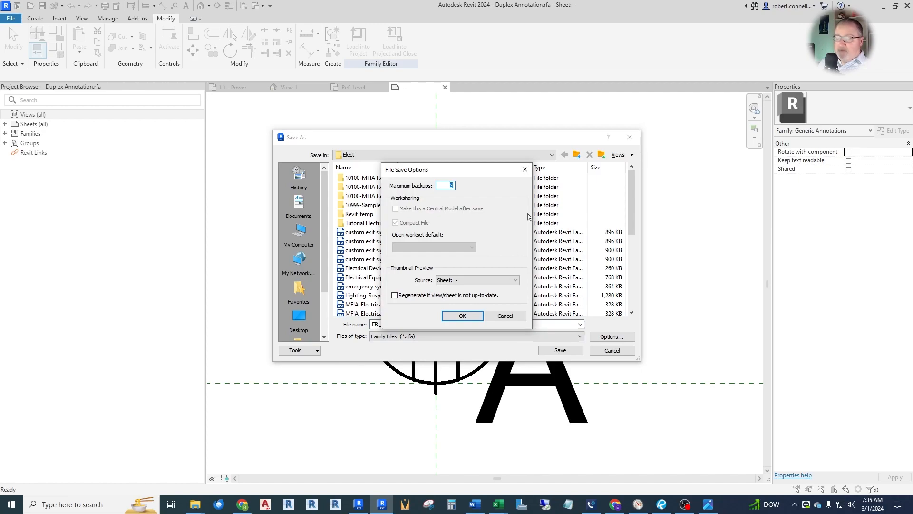
{"action": "left_click", "coordinate": [463, 315]}
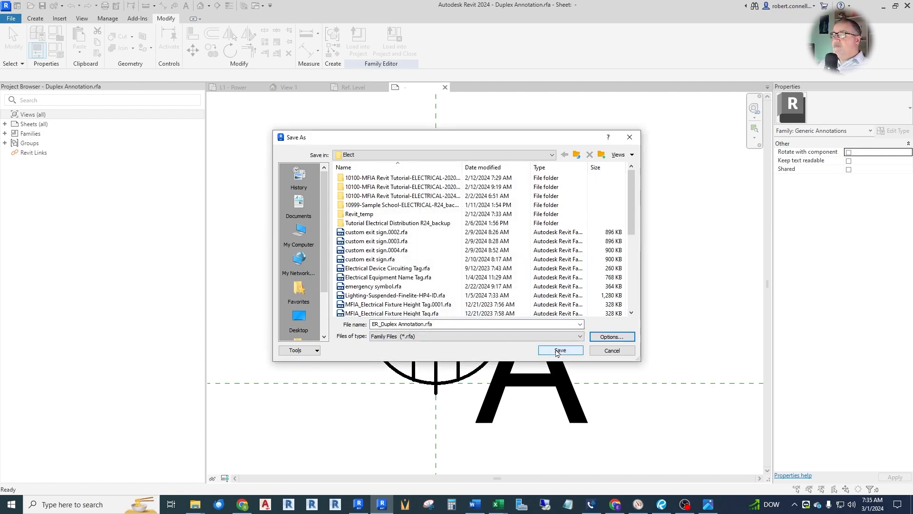
{"action": "left_click", "coordinate": [560, 351]}
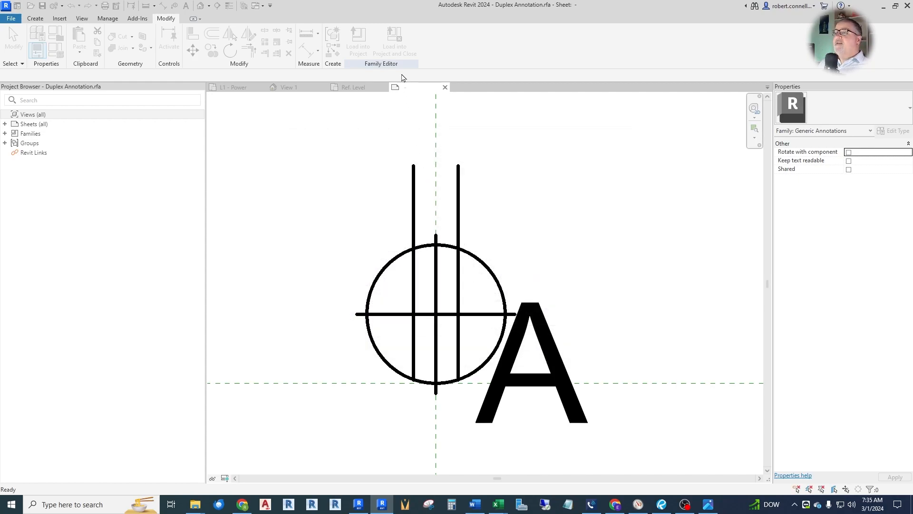
- Load the annotation into only Duplex Receptacle.rfa via Load into Projects
{"action": "left_click", "coordinate": [358, 43]}
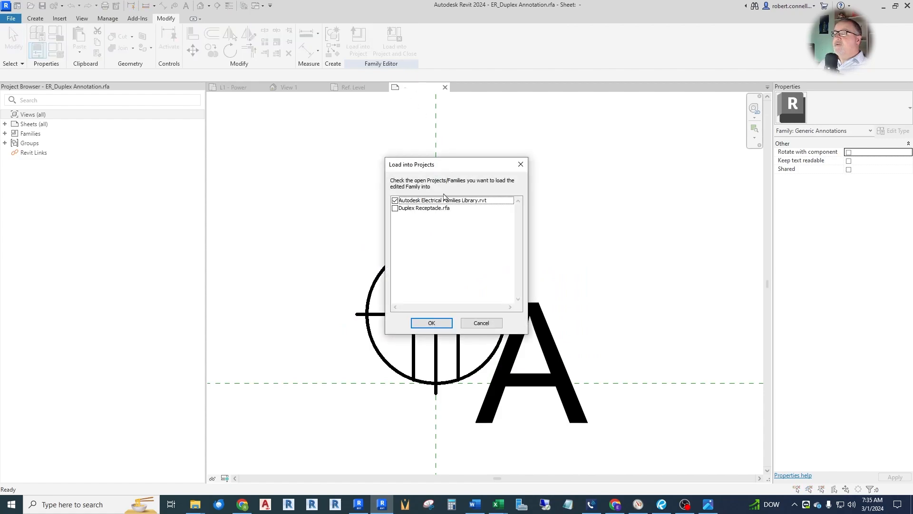
{"action": "left_click", "coordinate": [394, 200]}
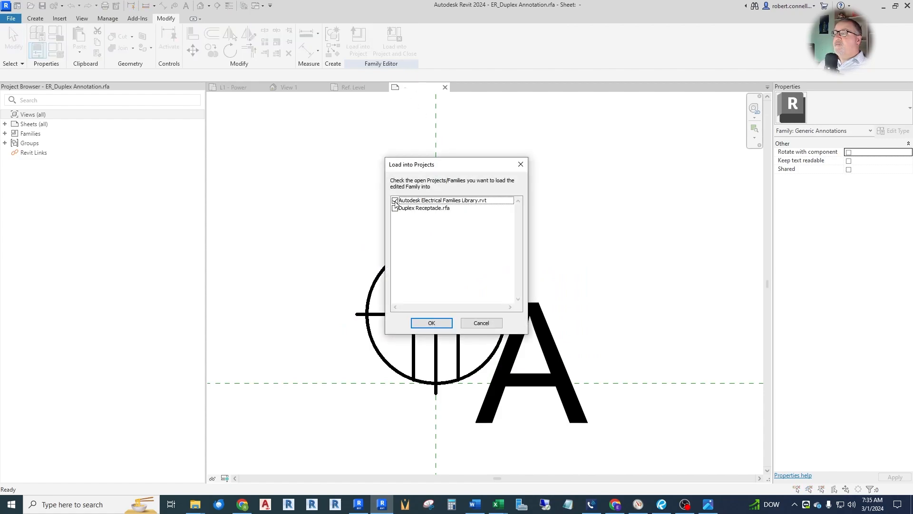
{"action": "left_click", "coordinate": [395, 201]}
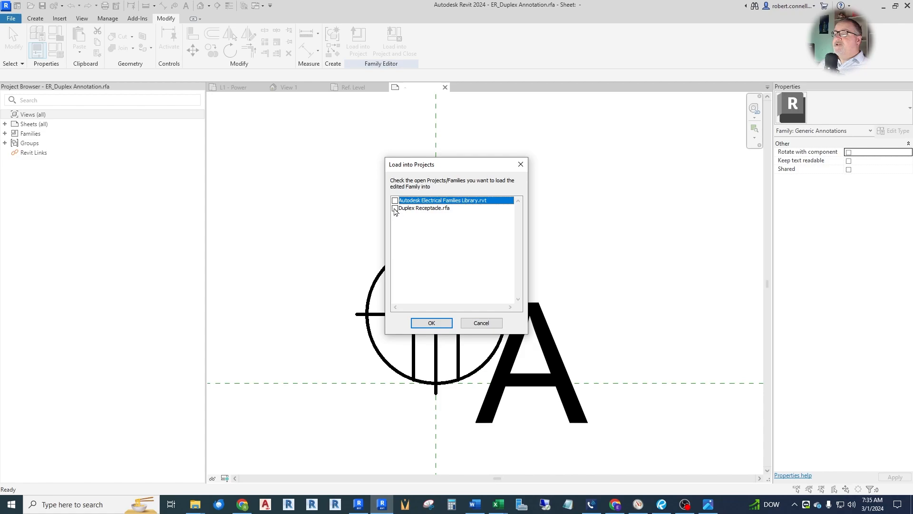
{"action": "left_click", "coordinate": [431, 323]}
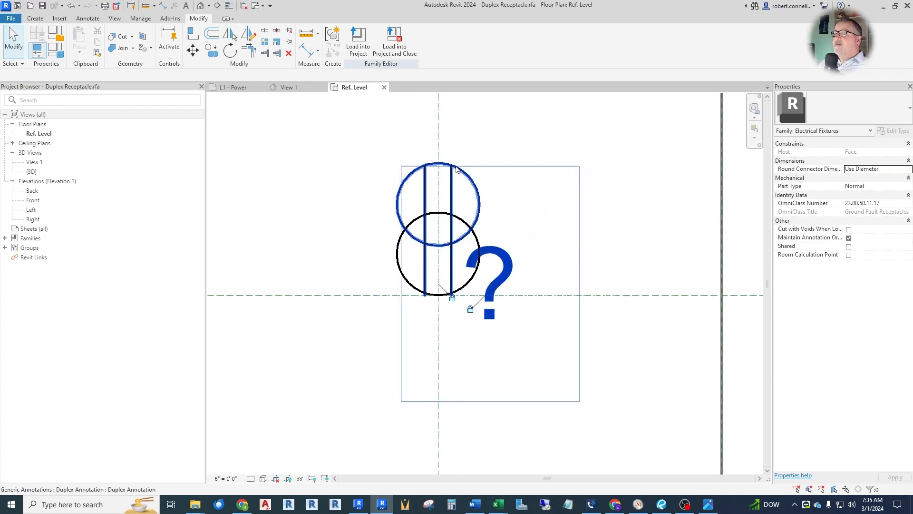
{"action": "left_click", "coordinate": [531, 197]}
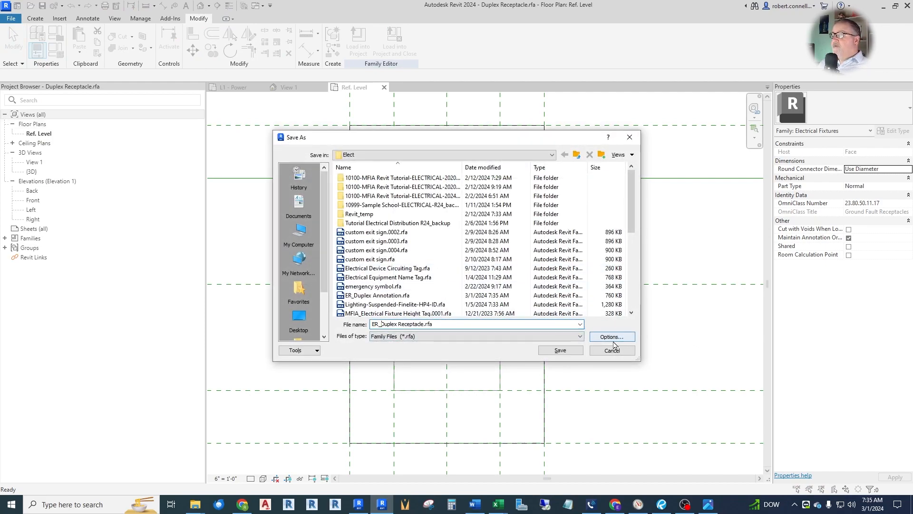
- Save the receptacle family as ER_Duplex Receptacle.rfa, accepting the save options
{"action": "left_click", "coordinate": [612, 337]}
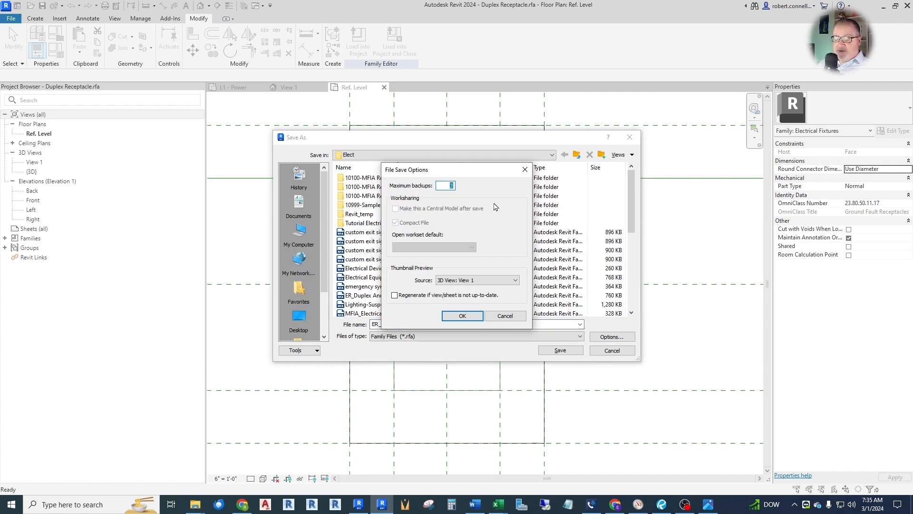
{"action": "left_click", "coordinate": [463, 315]}
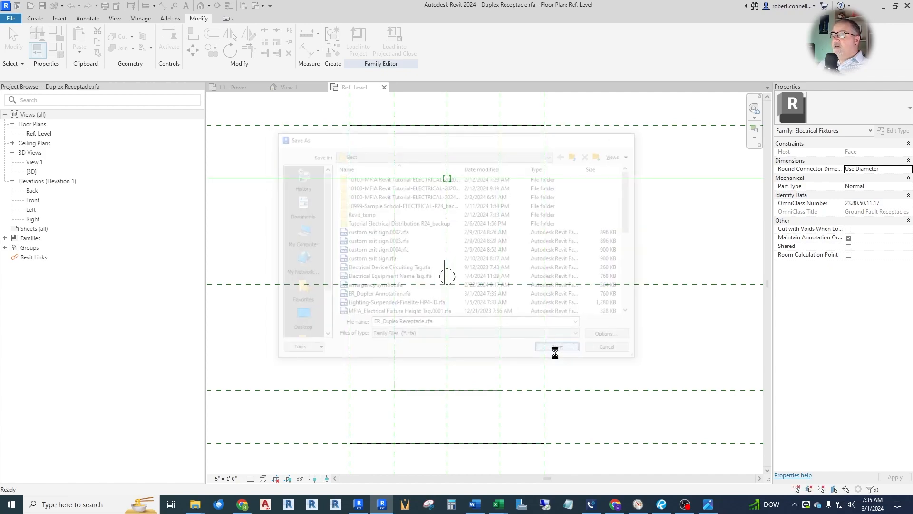
{"action": "left_click", "coordinate": [557, 346]}
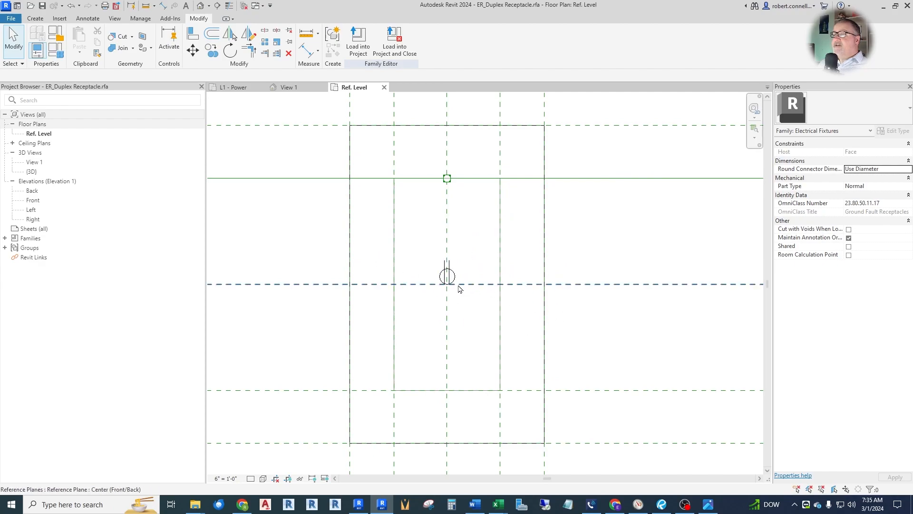
- Load ER_Duplex Receptacle into the project, overwriting the existing version, and place one on the wall beside Duplex Recept
{"action": "left_click", "coordinate": [358, 43]}
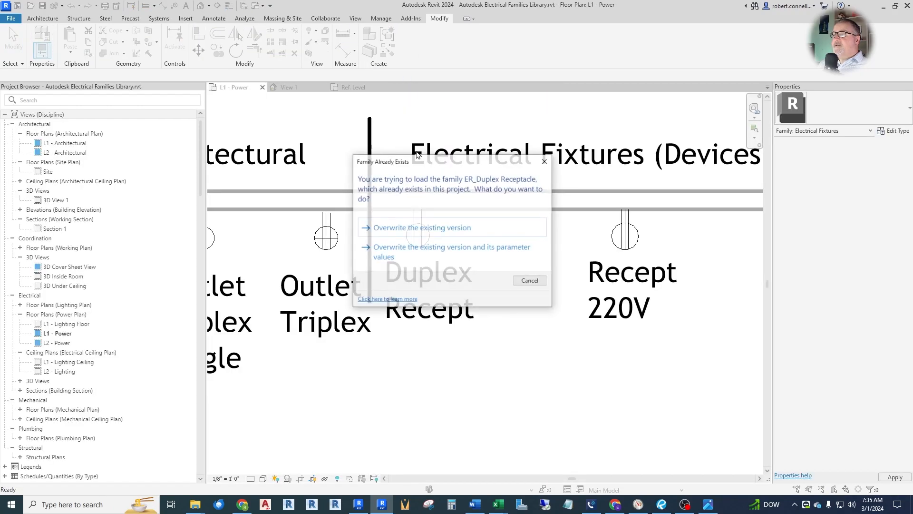
{"action": "left_click", "coordinate": [423, 227]}
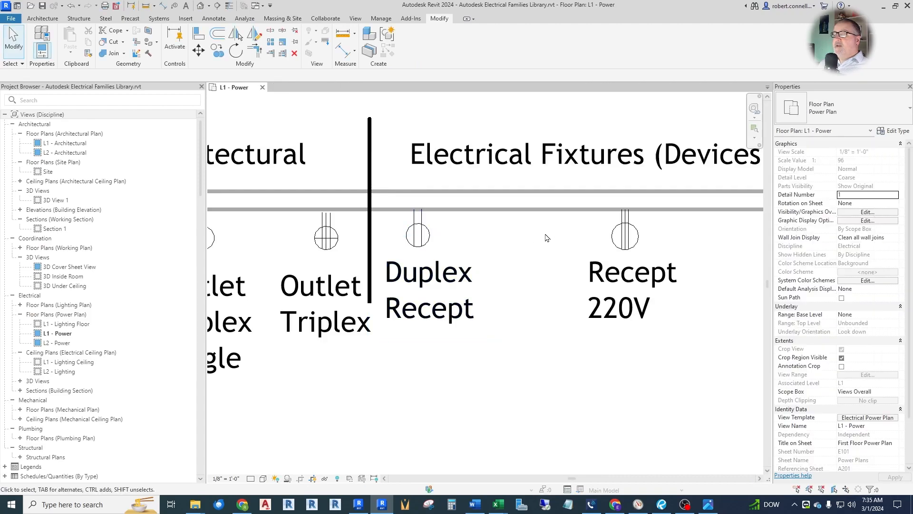
{"action": "left_click", "coordinate": [253, 154]}
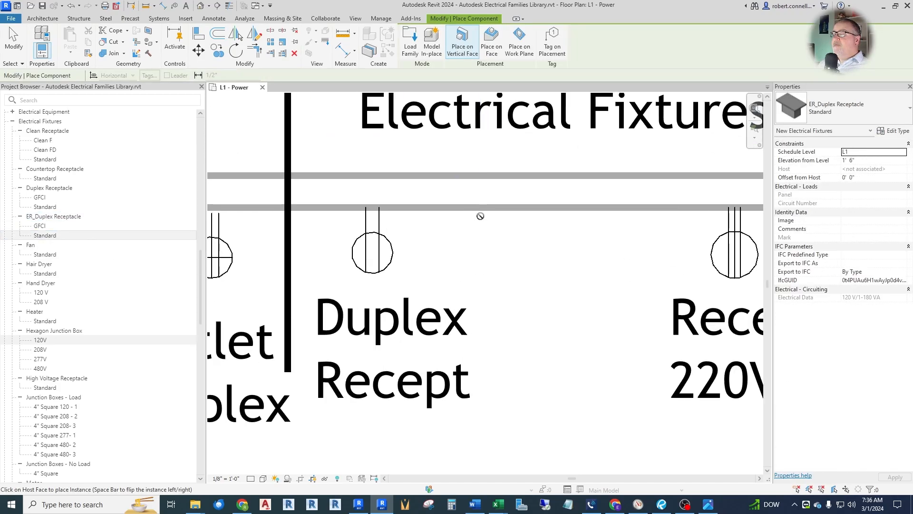
{"action": "mouse_move", "coordinate": [478, 173]}
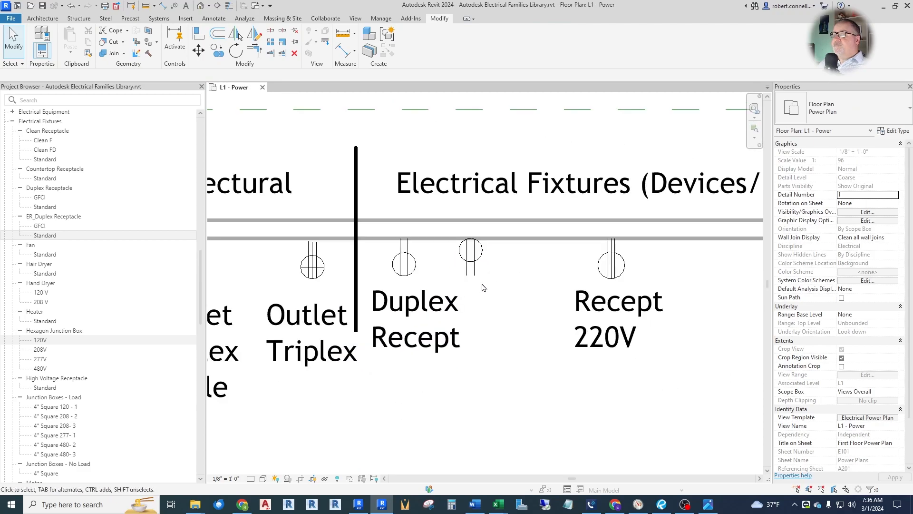
{"action": "left_click", "coordinate": [414, 301]}
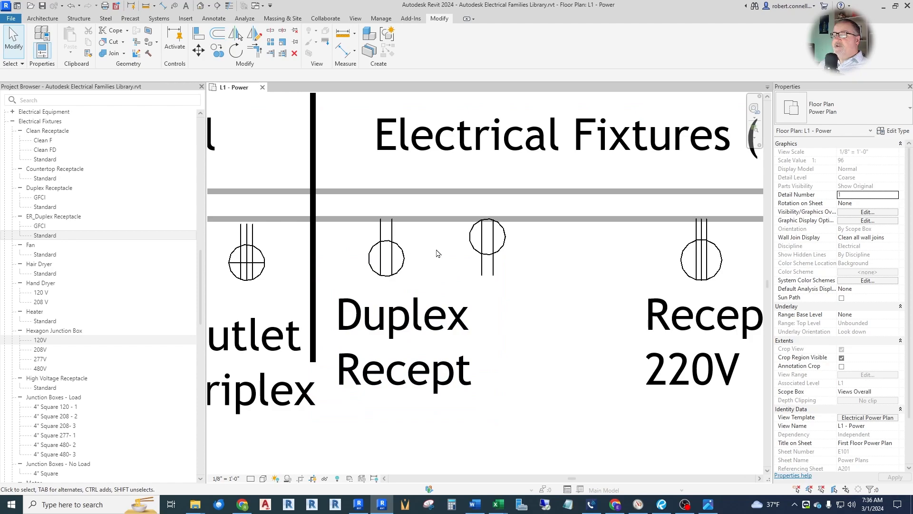
{"action": "mouse_move", "coordinate": [475, 219]}
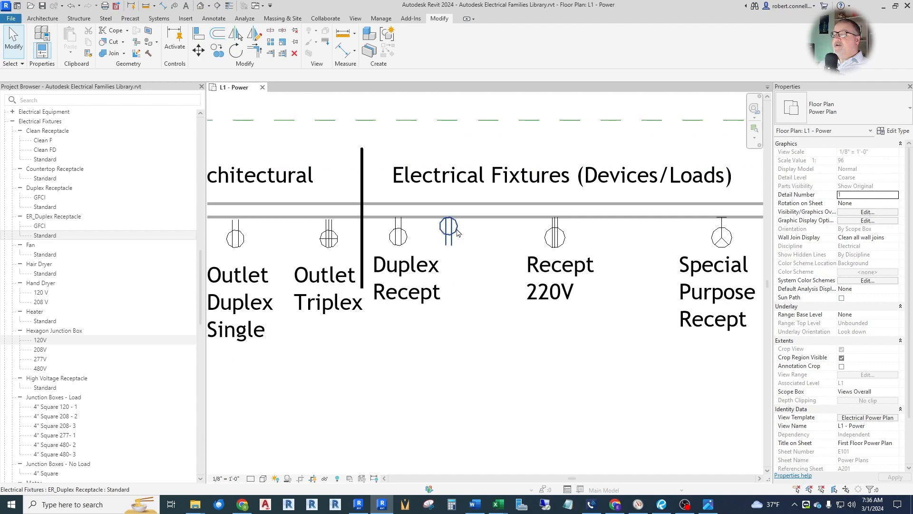
- Select the placed receptacle and reach the Annotation Objects categories in Manage > Object Styles
{"action": "left_click", "coordinate": [448, 227]}
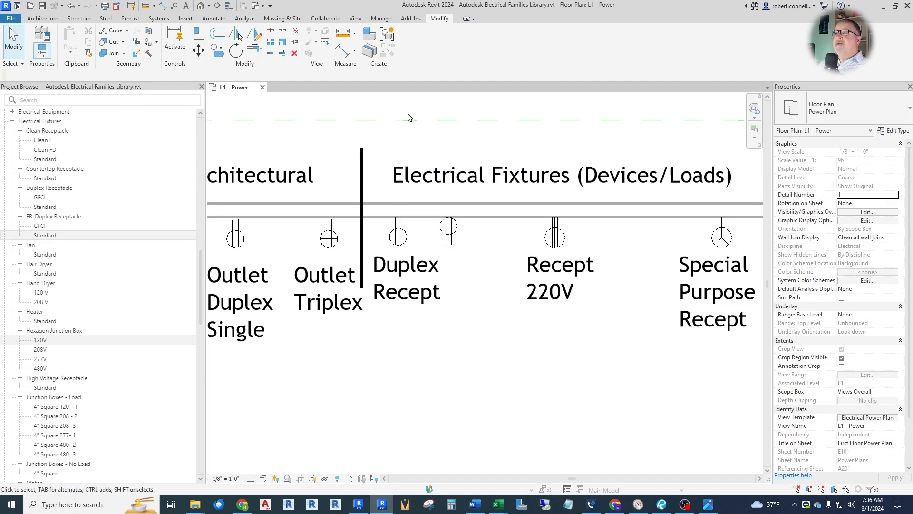
{"action": "left_click", "coordinate": [381, 18]}
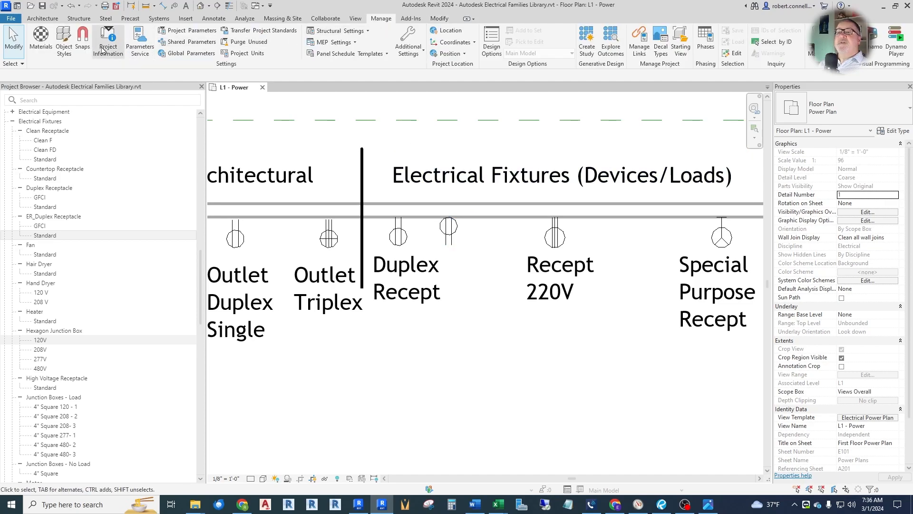
{"action": "mouse_move", "coordinate": [62, 37]}
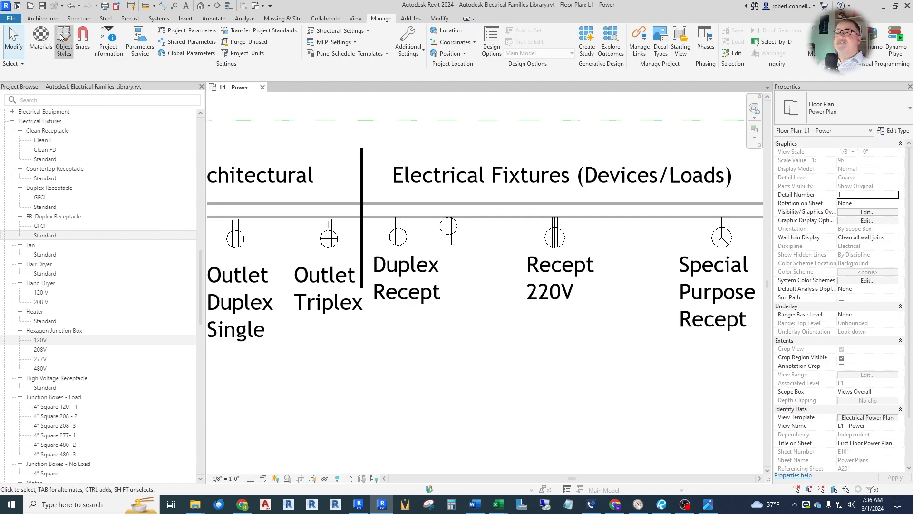
{"action": "left_click", "coordinate": [64, 40]}
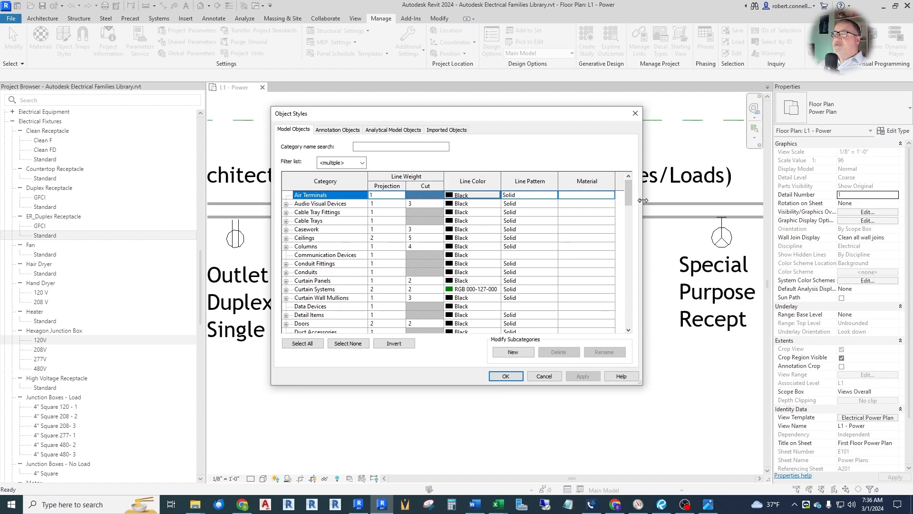
{"action": "scroll", "scroll_direction": "down", "scroll_amount": 3}
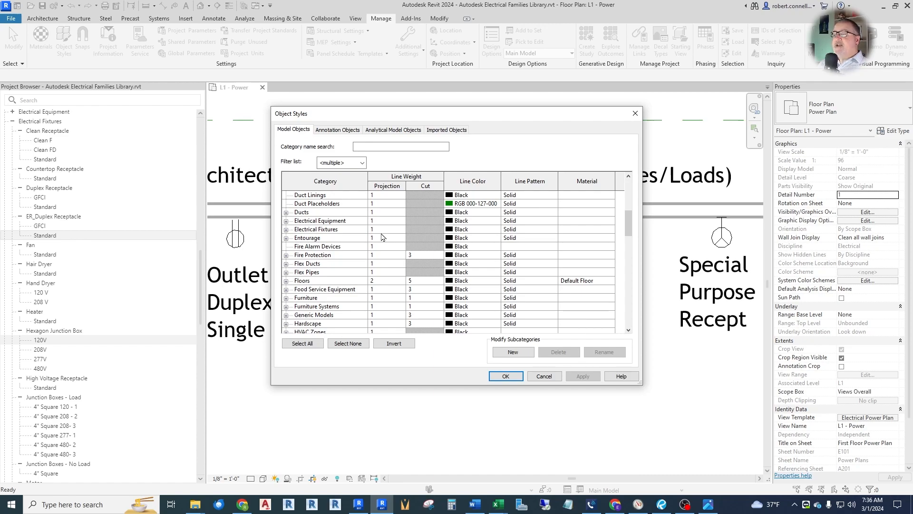
{"action": "left_click", "coordinate": [337, 130]}
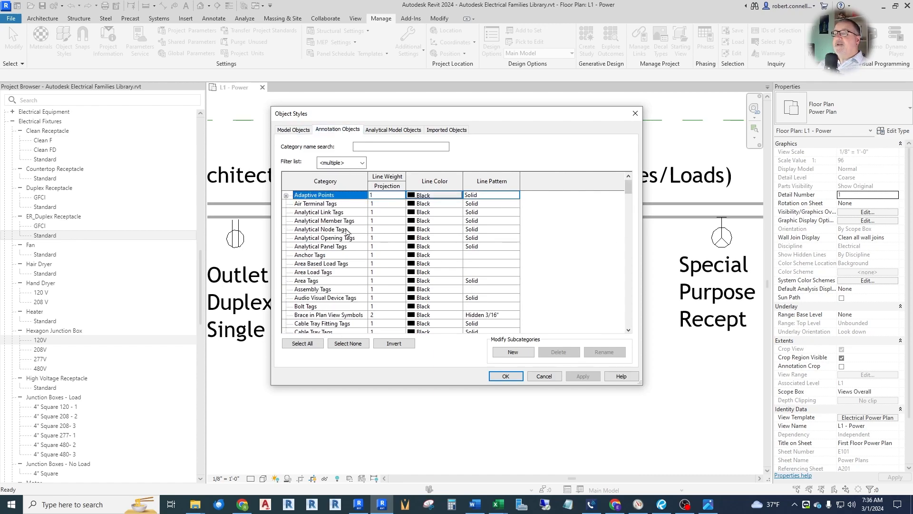
- Raise the Generic Annotations projection line weight and apply it
{"action": "scroll", "scroll_direction": "down", "scroll_amount": 3}
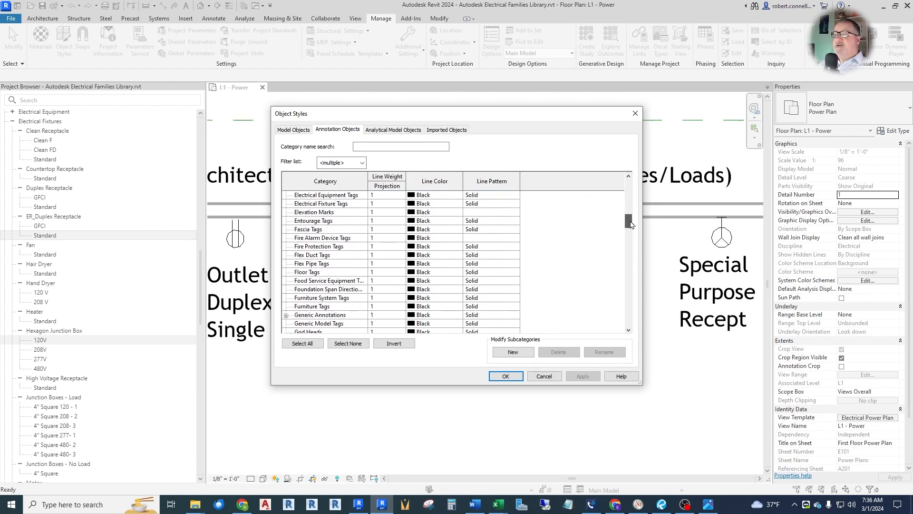
{"action": "scroll", "scroll_direction": "down", "scroll_amount": 3}
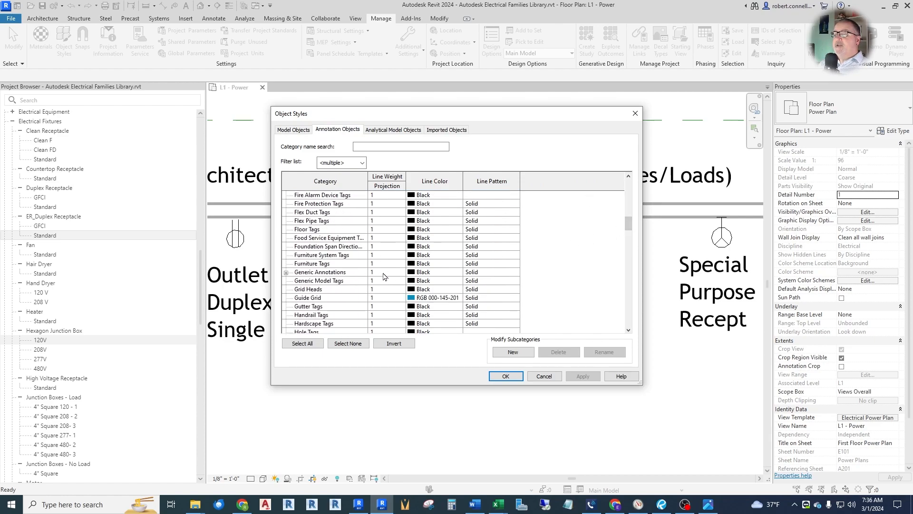
{"action": "left_click", "coordinate": [399, 272]}
{"action": "type", "text": "3"}
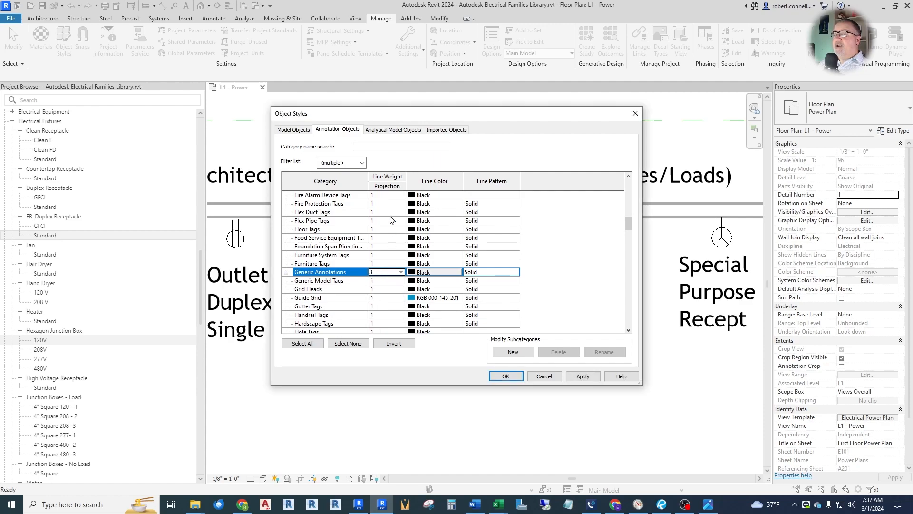
{"action": "left_click", "coordinate": [504, 376]}
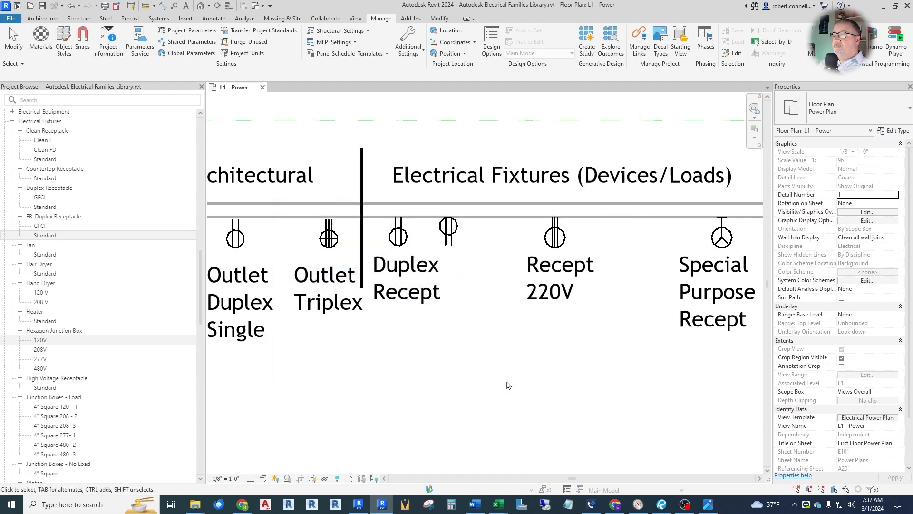
- Cut a section below the outlet symbols, open Section 3 and select the ER duplex receptacle in elevation
{"action": "left_click", "coordinate": [407, 278]}
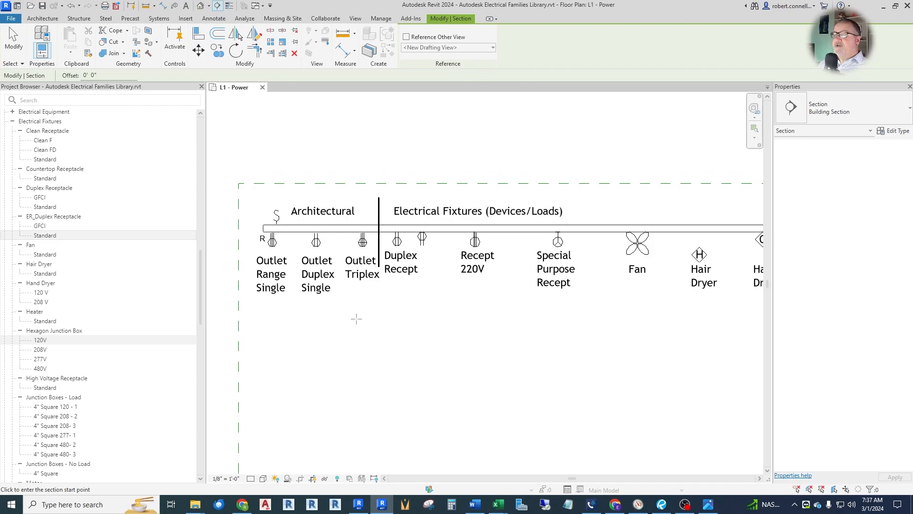
{"action": "left_click_drag", "start_coordinate": [331, 316], "coordinate": [510, 315]}
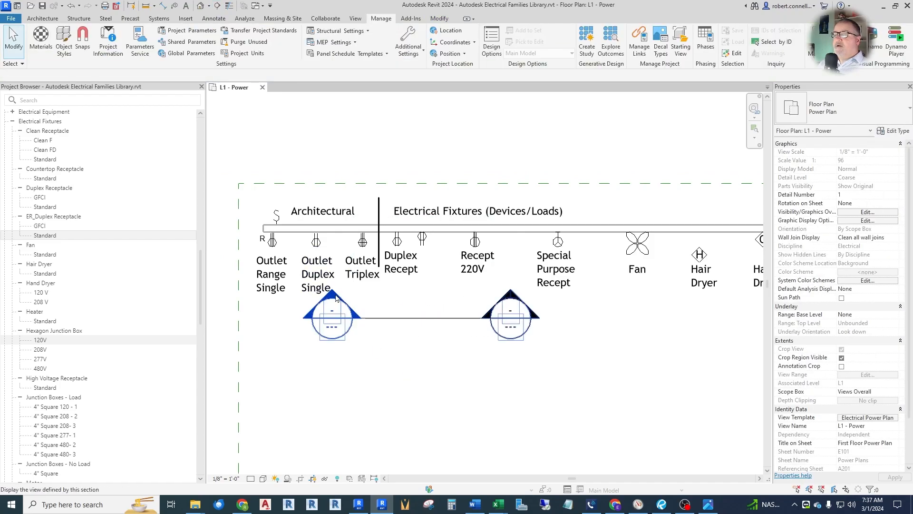
{"action": "mouse_move", "coordinate": [332, 298]}
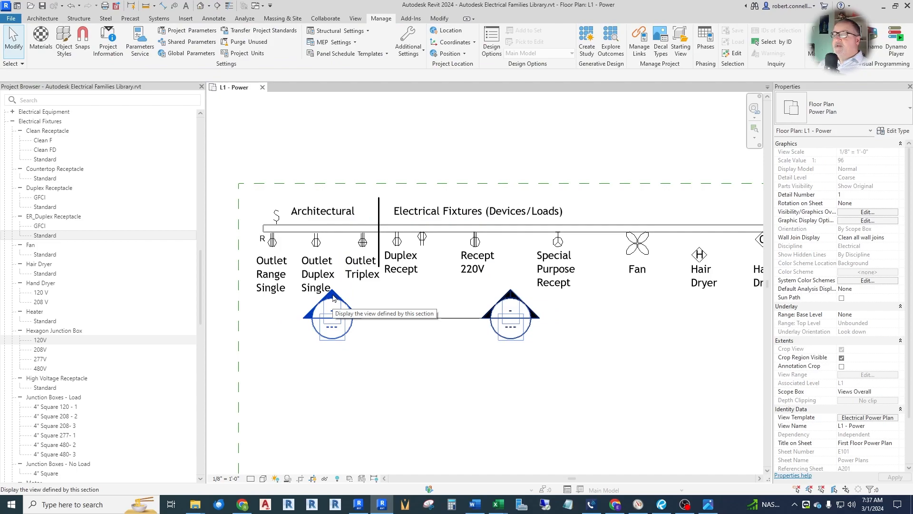
{"action": "left_click", "coordinate": [331, 312]}
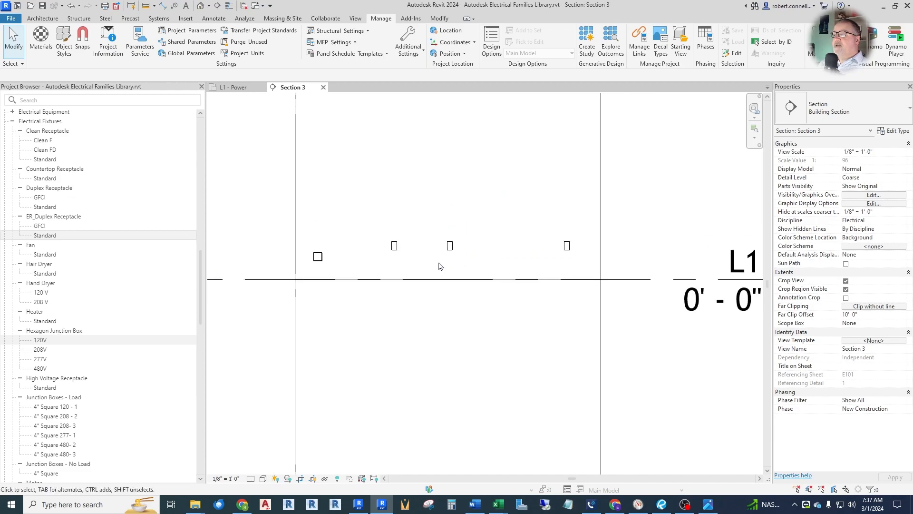
{"action": "left_click", "coordinate": [450, 246]}
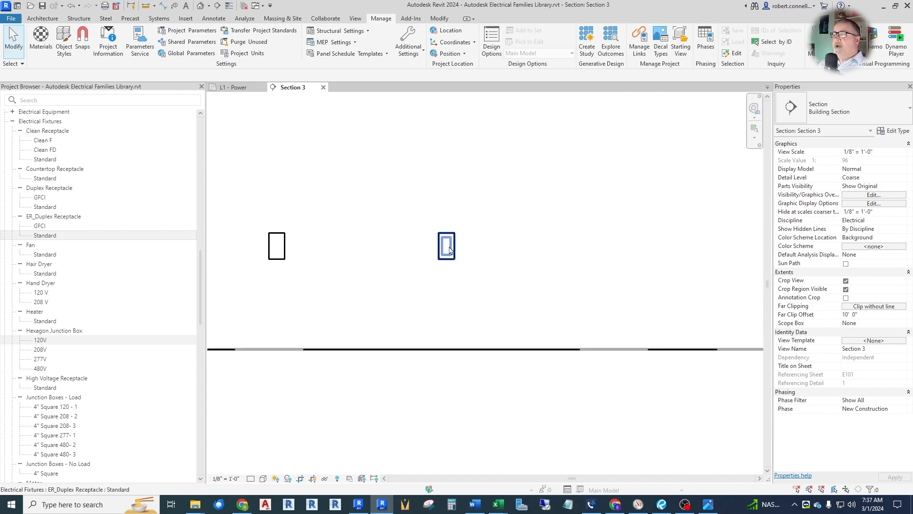
{"action": "mouse_move", "coordinate": [446, 246]}
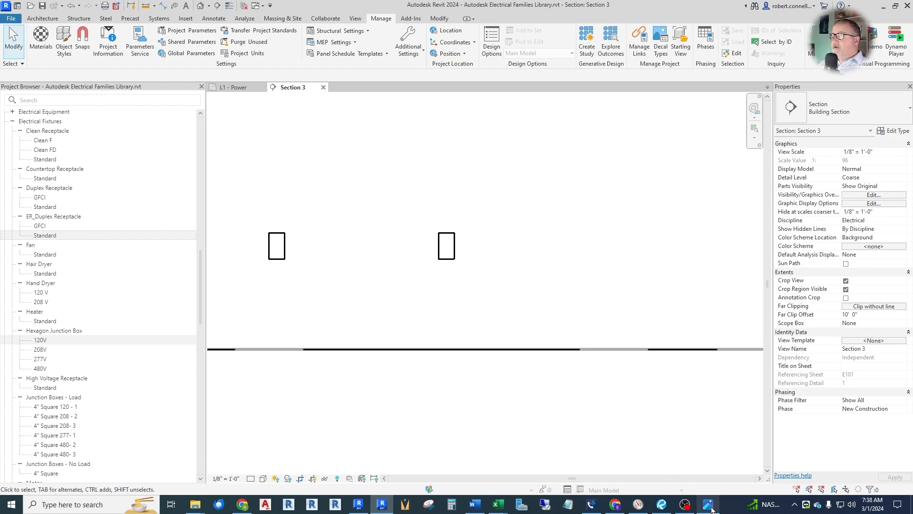
- Switch to the duplex receptacle face reference photo in Windows Photos
{"action": "left_click", "coordinate": [708, 505]}
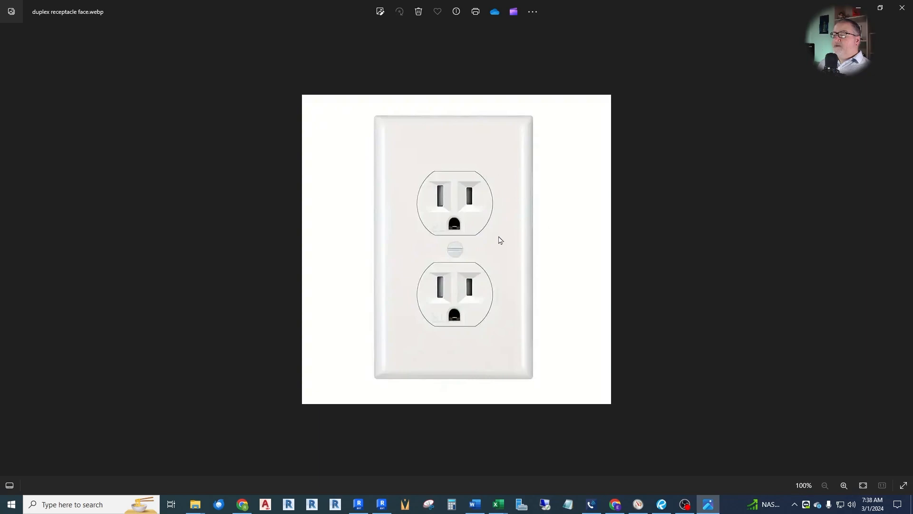
{"action": "mouse_move", "coordinate": [600, 317]}
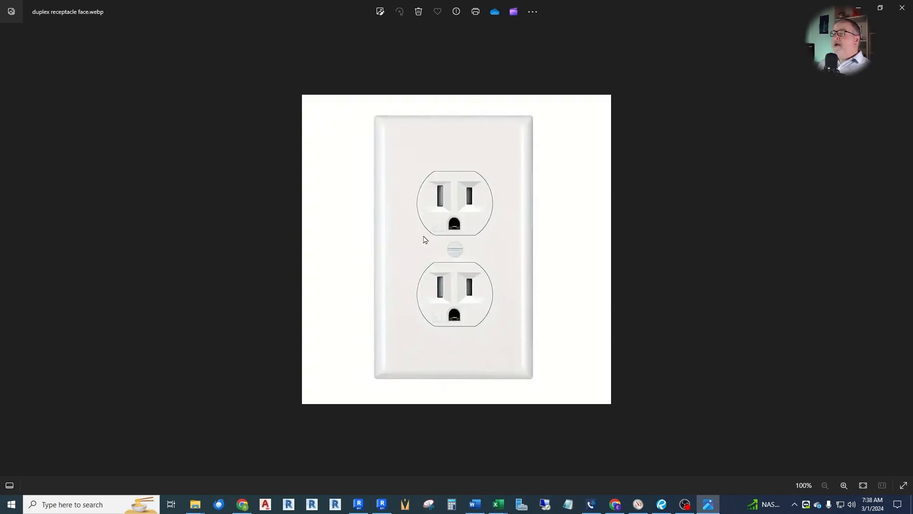
{"action": "mouse_move", "coordinate": [491, 225]}
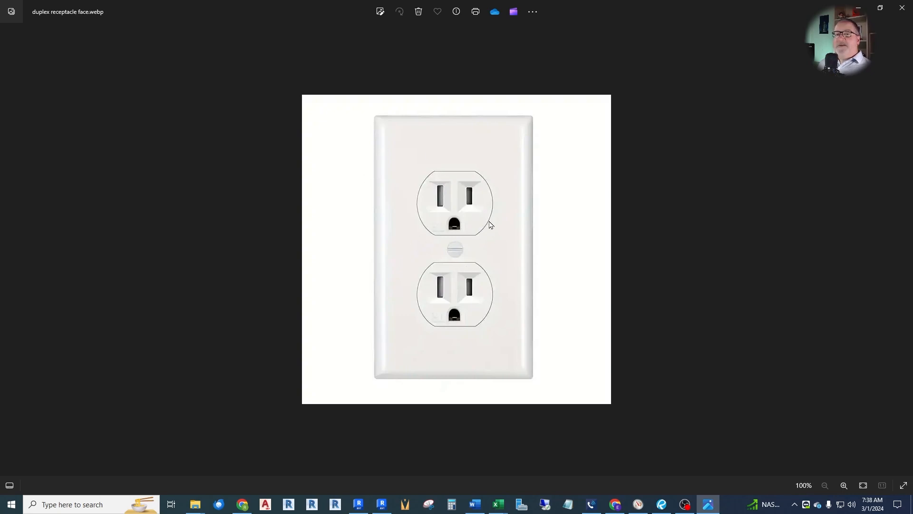
{"action": "mouse_move", "coordinate": [461, 204]}
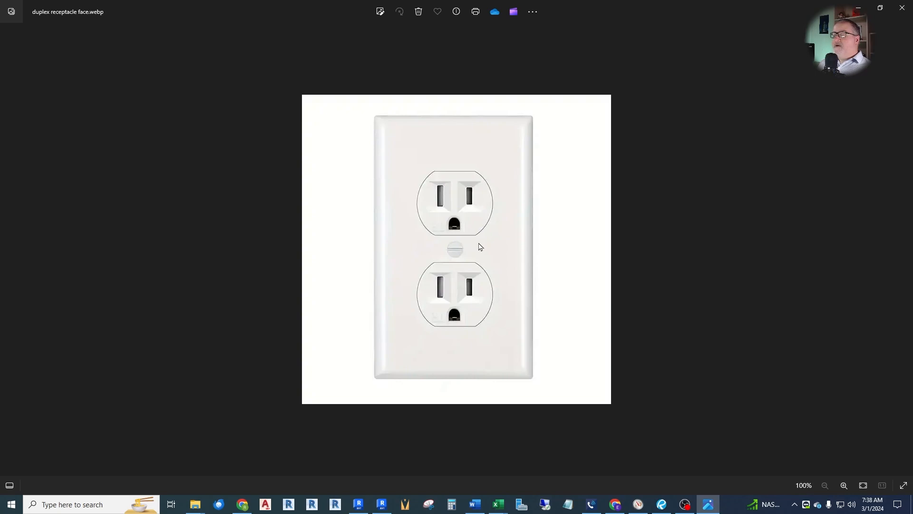
{"action": "mouse_move", "coordinate": [475, 240]}
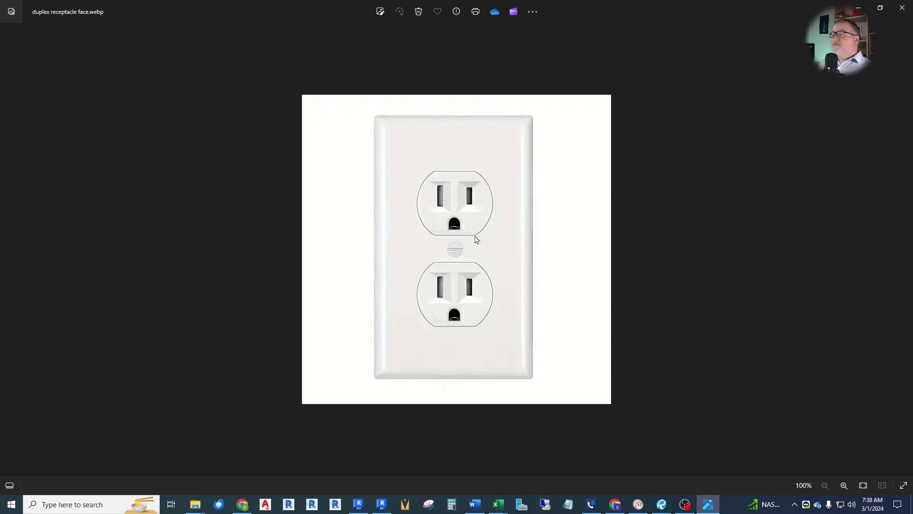
{"action": "mouse_move", "coordinate": [446, 184]}
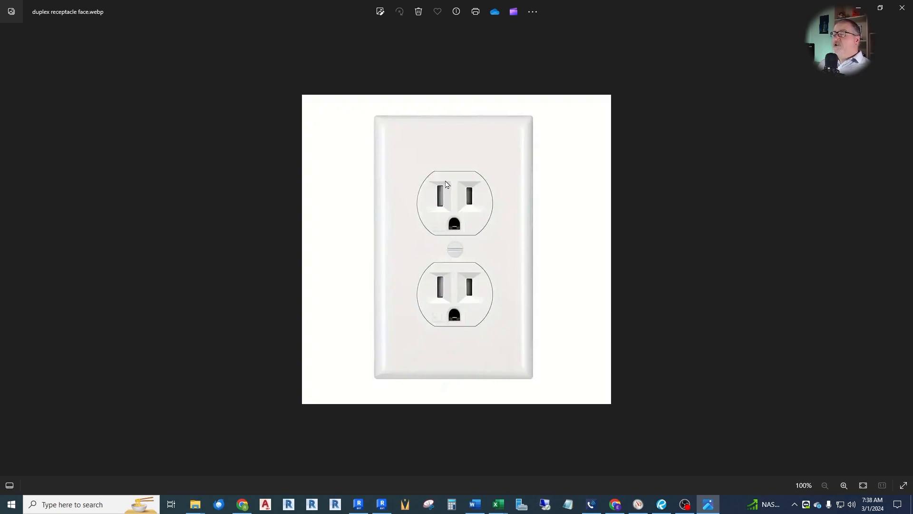
{"action": "mouse_move", "coordinate": [685, 495]}
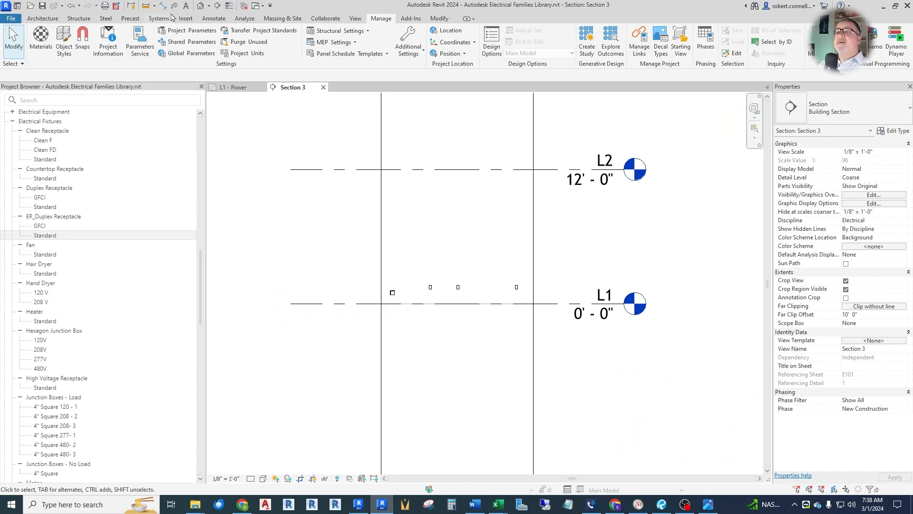
- View the receptacles in a 3D view and open the Duplex Receptacle family for editing
{"action": "left_click", "coordinate": [235, 87]}
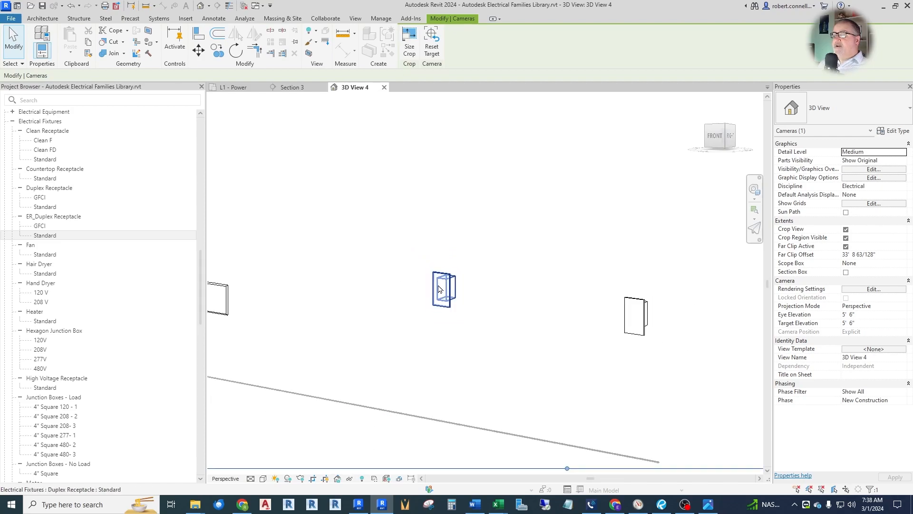
{"action": "left_click", "coordinate": [442, 290]}
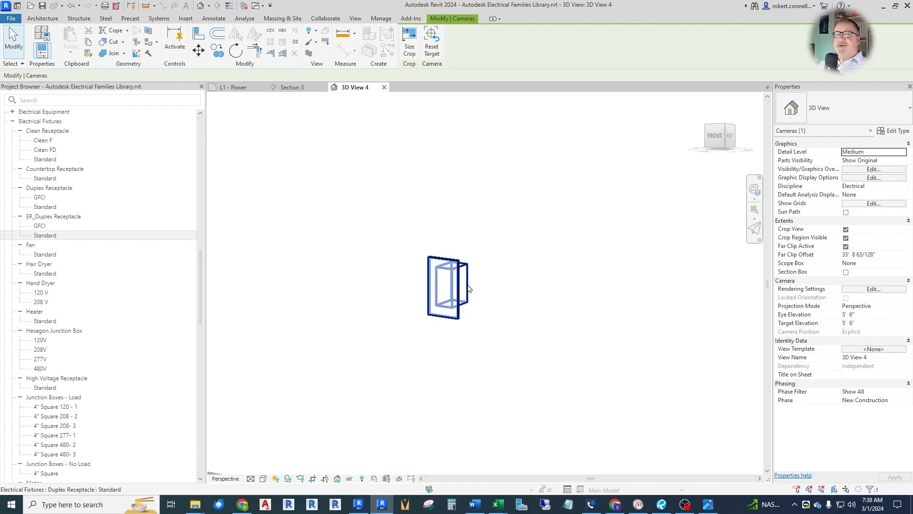
{"action": "left_click", "coordinate": [499, 263]}
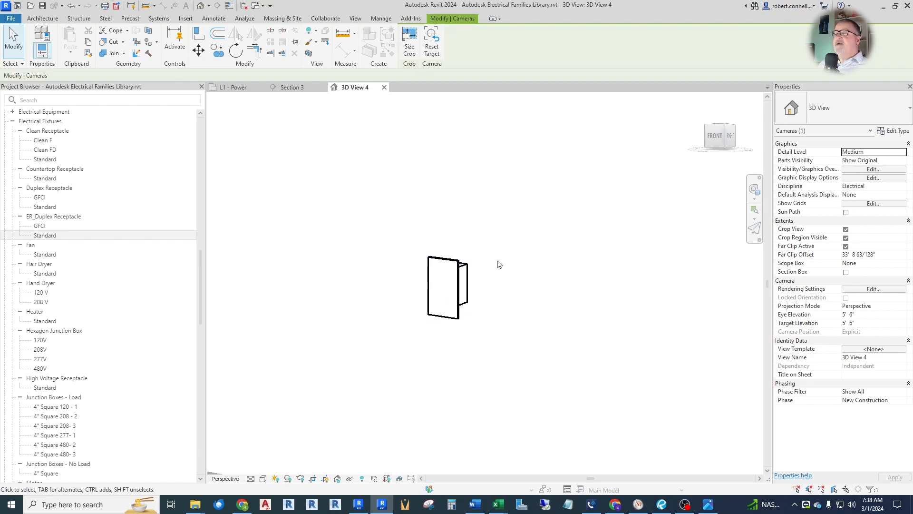
{"action": "left_click", "coordinate": [447, 285]}
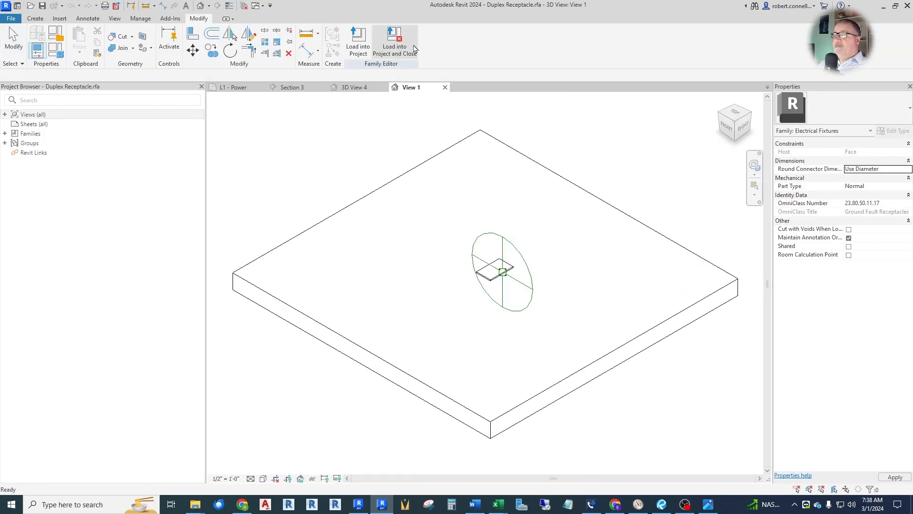
- Open the family's Ref. Level floor plan from the Project Browser showing the cover plate outline
{"action": "left_click", "coordinate": [32, 114]}
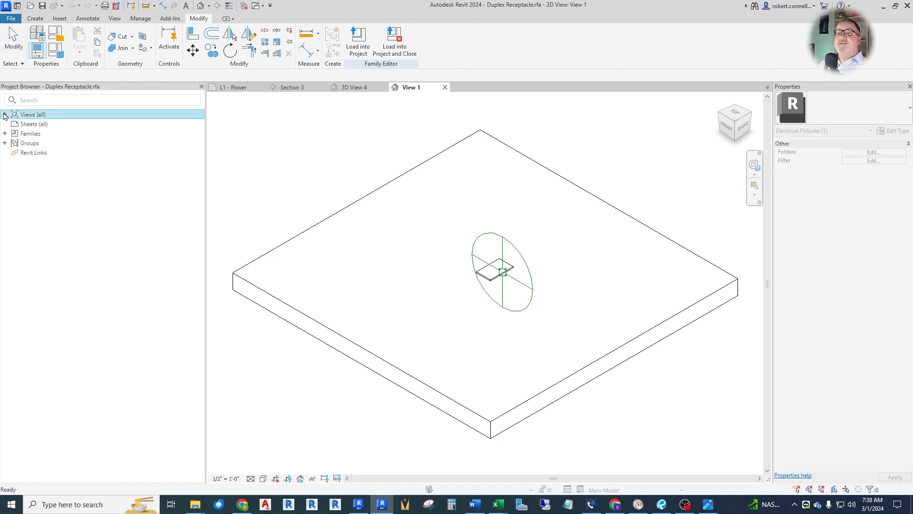
{"action": "left_click", "coordinate": [5, 114]}
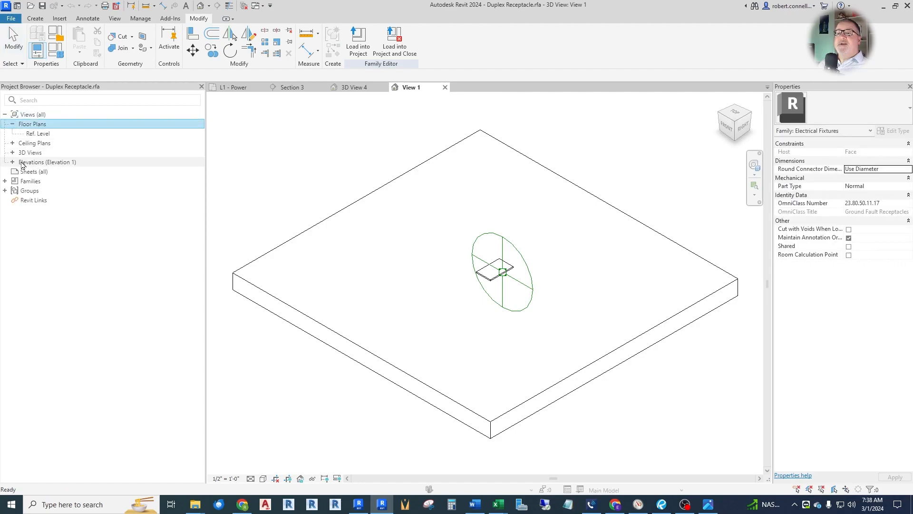
{"action": "double_click", "coordinate": [38, 133]}
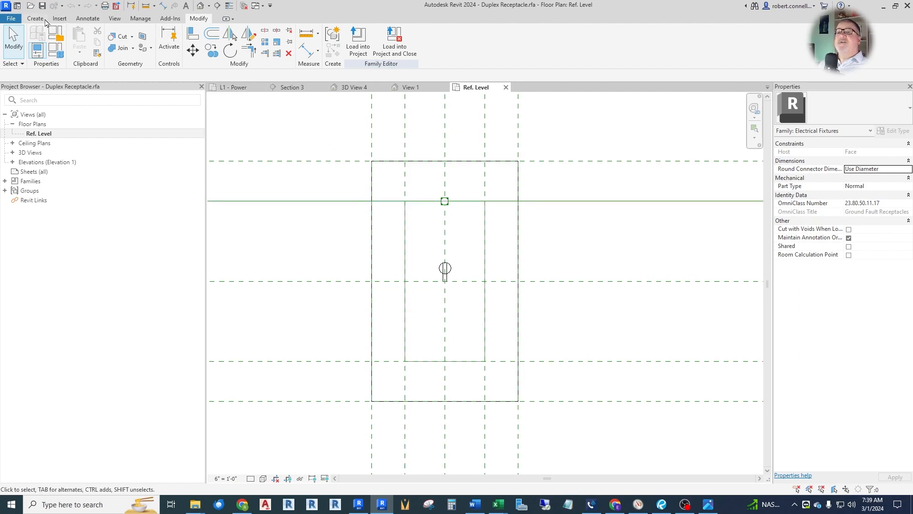
{"action": "left_click", "coordinate": [35, 18]}
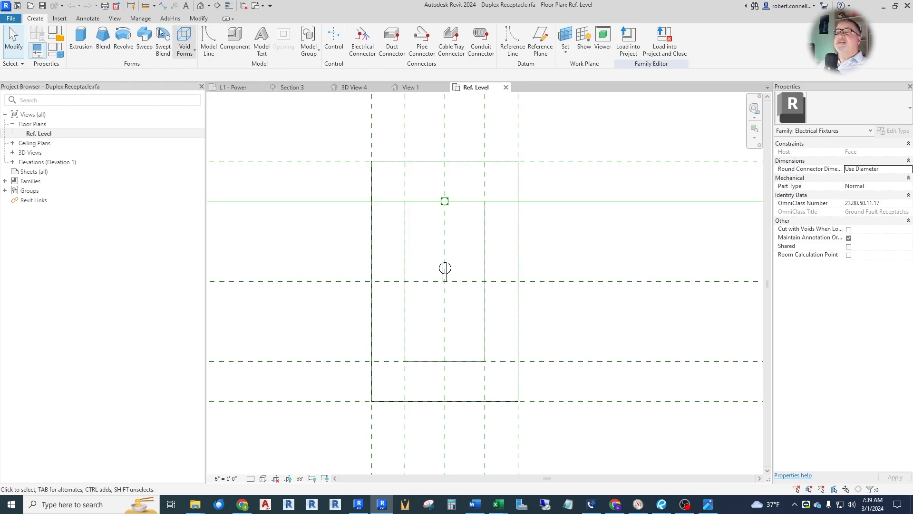
- Review the Annotate and Create ribbons, then switch to the family's 3D view
{"action": "left_click", "coordinate": [87, 18]}
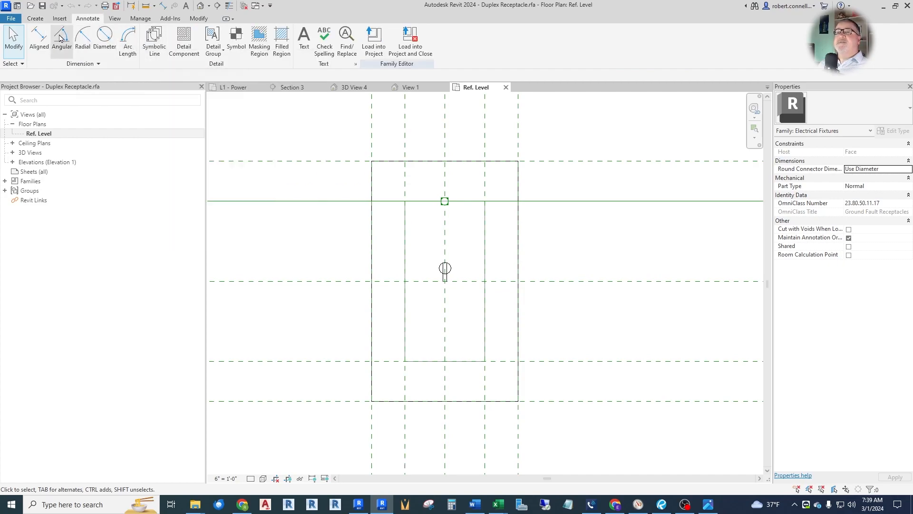
{"action": "left_click", "coordinate": [35, 18]}
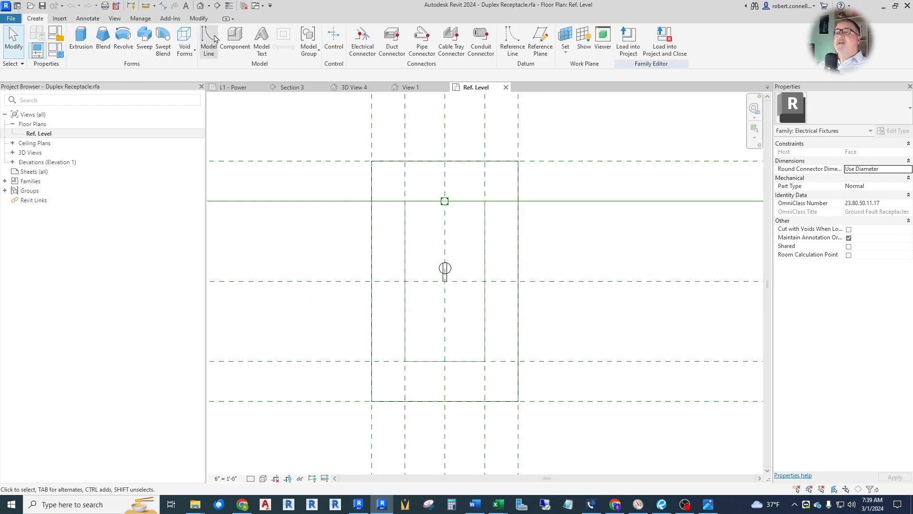
{"action": "mouse_move", "coordinate": [208, 42]}
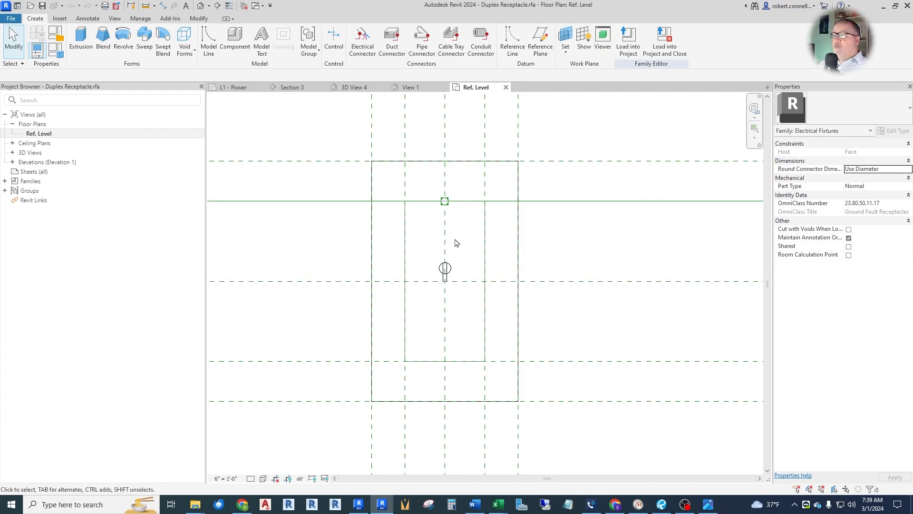
{"action": "mouse_move", "coordinate": [442, 255]}
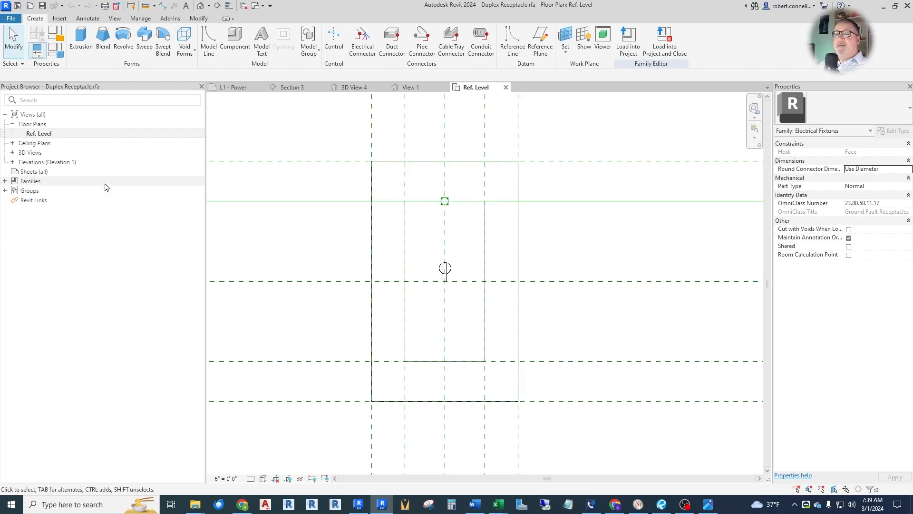
{"action": "left_click", "coordinate": [29, 152]}
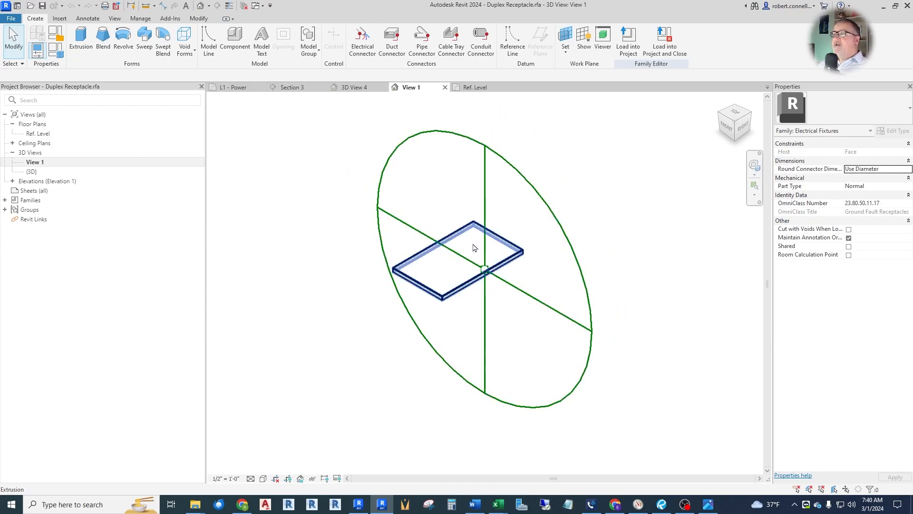
{"action": "mouse_move", "coordinate": [458, 264]}
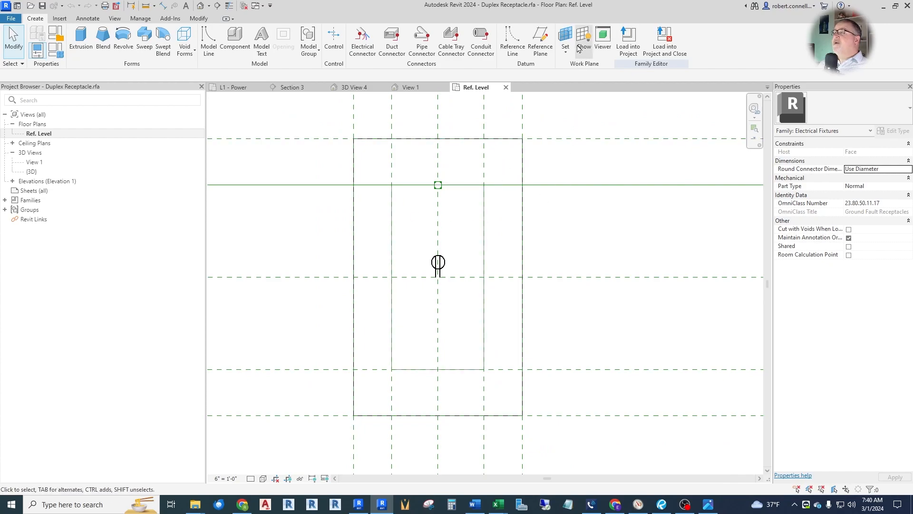
{"action": "mouse_move", "coordinate": [564, 36]}
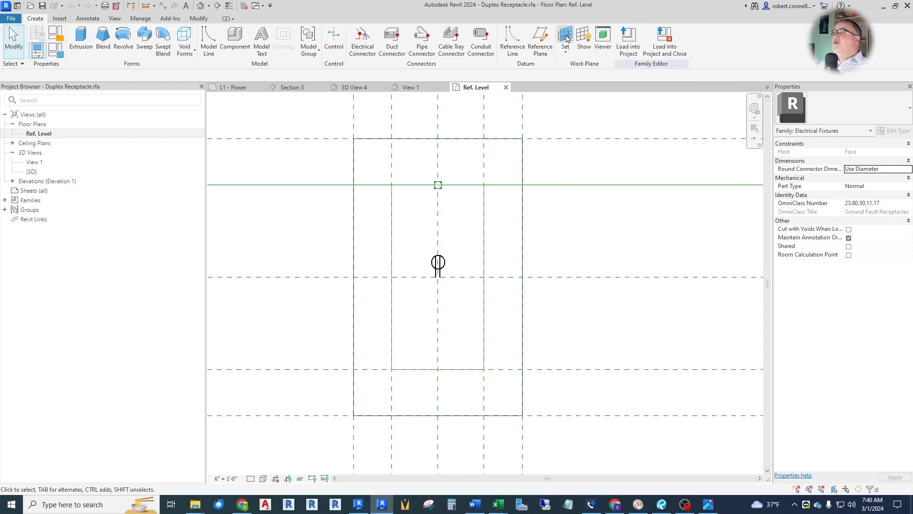
- Set the work plane by Pick a plane from the Work Plane dialog
{"action": "left_click", "coordinate": [564, 38]}
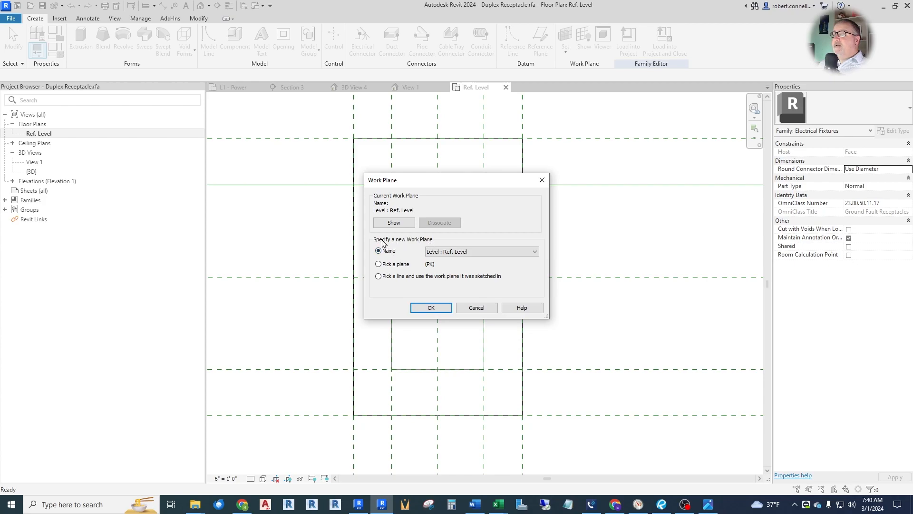
{"action": "left_click", "coordinate": [480, 251]}
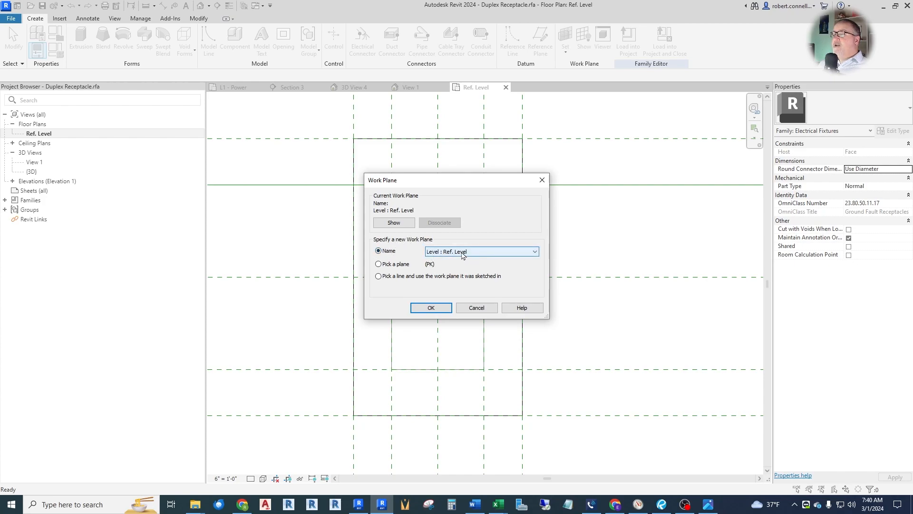
{"action": "left_click", "coordinate": [533, 251]}
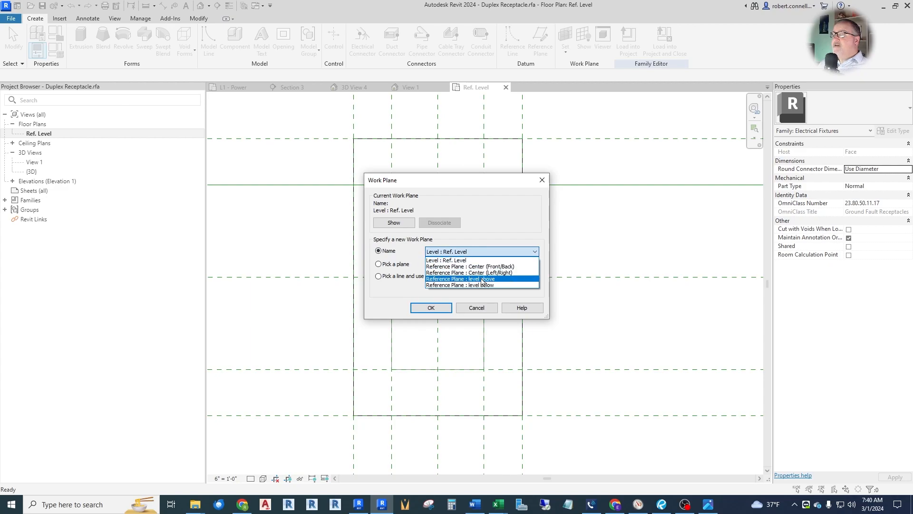
{"action": "mouse_move", "coordinate": [469, 266]}
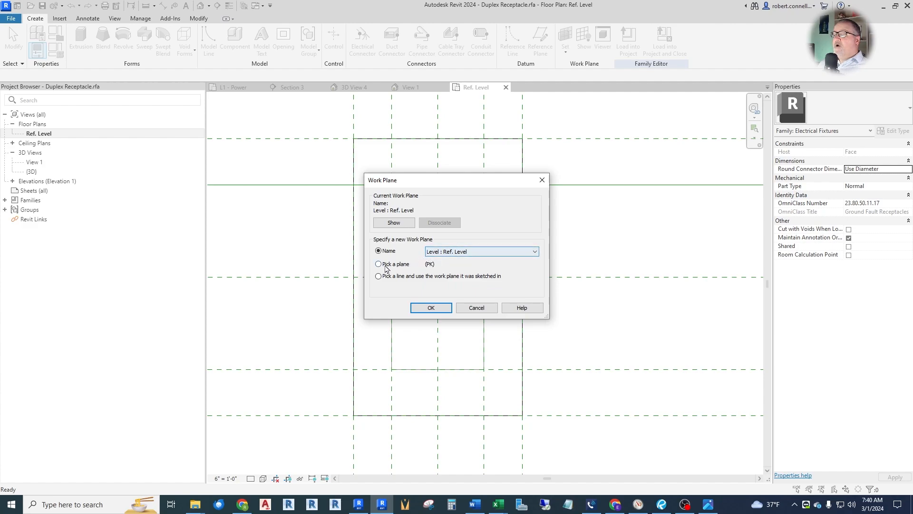
{"action": "left_click", "coordinate": [378, 263]}
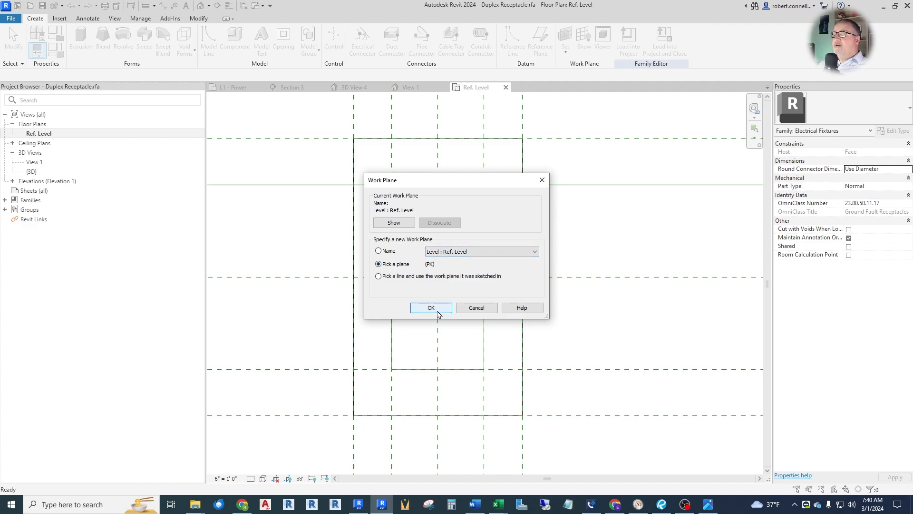
{"action": "left_click", "coordinate": [431, 307]}
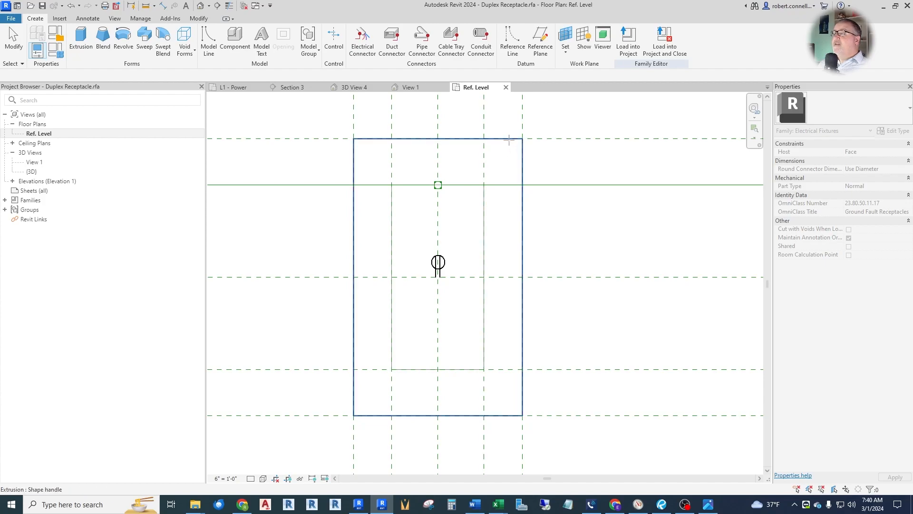
{"action": "mouse_move", "coordinate": [508, 140]}
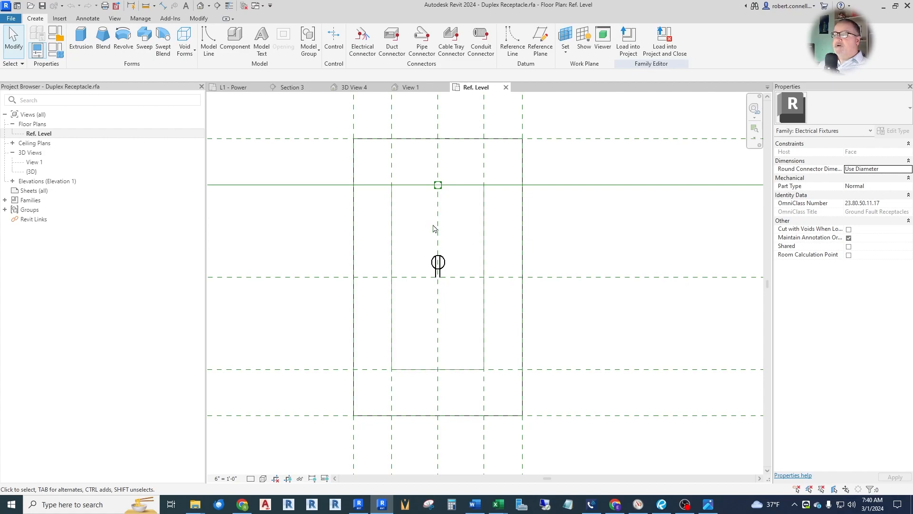
- Pick the cover plate's top face in View 1 as the current work plane and confirm it
{"action": "left_click", "coordinate": [410, 87]}
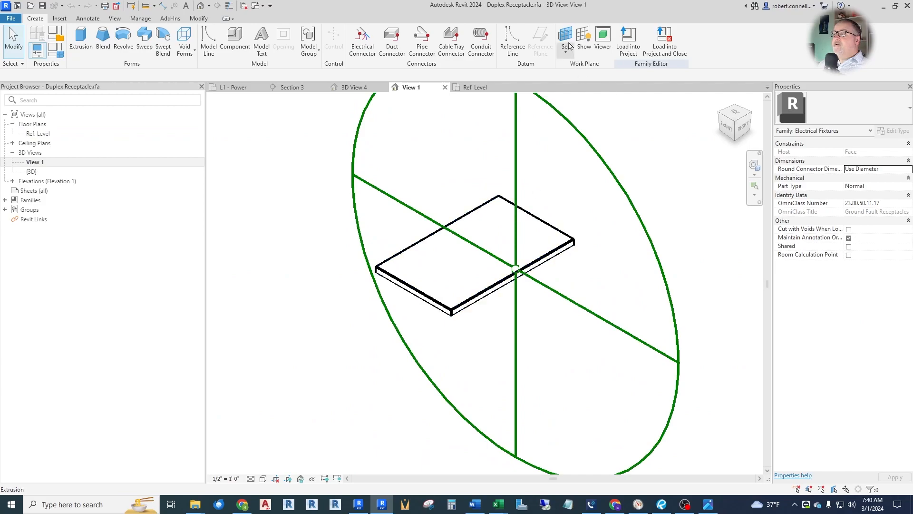
{"action": "left_click", "coordinate": [564, 41]}
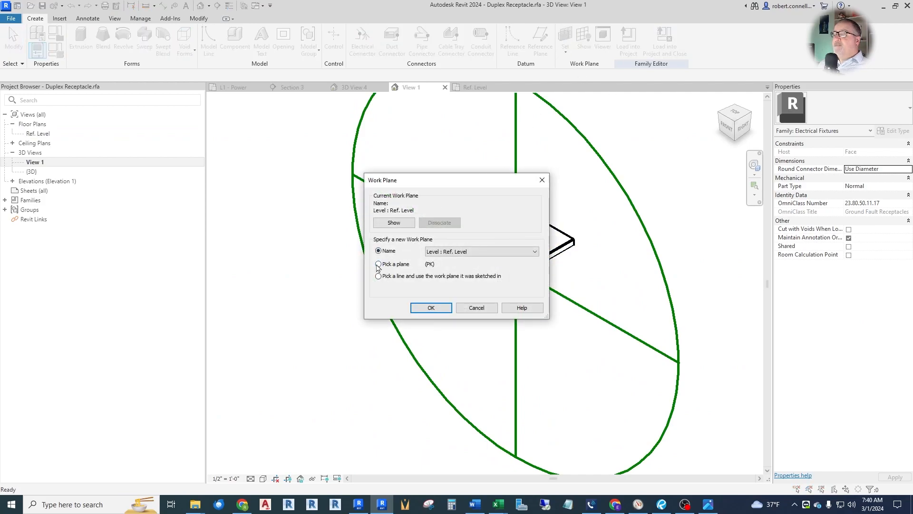
{"action": "left_click", "coordinate": [430, 307]}
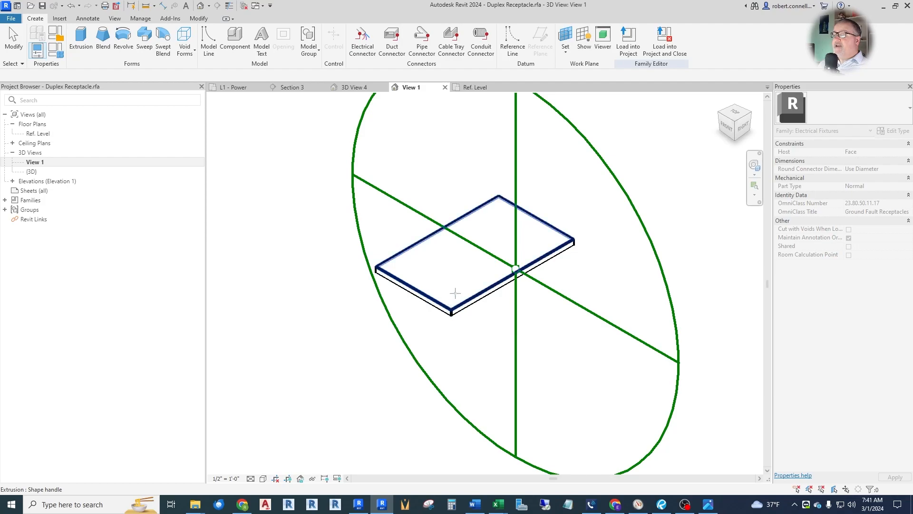
{"action": "mouse_move", "coordinate": [470, 283]}
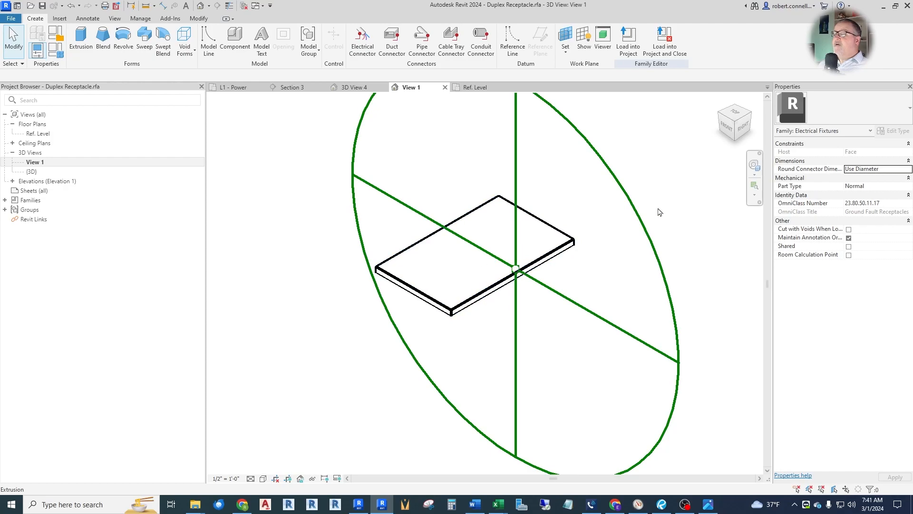
{"action": "mouse_move", "coordinate": [406, 165]}
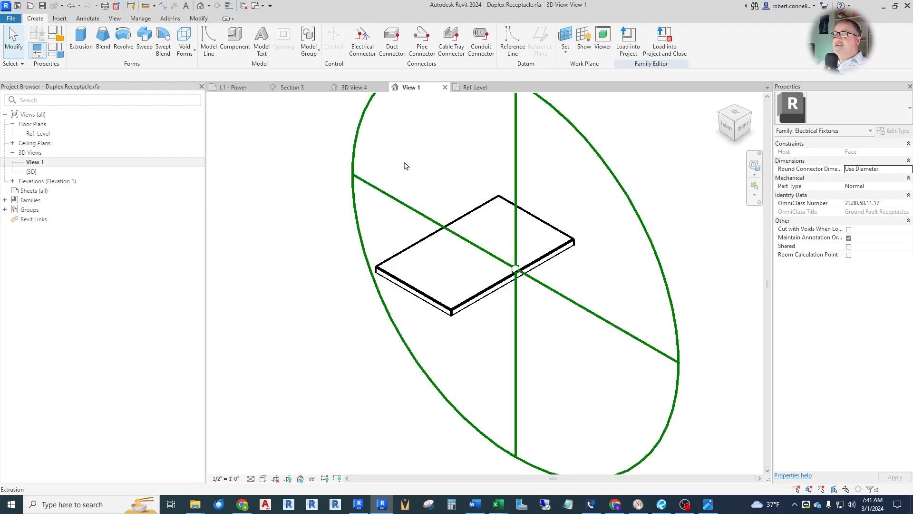
- Check the level above reference plane in the Front elevation, then return to the Ref. Level plan
{"action": "left_click", "coordinate": [437, 268]}
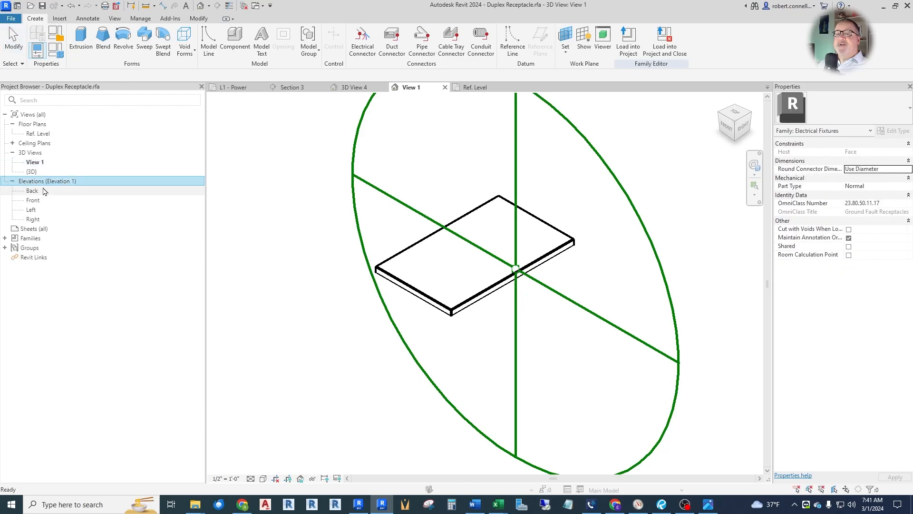
{"action": "mouse_move", "coordinate": [33, 219]}
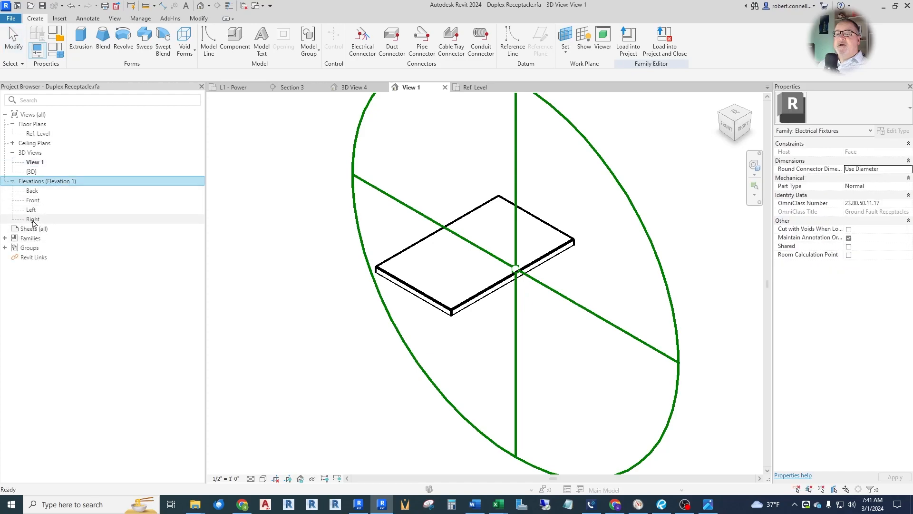
{"action": "double_click", "coordinate": [32, 199]}
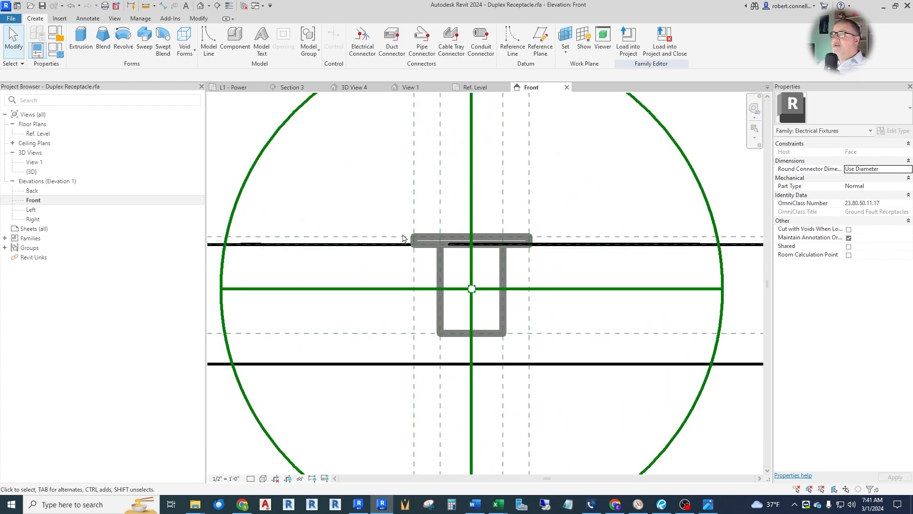
{"action": "mouse_move", "coordinate": [408, 237]}
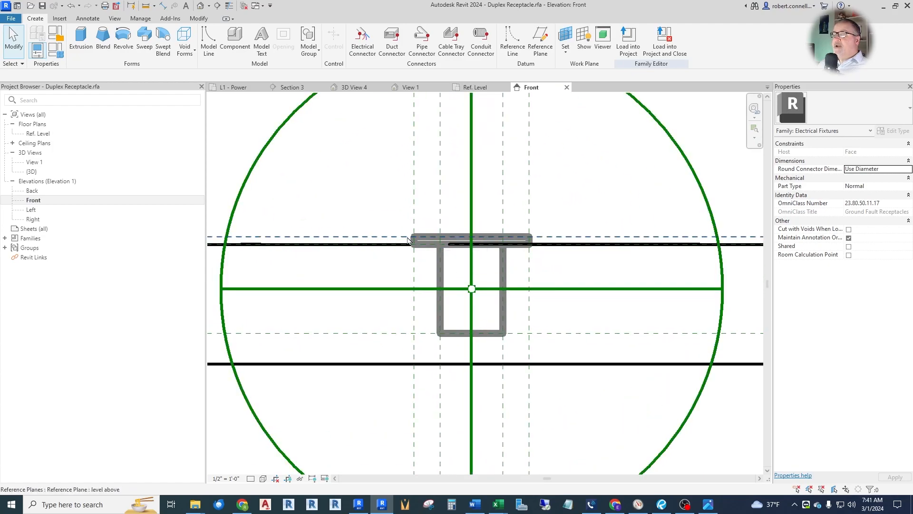
{"action": "left_click", "coordinate": [471, 238]}
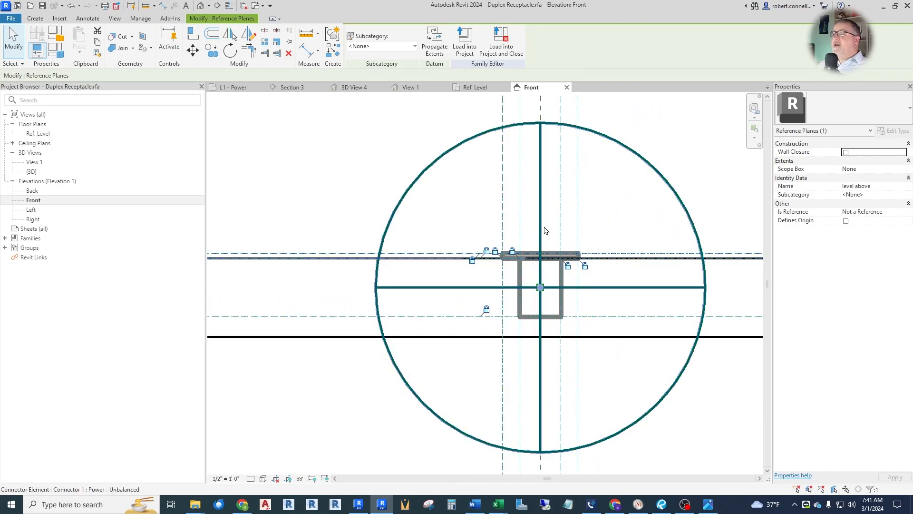
{"action": "left_click", "coordinate": [38, 133]}
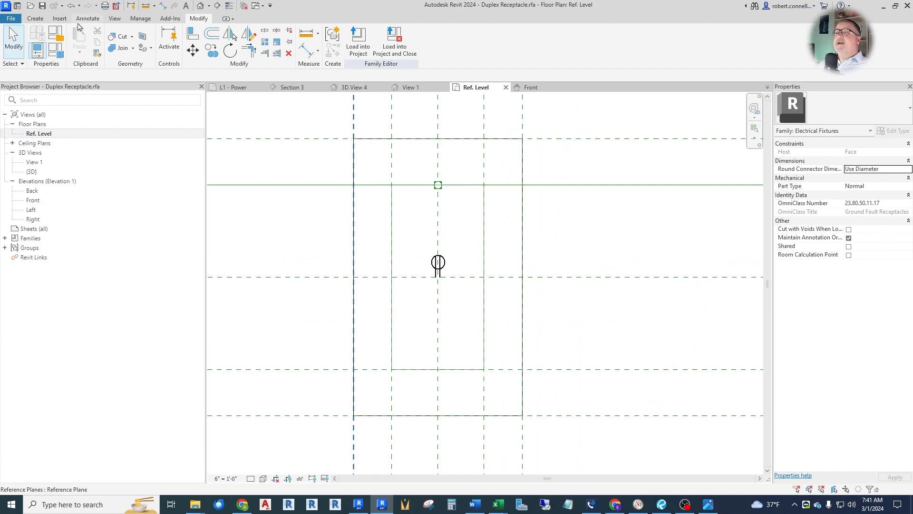
- Set Reference Plane : level above as the active work plane from the Name list
{"action": "left_click", "coordinate": [34, 18]}
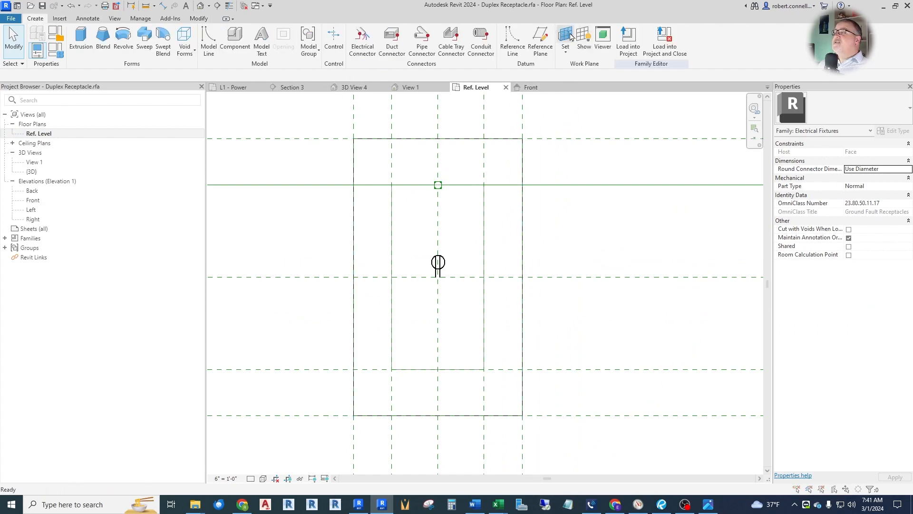
{"action": "left_click", "coordinate": [564, 41]}
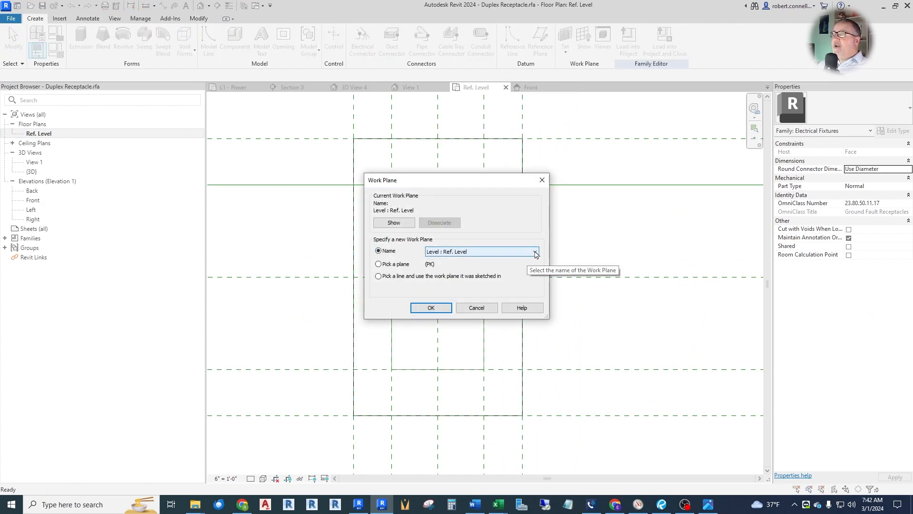
{"action": "left_click", "coordinate": [481, 251]}
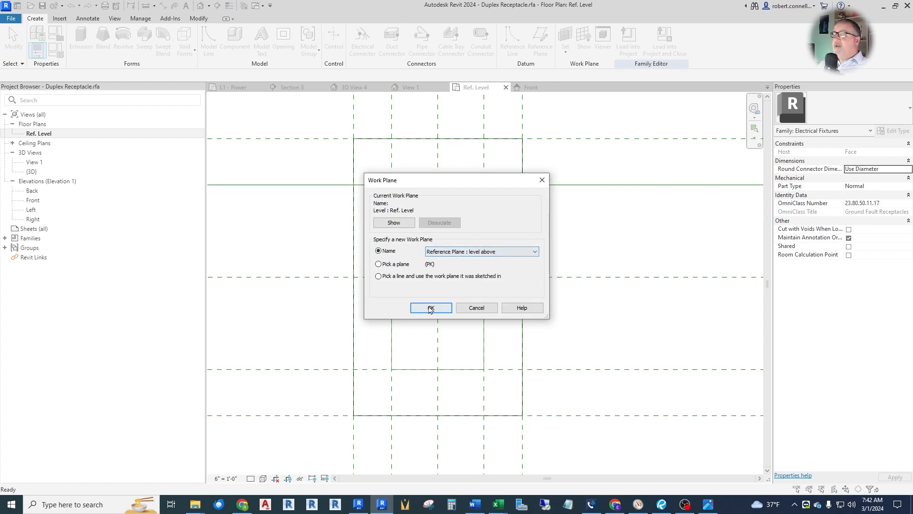
{"action": "left_click", "coordinate": [430, 307]}
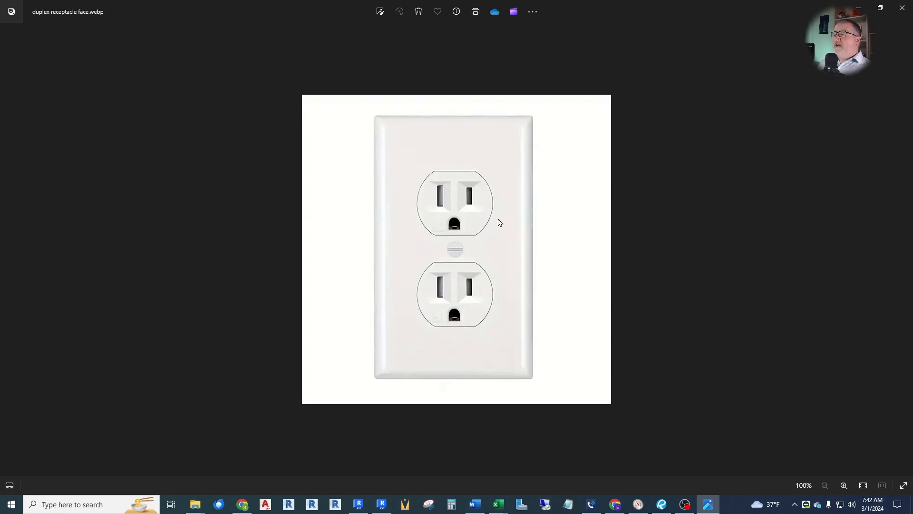
{"action": "mouse_move", "coordinate": [453, 240]}
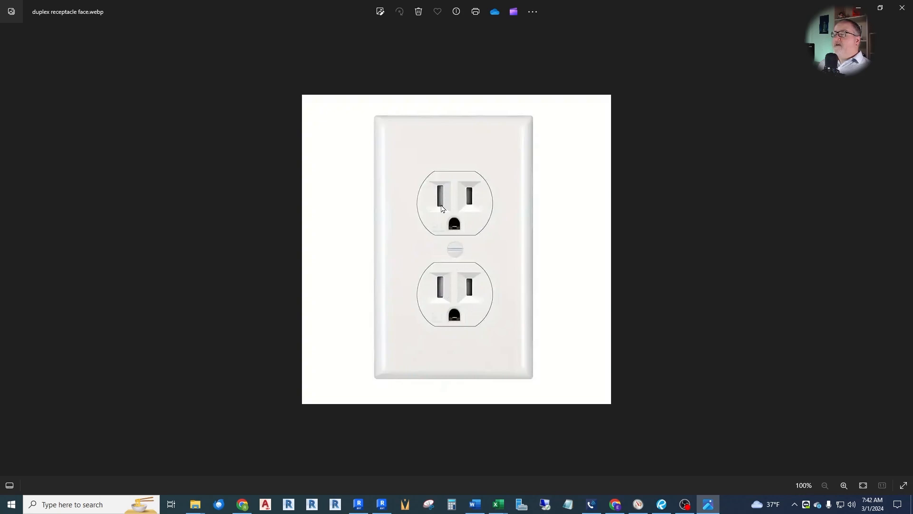
{"action": "mouse_move", "coordinate": [445, 231]}
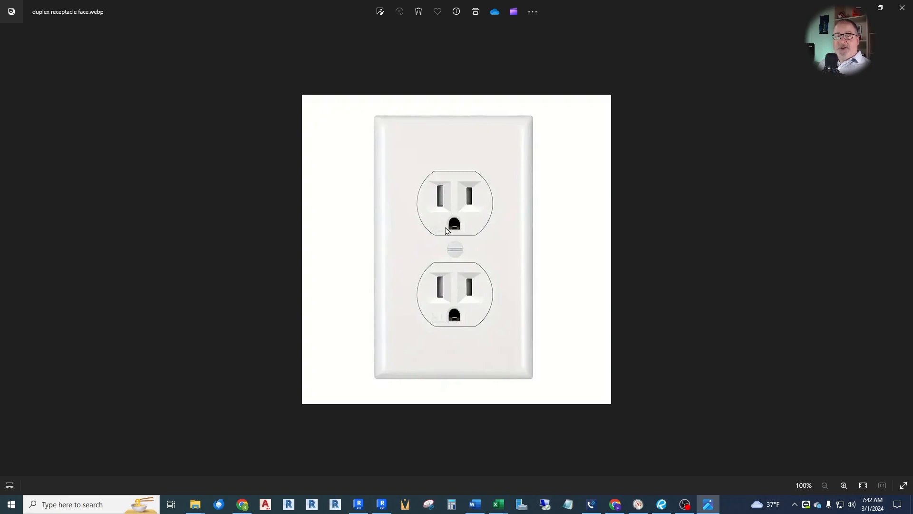
{"action": "mouse_move", "coordinate": [479, 253]}
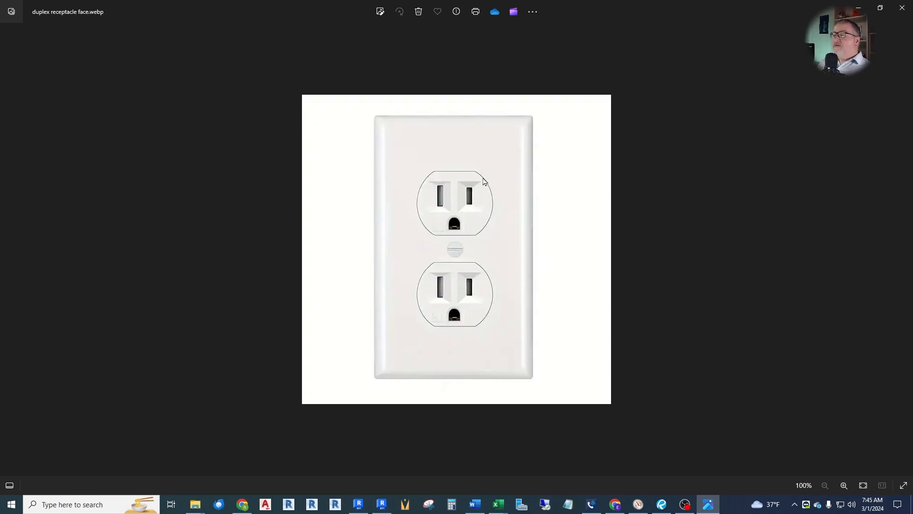
{"action": "mouse_move", "coordinate": [487, 222]}
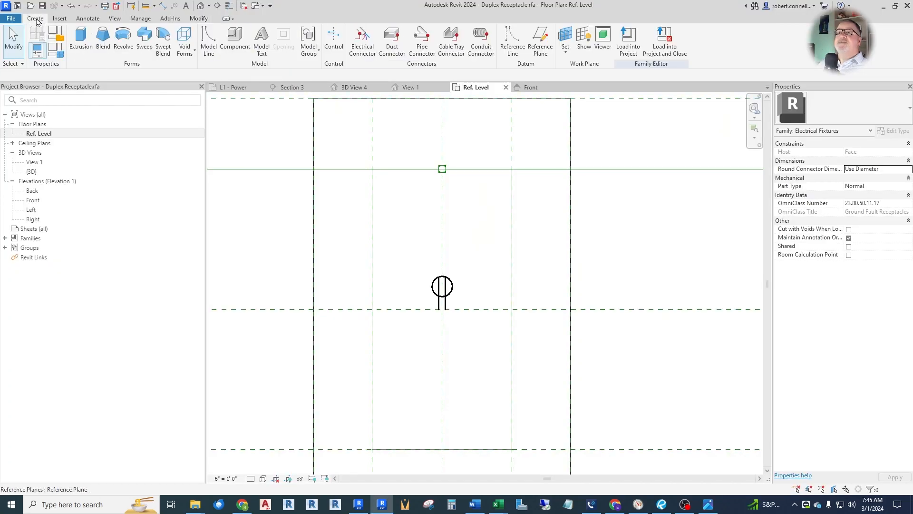
- Draw a 1/2" radius model-line circle at the upper outlet position on the plate
{"action": "left_click", "coordinate": [208, 42]}
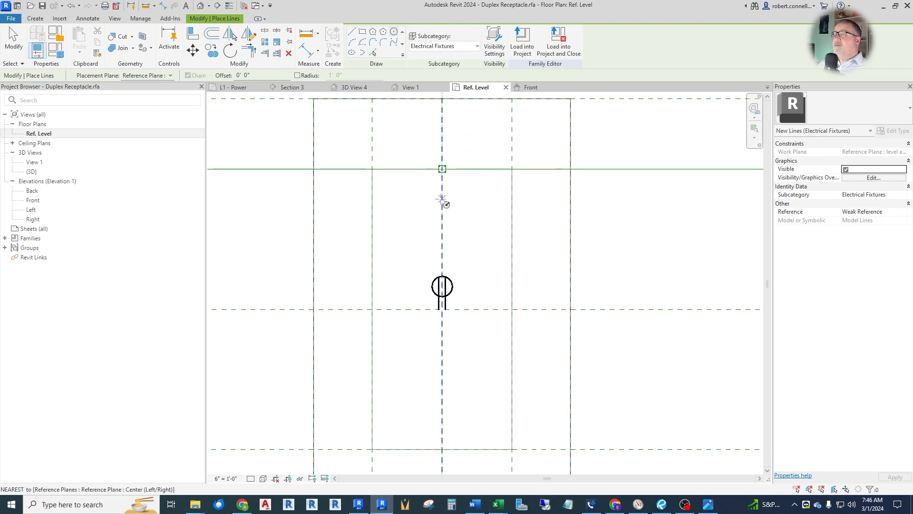
{"action": "left_click_drag", "start_coordinate": [441, 169], "coordinate": [491, 199]}
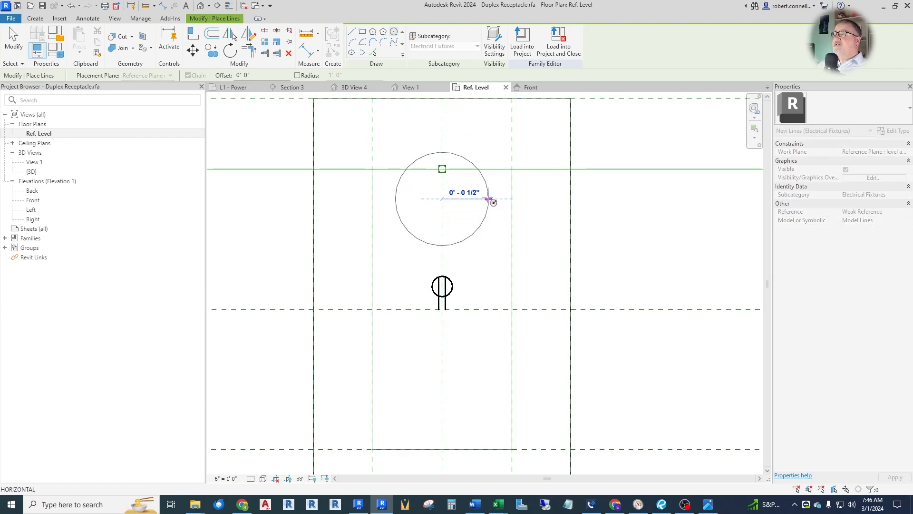
{"action": "left_click_drag", "start_coordinate": [489, 200], "coordinate": [505, 204]}
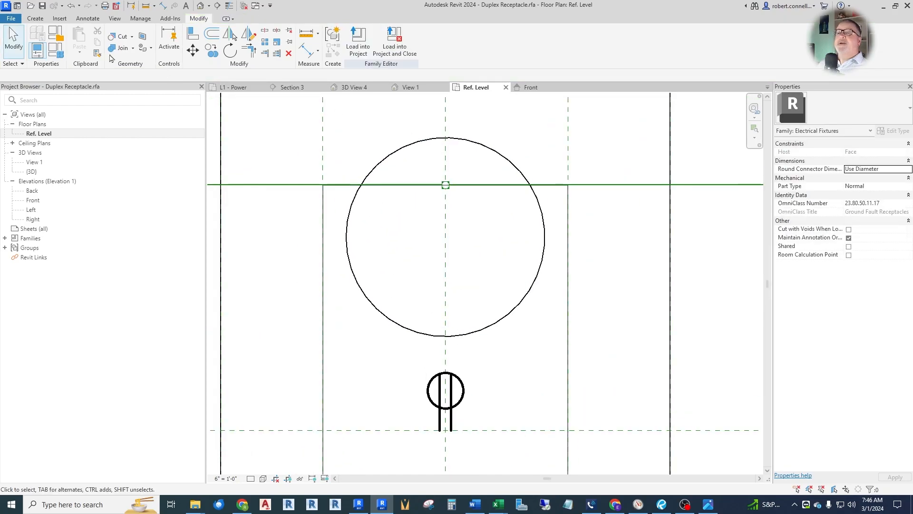
{"action": "left_click", "coordinate": [34, 18]}
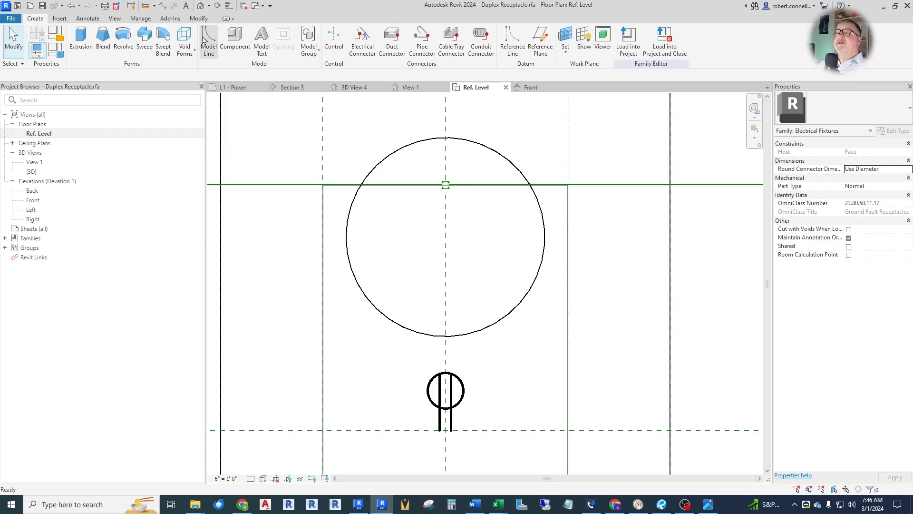
- Sketch the blade slot rectangles inside the circle as model lines and select the left slot
{"action": "left_click", "coordinate": [208, 41]}
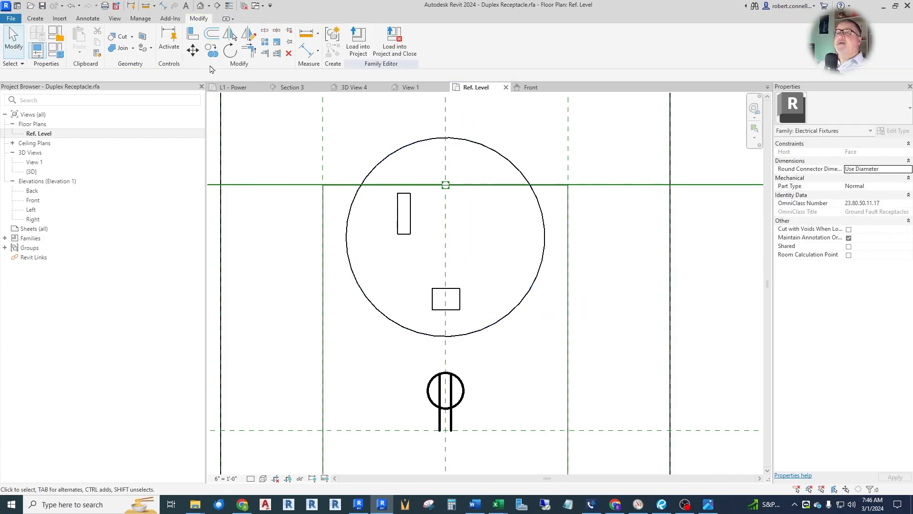
{"action": "mouse_move", "coordinate": [391, 183]}
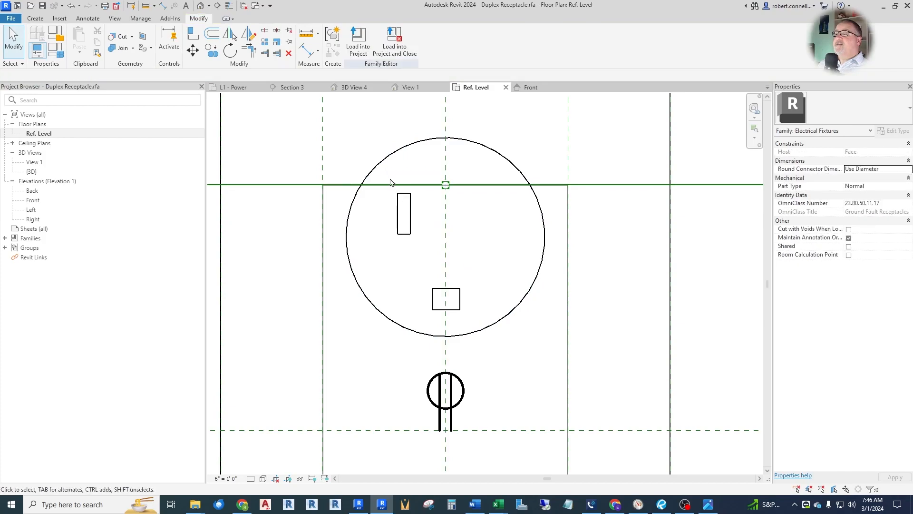
{"action": "left_click", "coordinate": [404, 212]}
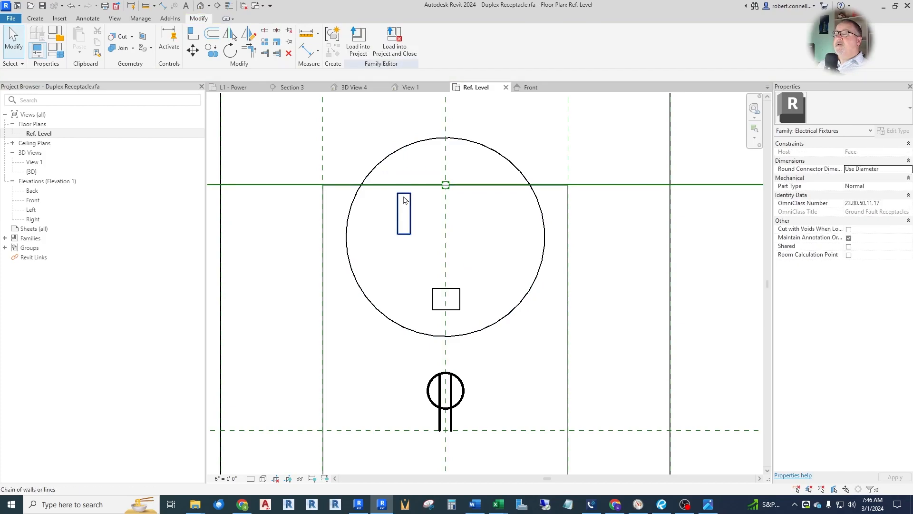
{"action": "left_click", "coordinate": [404, 213]}
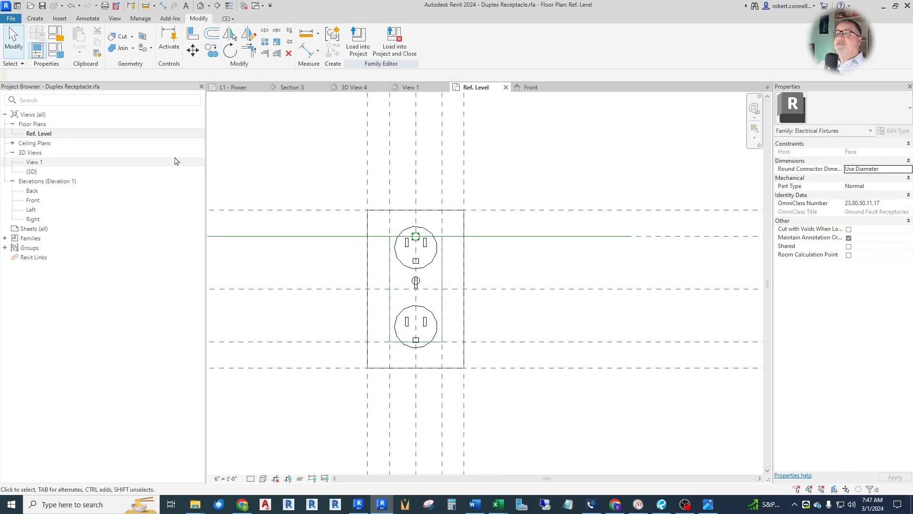
- Reload the receptacle family into the library project, overwriting the existing version and its parameter values
{"action": "double_click", "coordinate": [34, 162]}
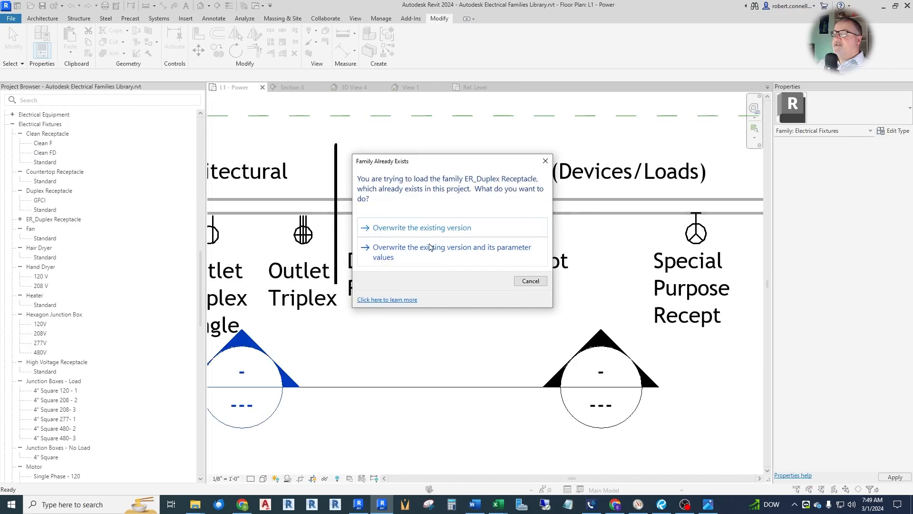
{"action": "left_click", "coordinate": [421, 227]}
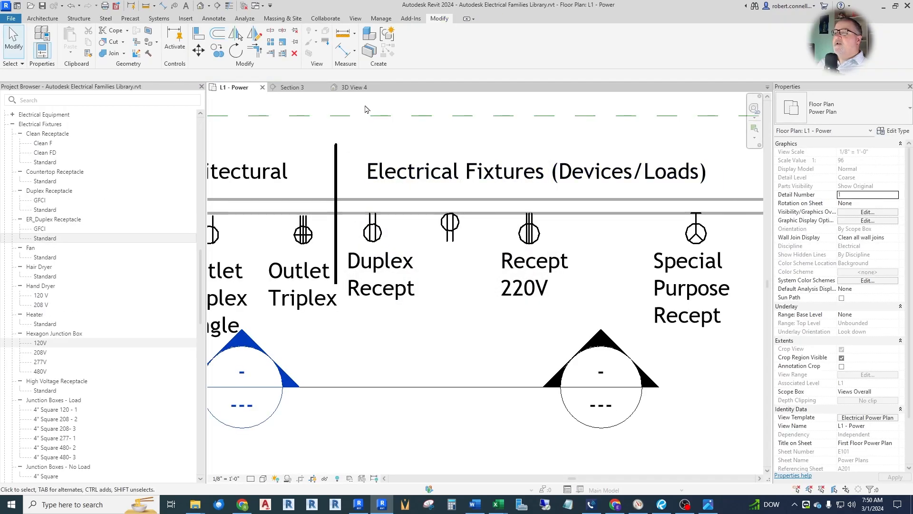
{"action": "left_click", "coordinate": [225, 294]}
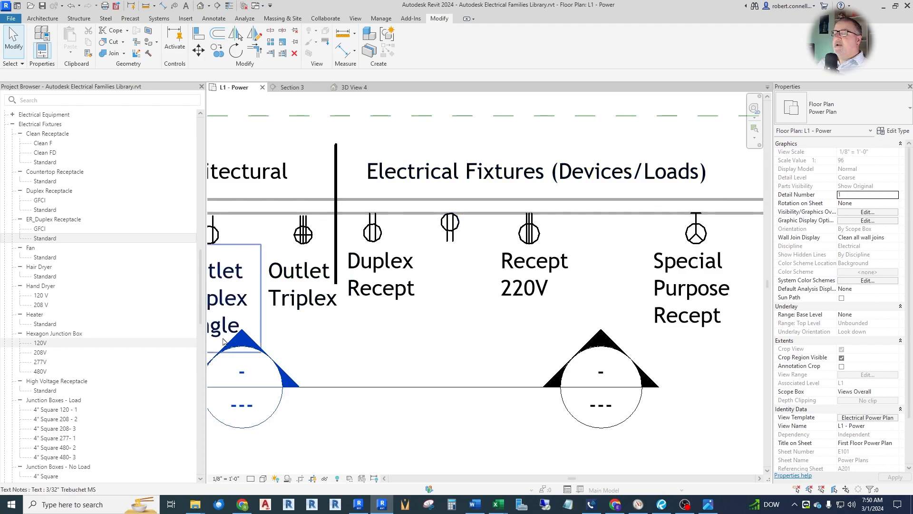
- View the placed receptacle in Section 3 and select it
{"action": "left_click", "coordinate": [289, 86]}
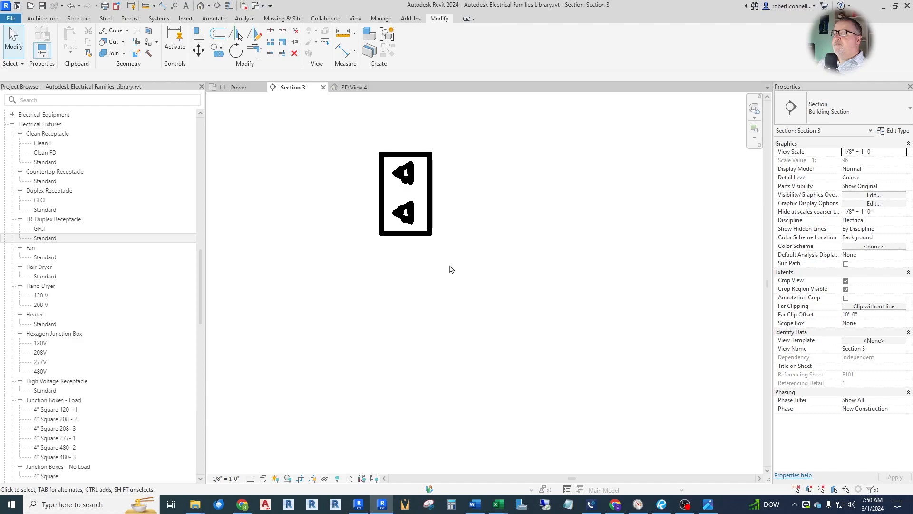
{"action": "left_click", "coordinate": [405, 193]}
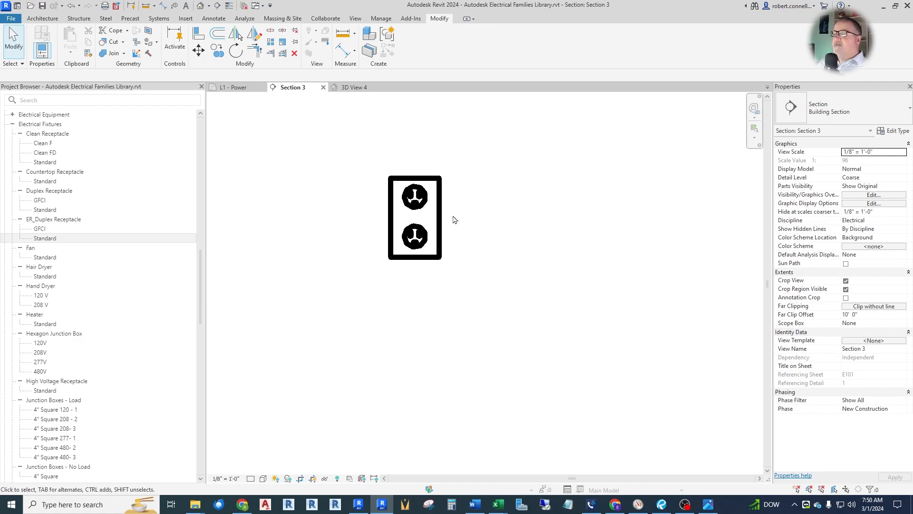
{"action": "left_click", "coordinate": [415, 217]}
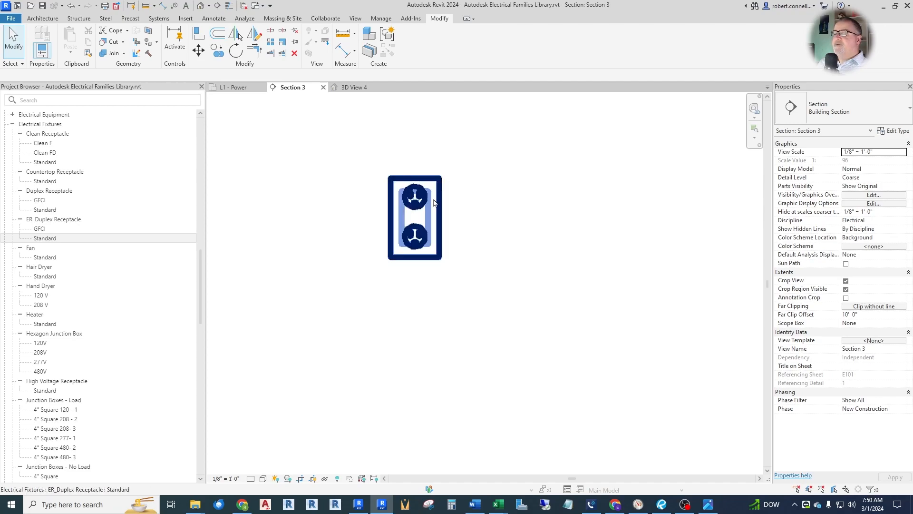
- Inspect the receptacle cover plate in 3D View 4 to confirm the face circles and slots show
{"action": "left_click", "coordinate": [343, 149]}
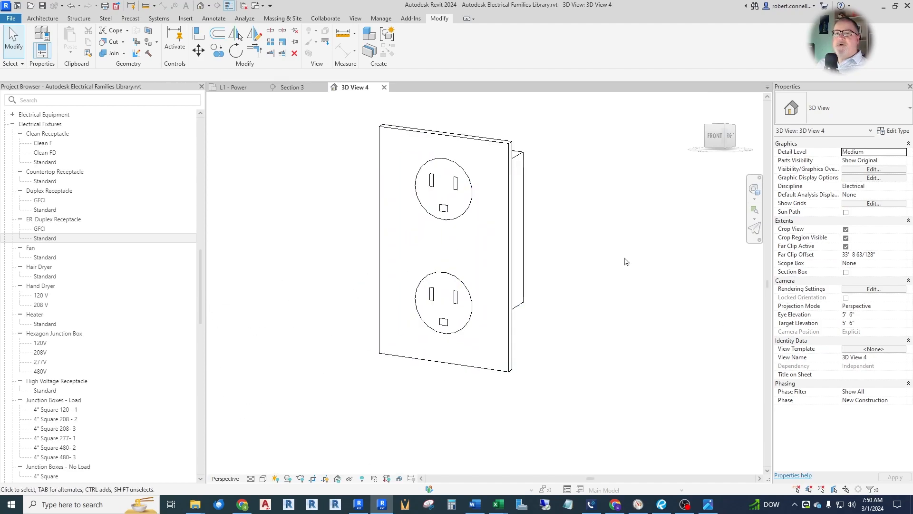
{"action": "left_click", "coordinate": [484, 253]}
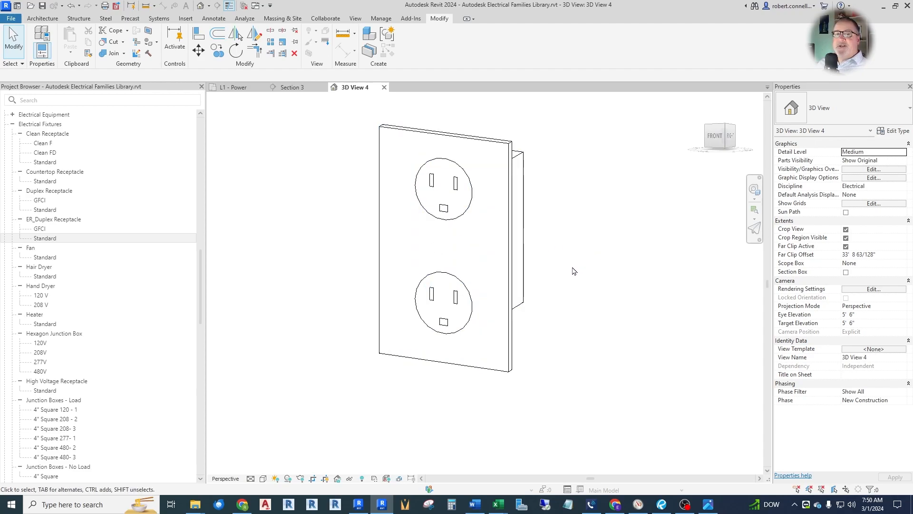
{"action": "mouse_move", "coordinate": [562, 279]}
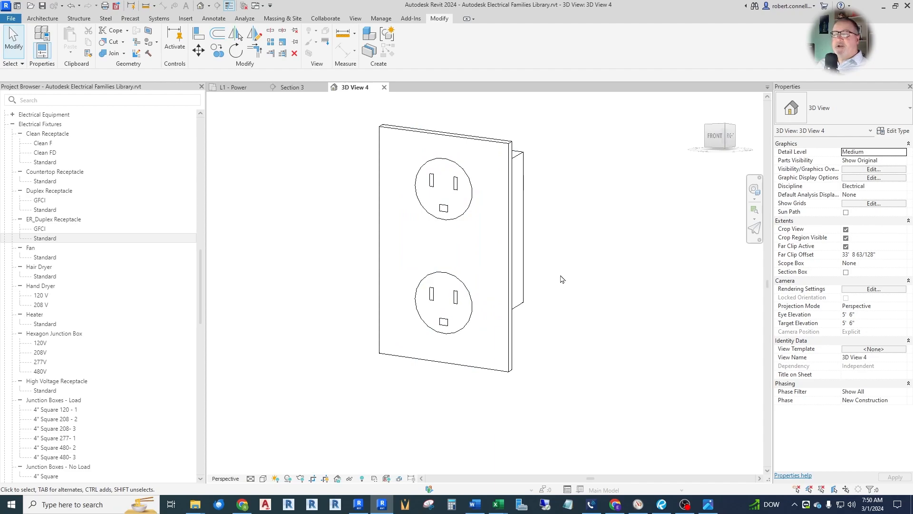
{"action": "mouse_move", "coordinate": [557, 282]}
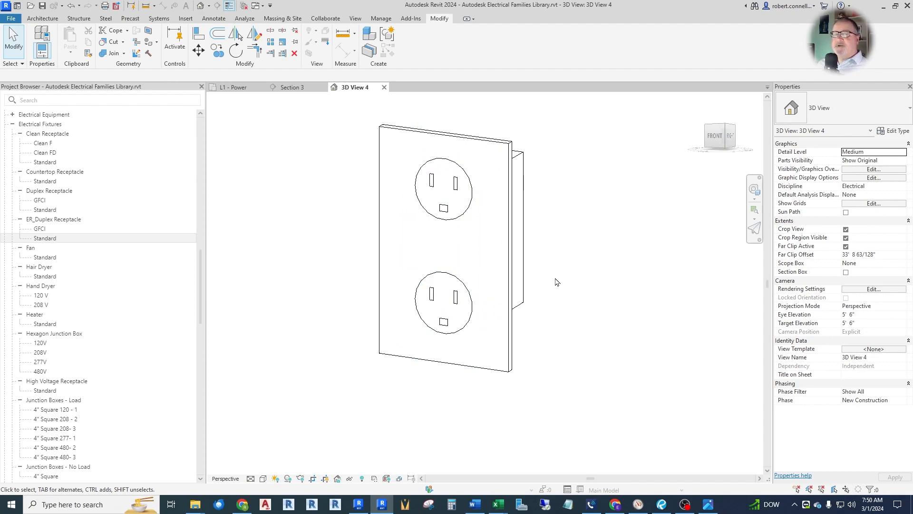
{"action": "mouse_move", "coordinate": [552, 280]}
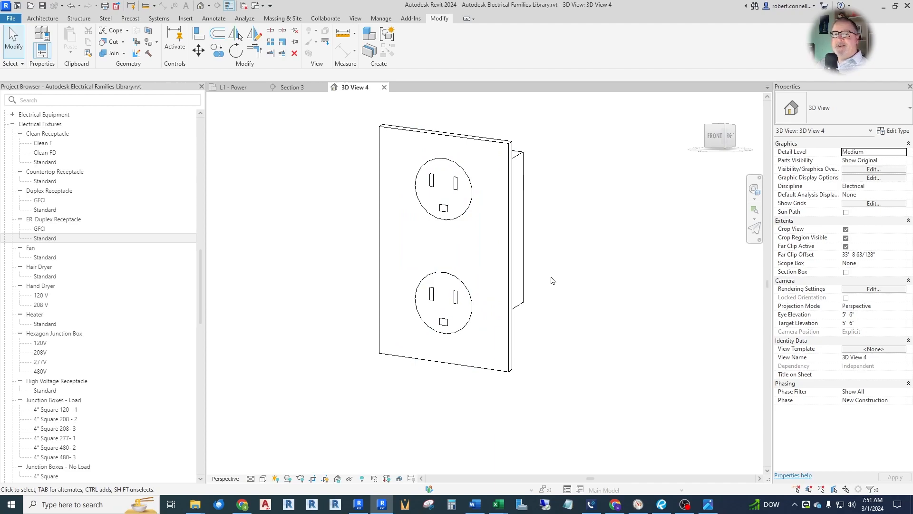